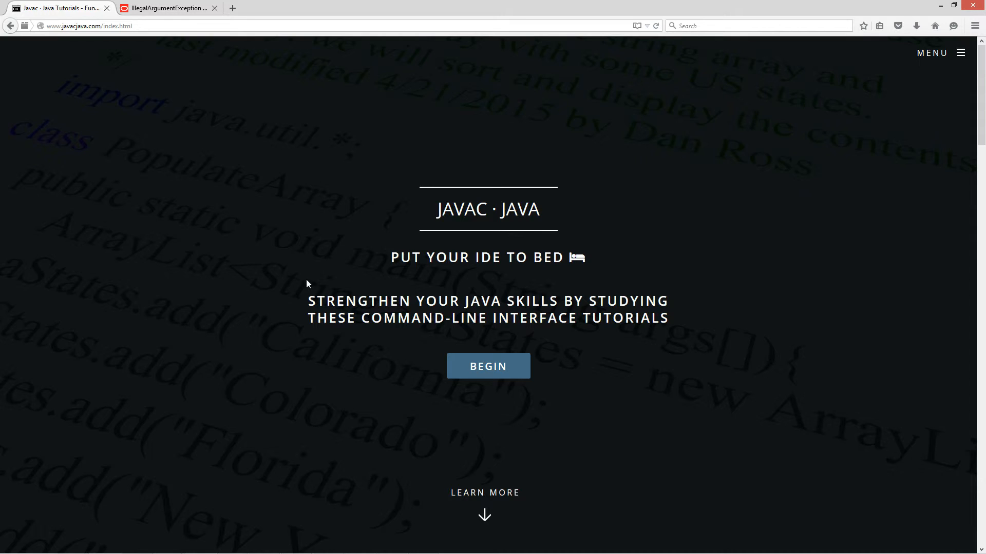
# Step: Open the Exceptions: Throw Keyword tutorial from the site menu's Java OOP Tutorials listing
pyautogui.click(932, 53)
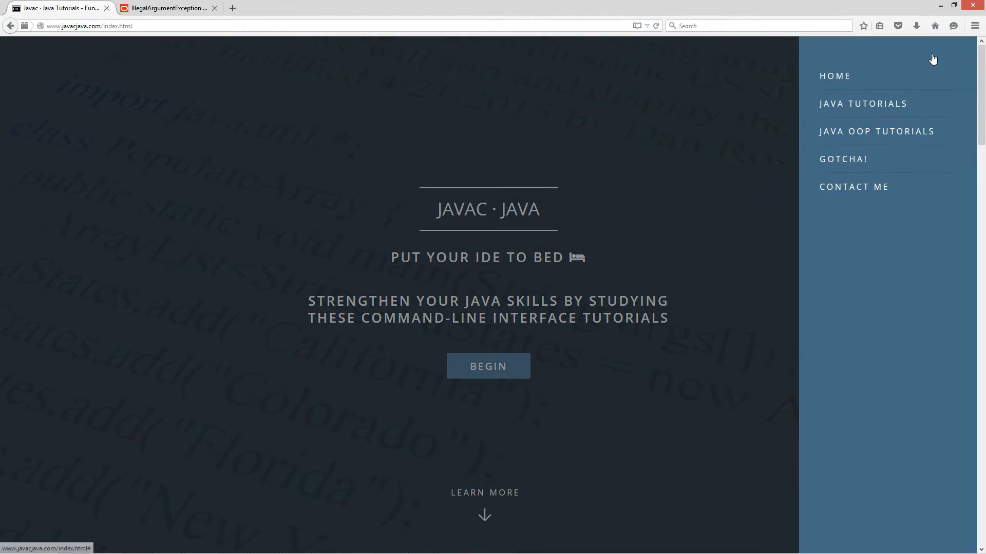
pyautogui.click(875, 132)
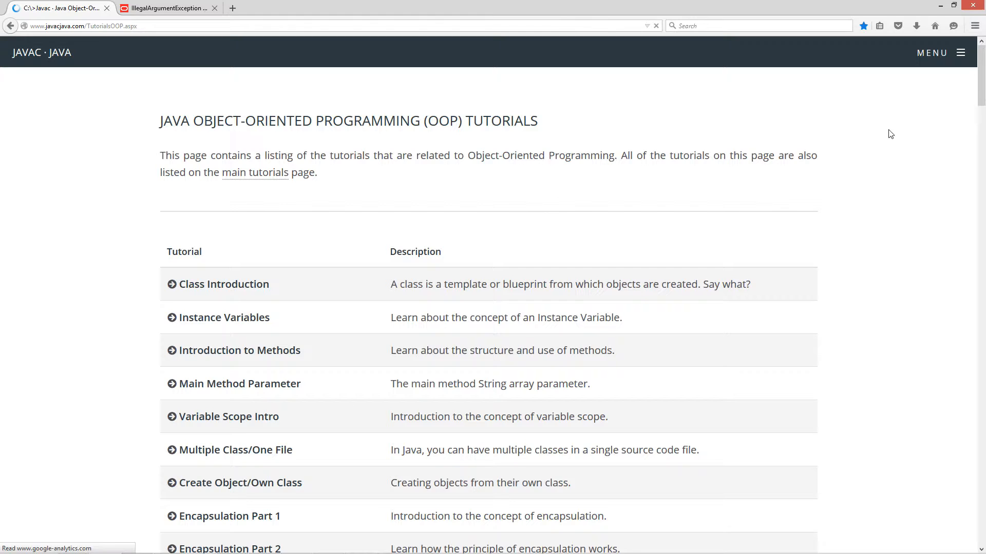
pyautogui.scroll(-3)
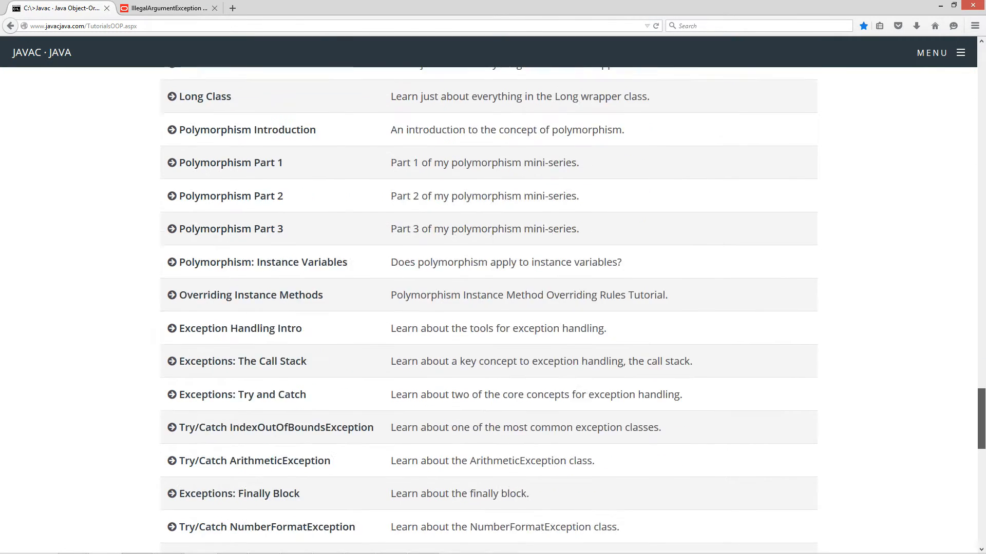
pyautogui.scroll(-3)
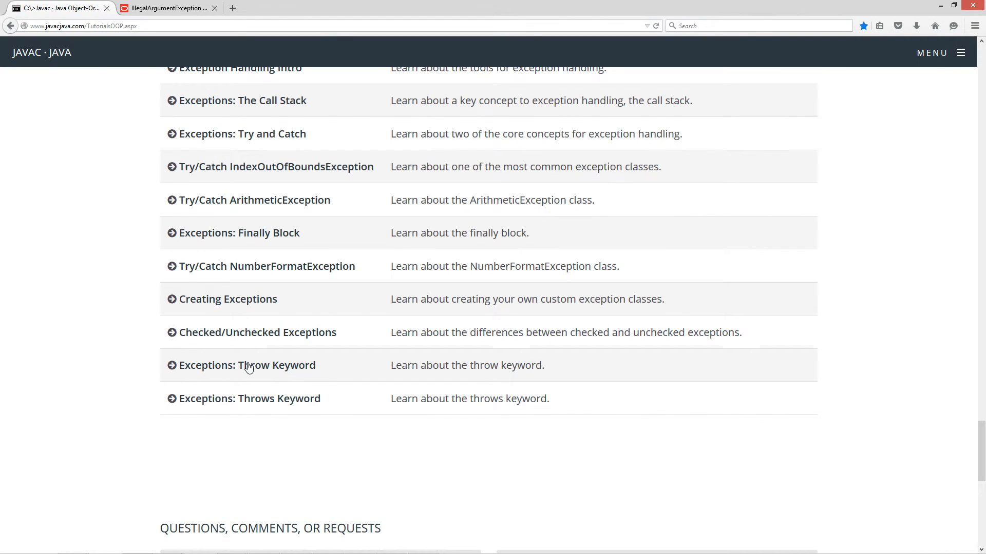
pyautogui.click(246, 366)
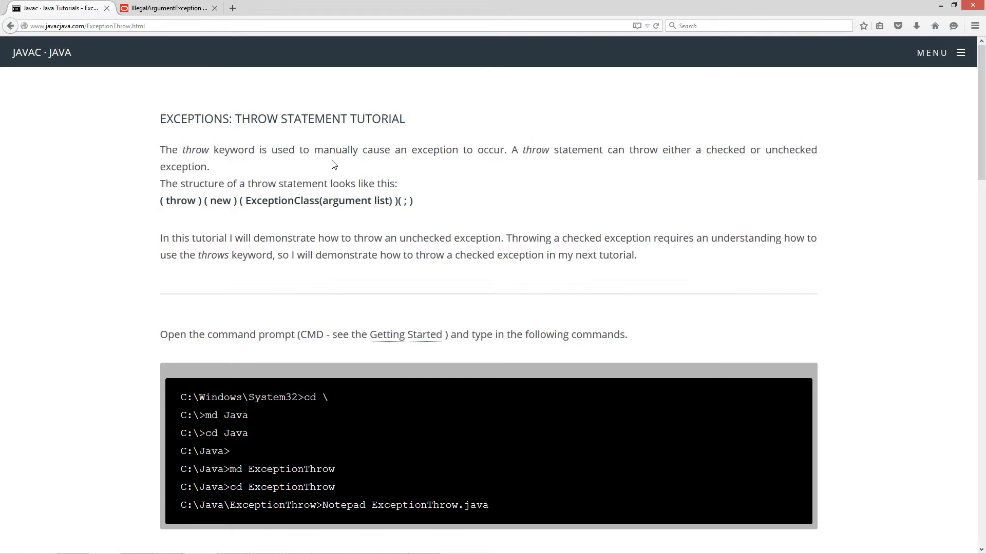
pyautogui.moveTo(538, 162)
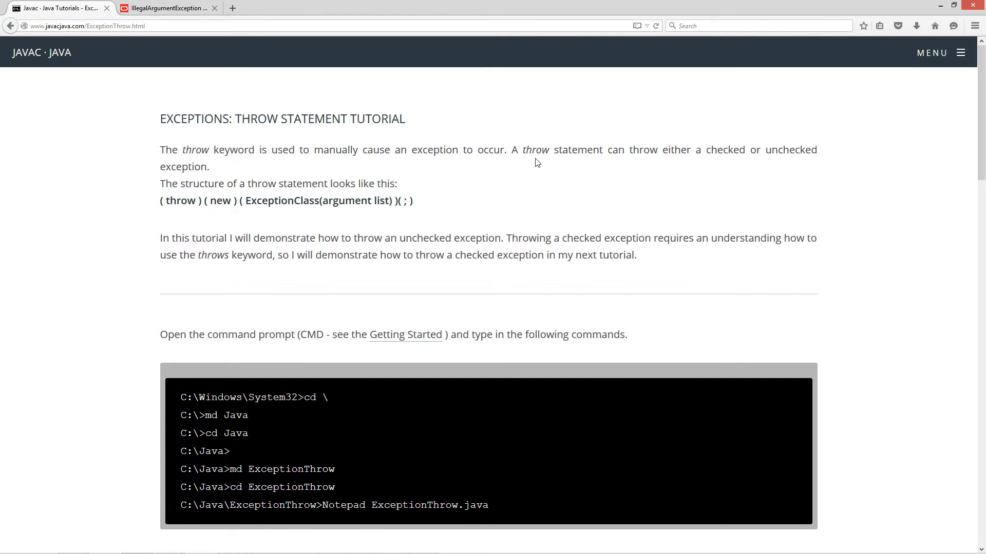
pyautogui.moveTo(677, 162)
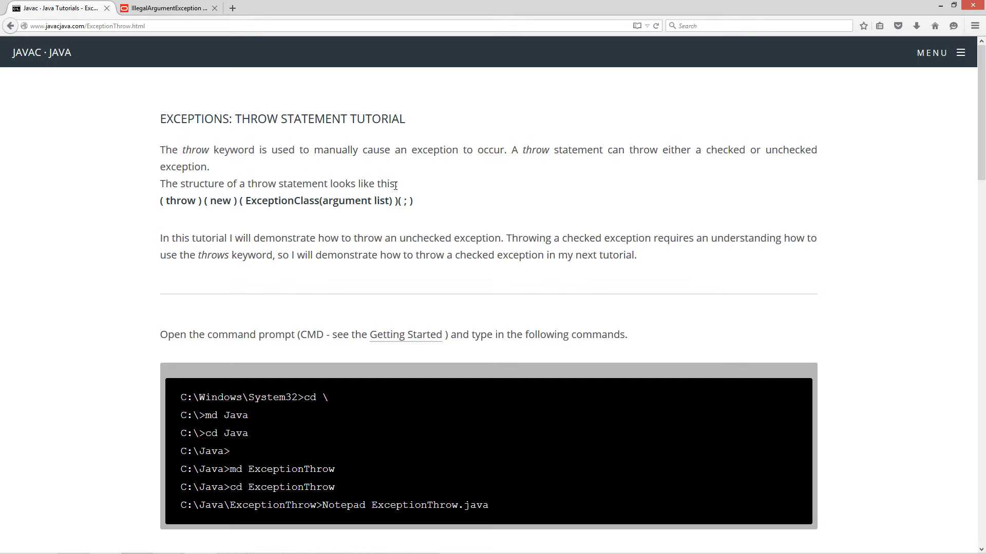
# Step: Emphasize throw, new and the semicolon in the structure, plus 'throws' in the explanation
pyautogui.doubleClick(181, 201)
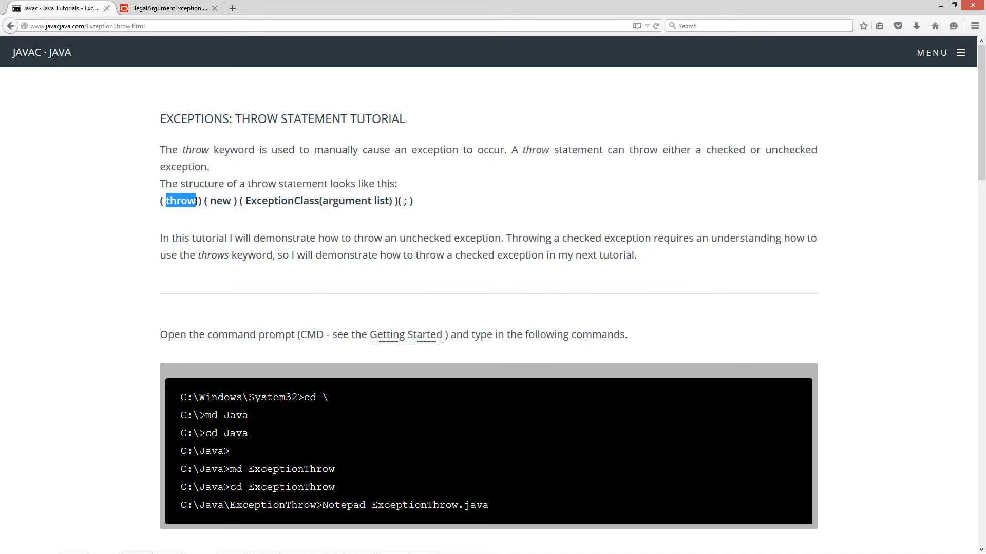
pyautogui.doubleClick(221, 200)
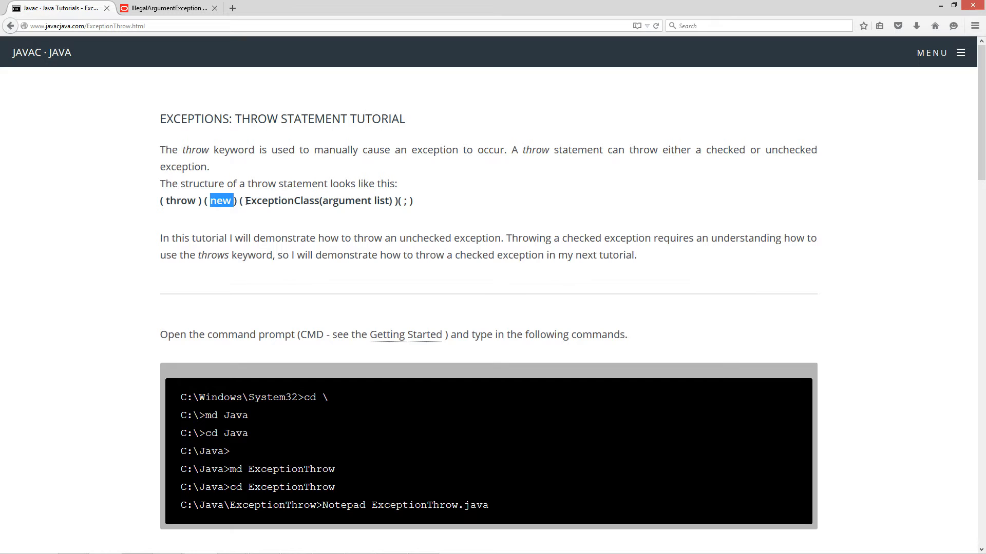
pyautogui.doubleClick(282, 201)
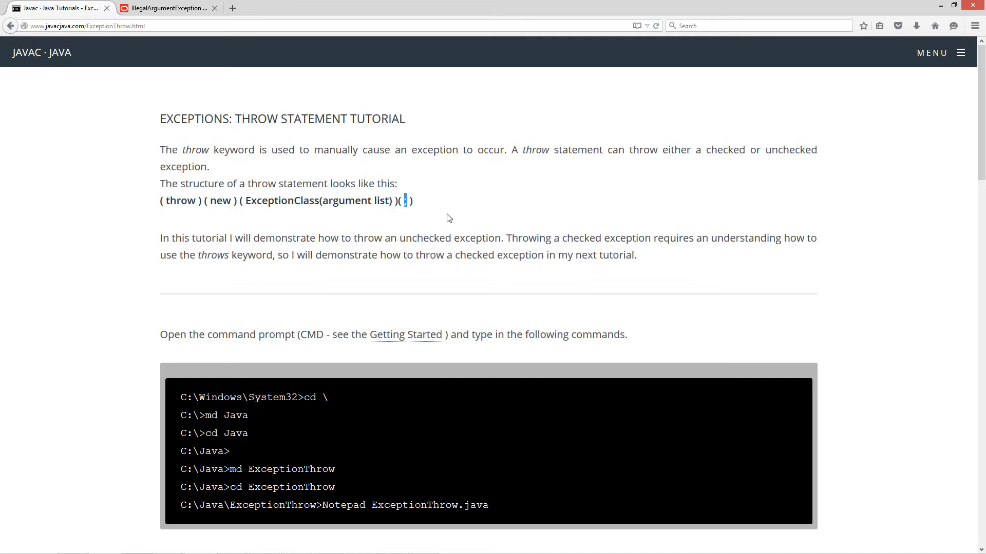
pyautogui.moveTo(335, 251)
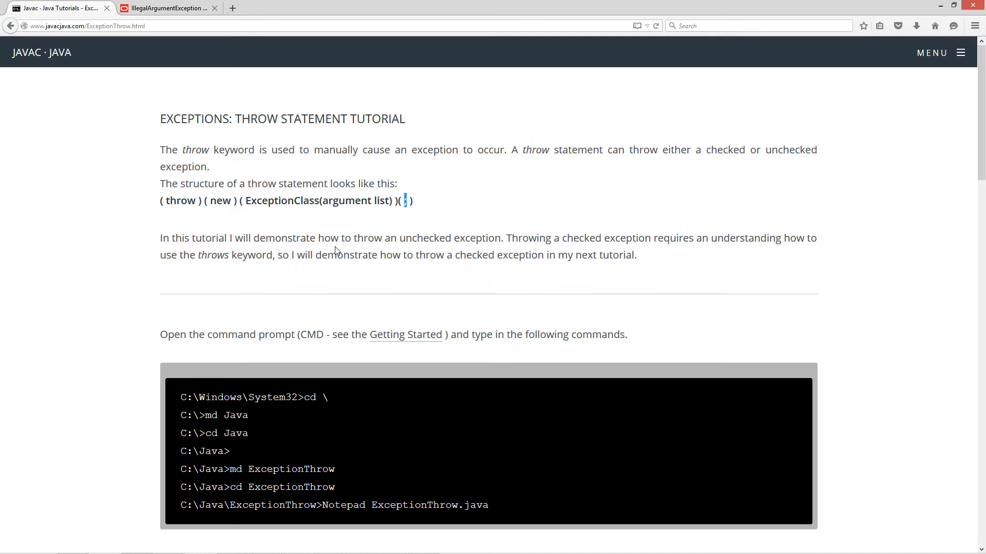
pyautogui.moveTo(405, 244)
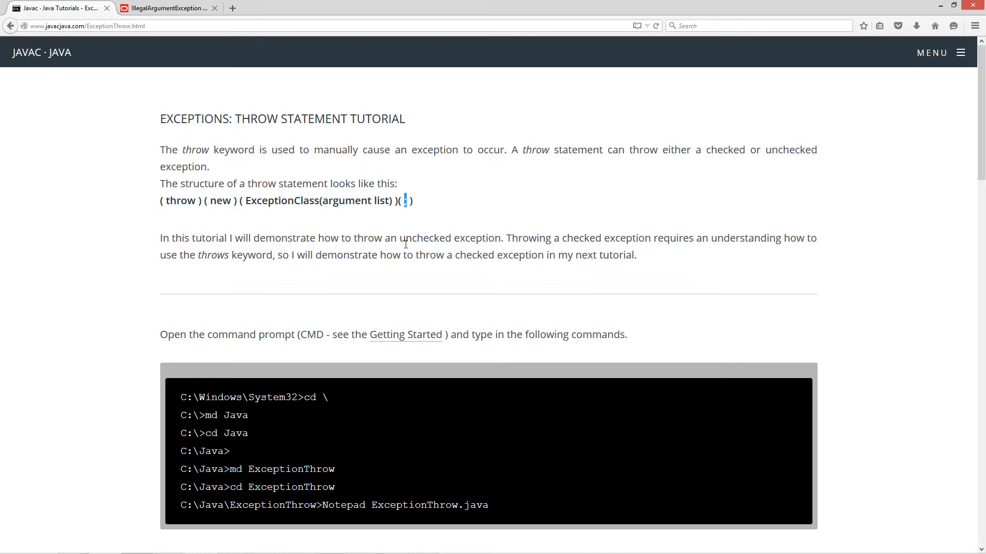
pyautogui.moveTo(633, 246)
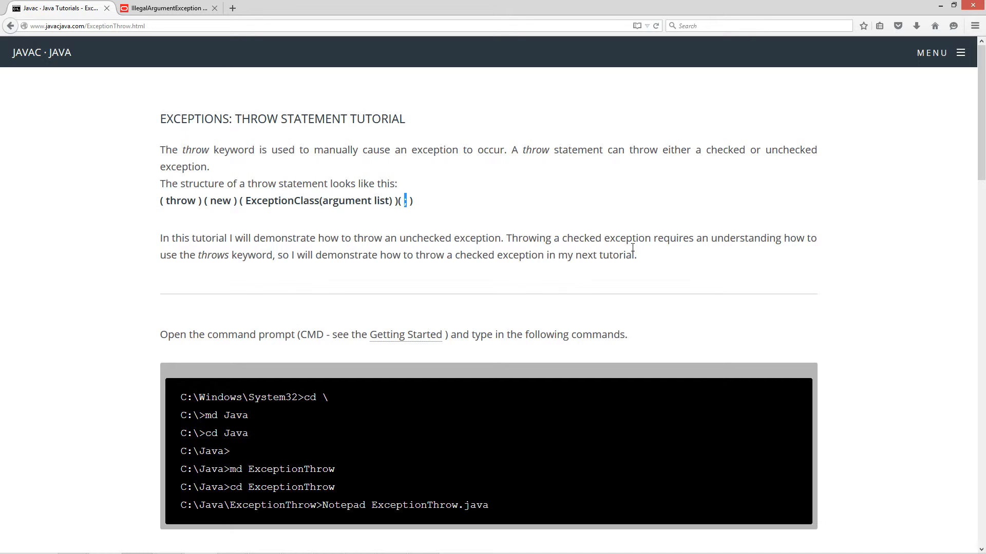
pyautogui.moveTo(205, 252)
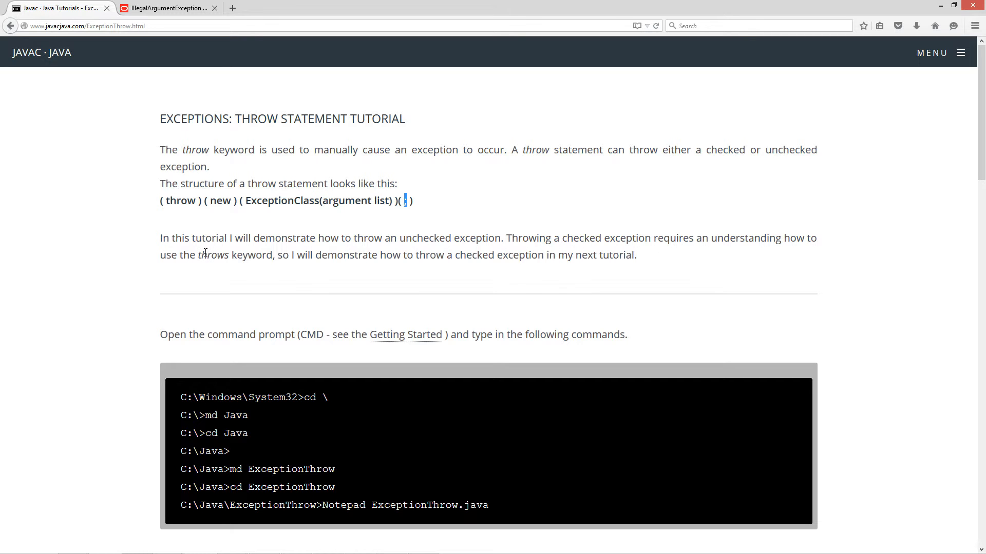
pyautogui.doubleClick(213, 255)
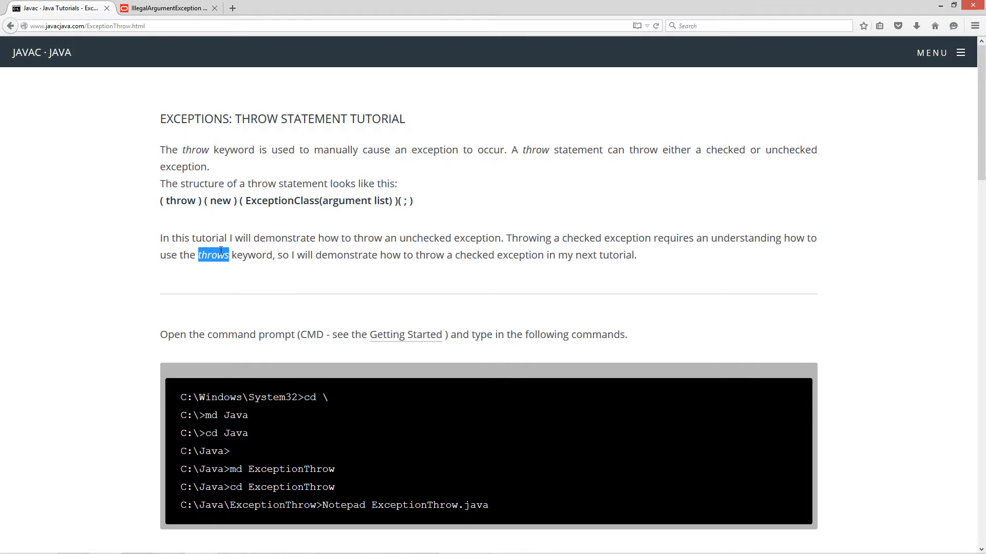
pyautogui.moveTo(367, 257)
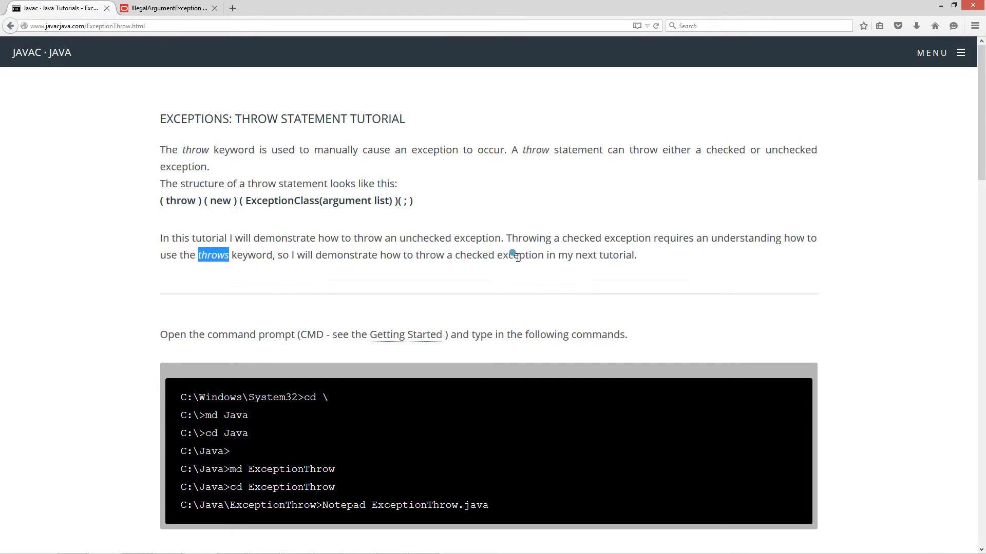
# Step: Scroll to the ExceptionThrow and Box example code and copy it
pyautogui.scroll(-3)
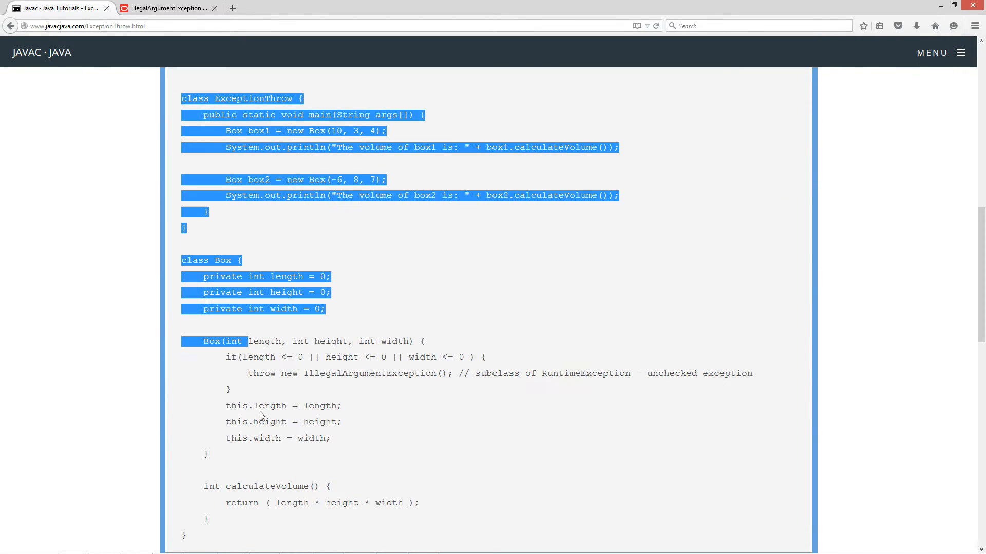
pyautogui.scroll(-3)
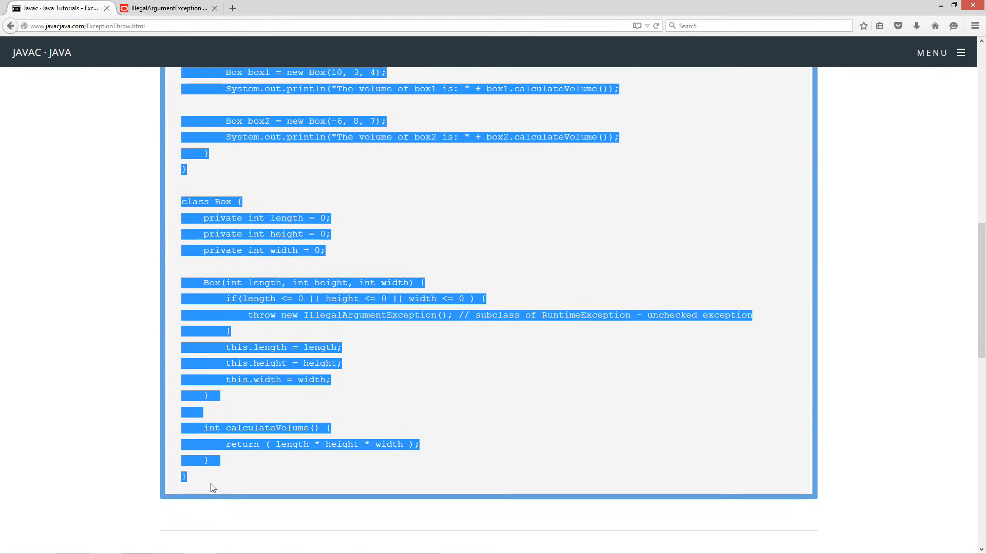
pyautogui.rightClick(288, 308)
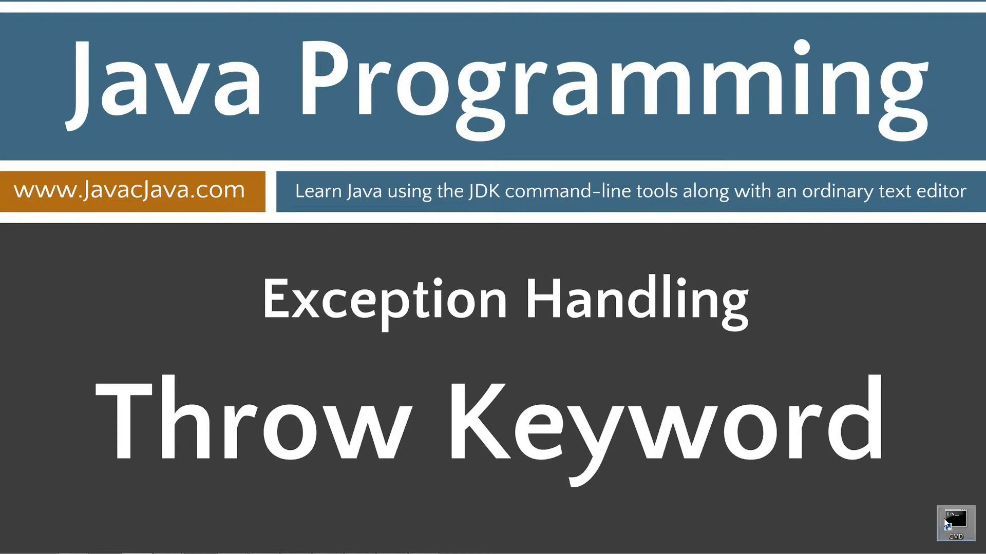
# Step: Launch Command Prompt, run javac to list its options, then clear the screen with cls
pyautogui.rightClick(943, 516)
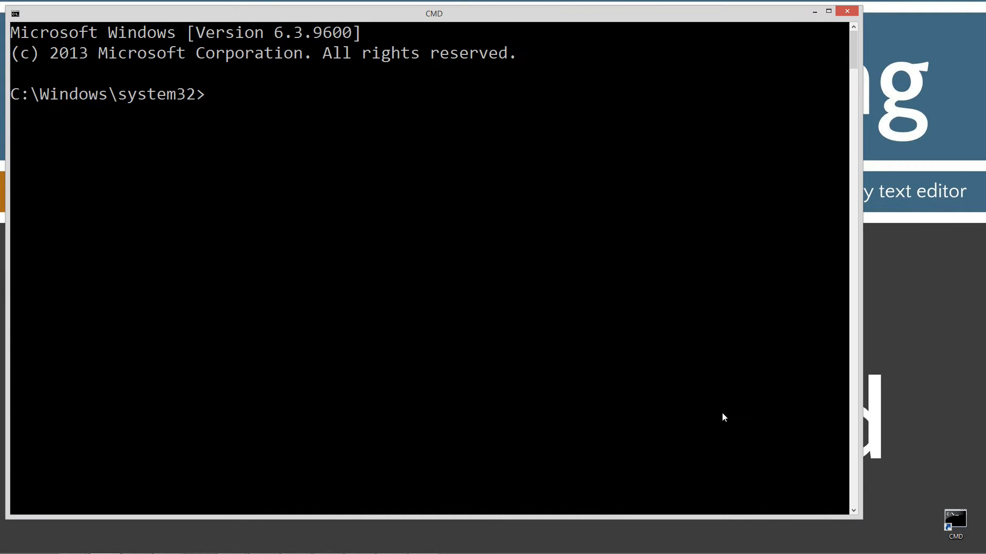
pyautogui.write('javac')
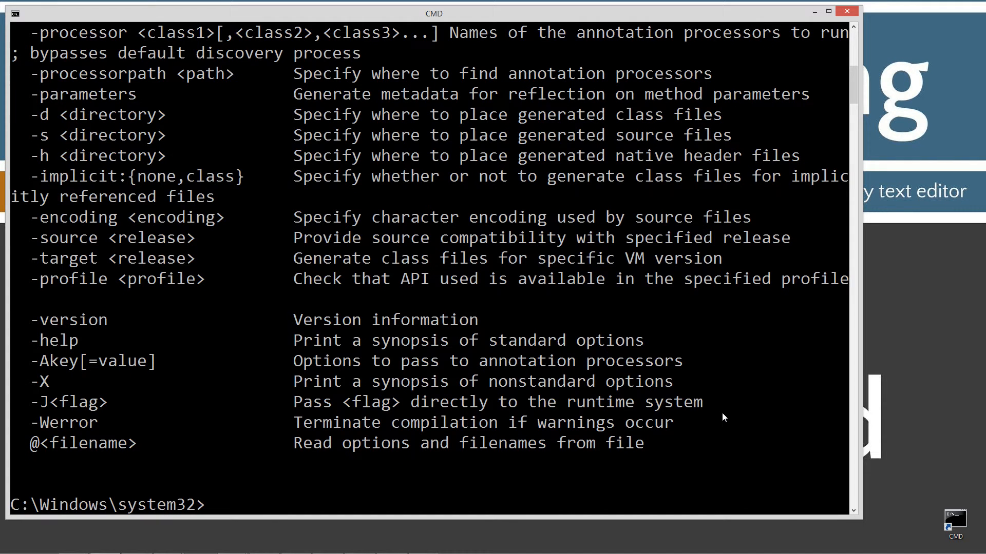
pyautogui.write('cls')
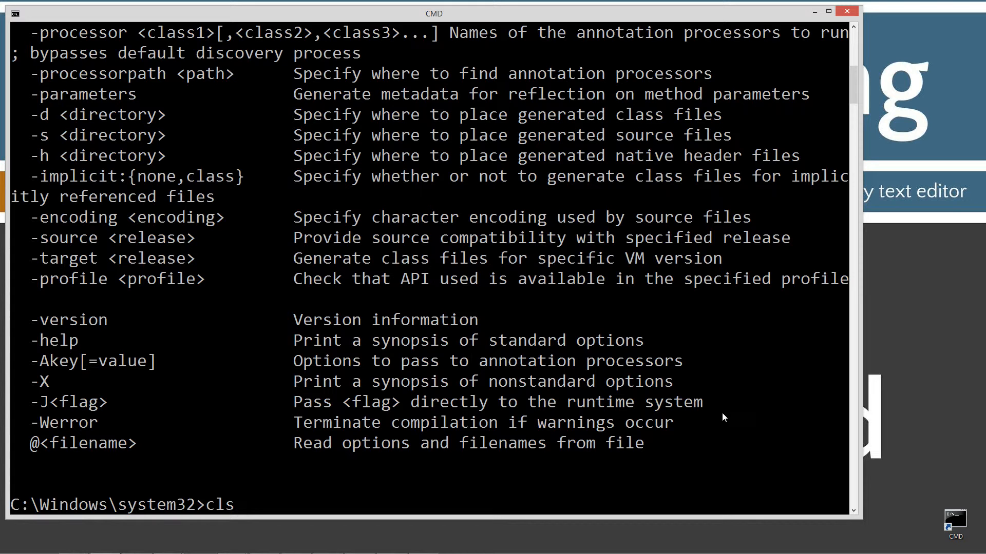
pyautogui.press('Enter')
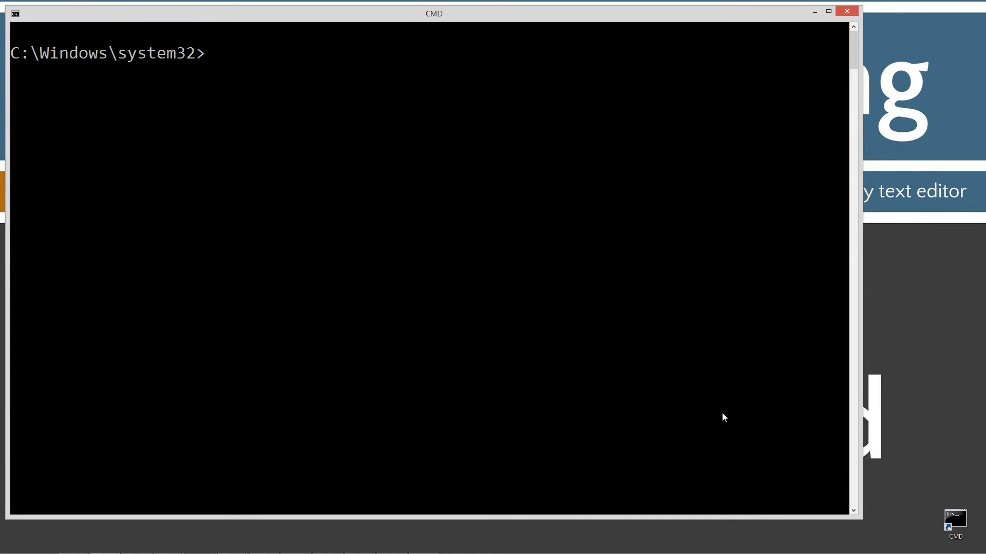
# Step: Create the C:\Java\ExceptionThrow folder with cd and md commands and enter it
pyautogui.write('cd \\')
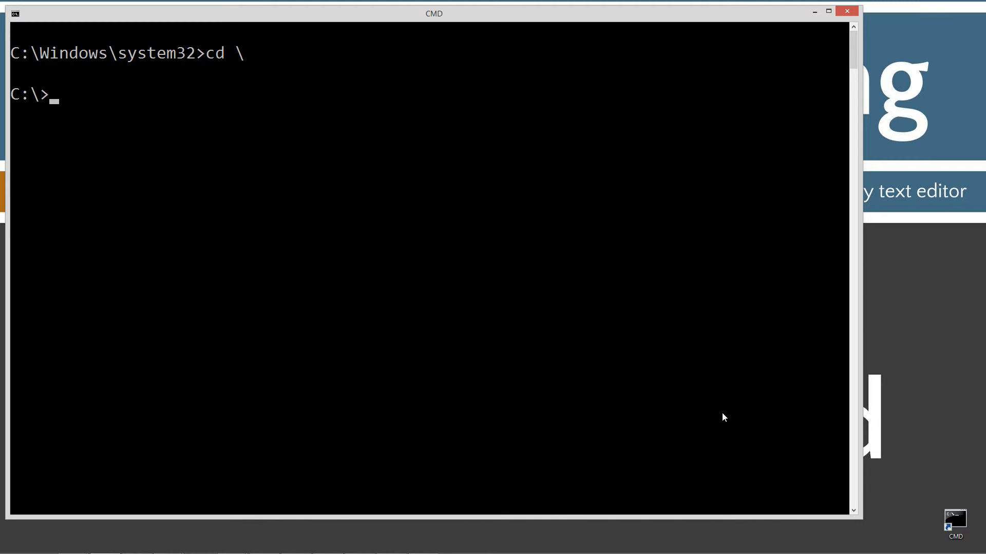
pyautogui.write('md Ja')
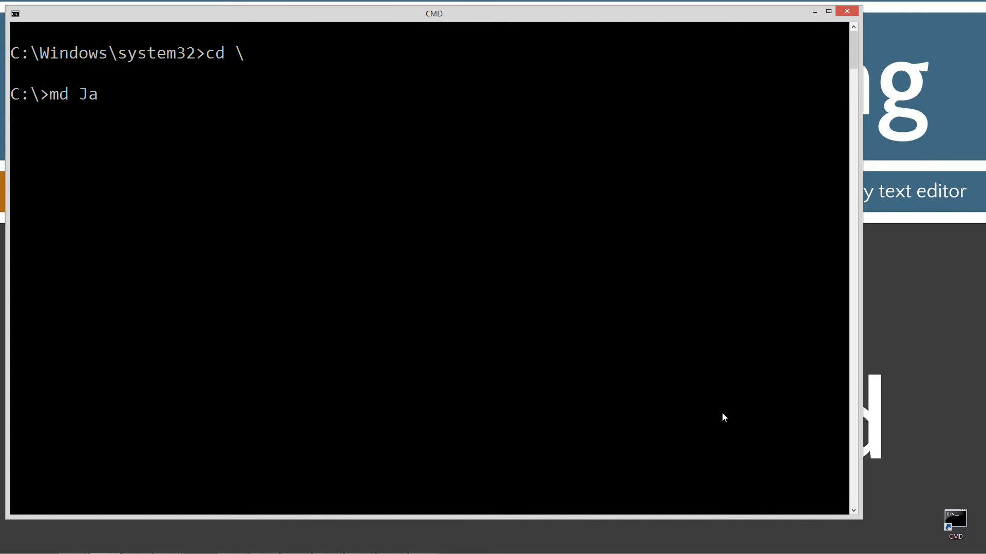
pyautogui.write('va')
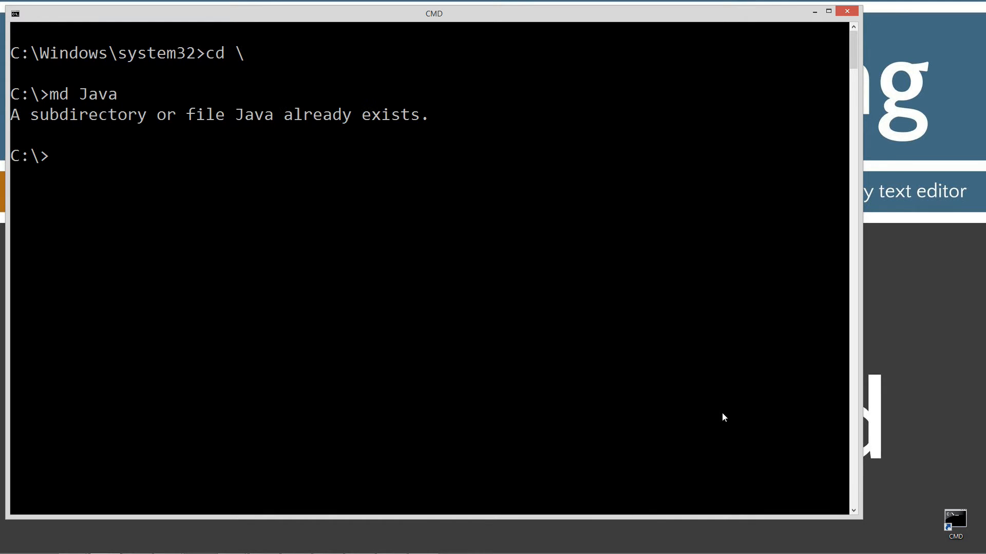
pyautogui.write('cd Java')
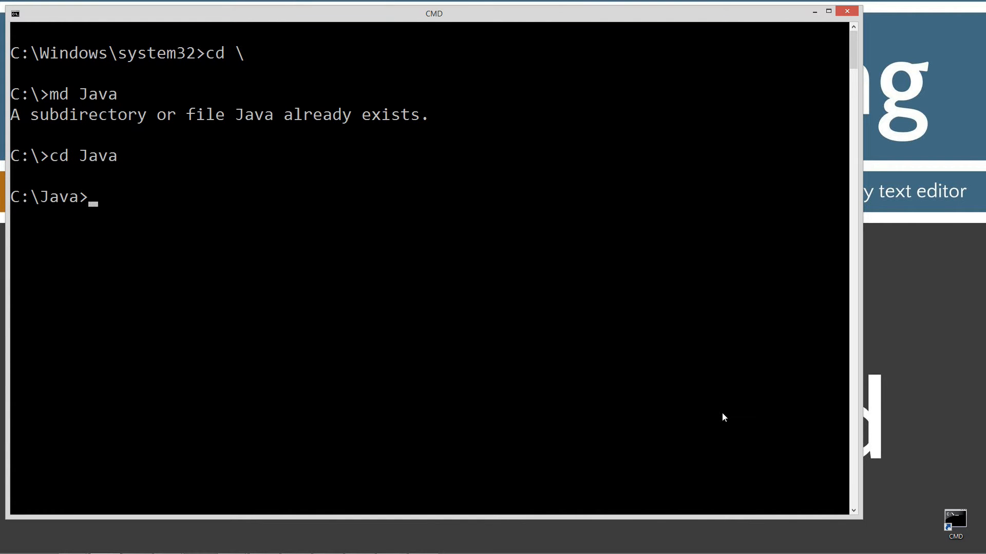
pyautogui.write('md ExceptionTr')
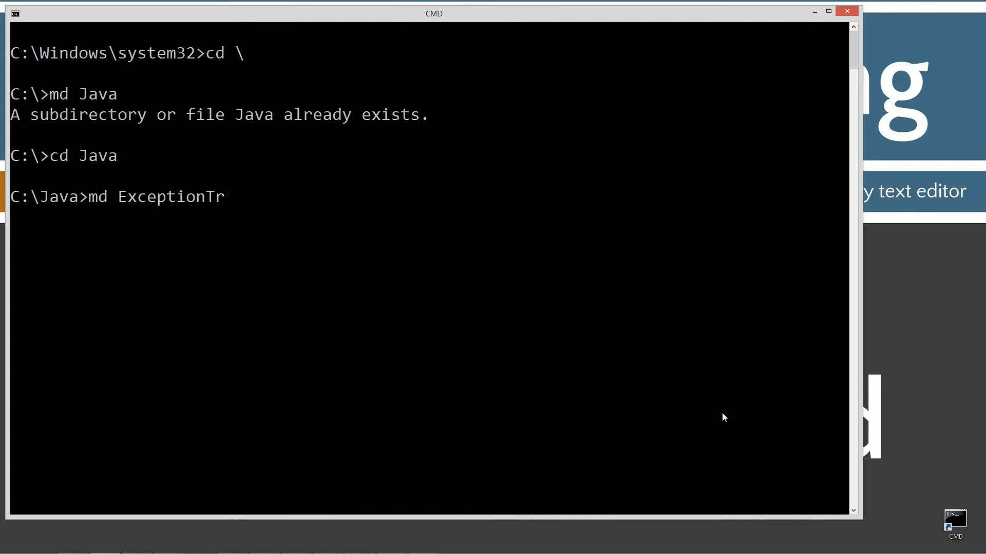
pyautogui.write('hrow')
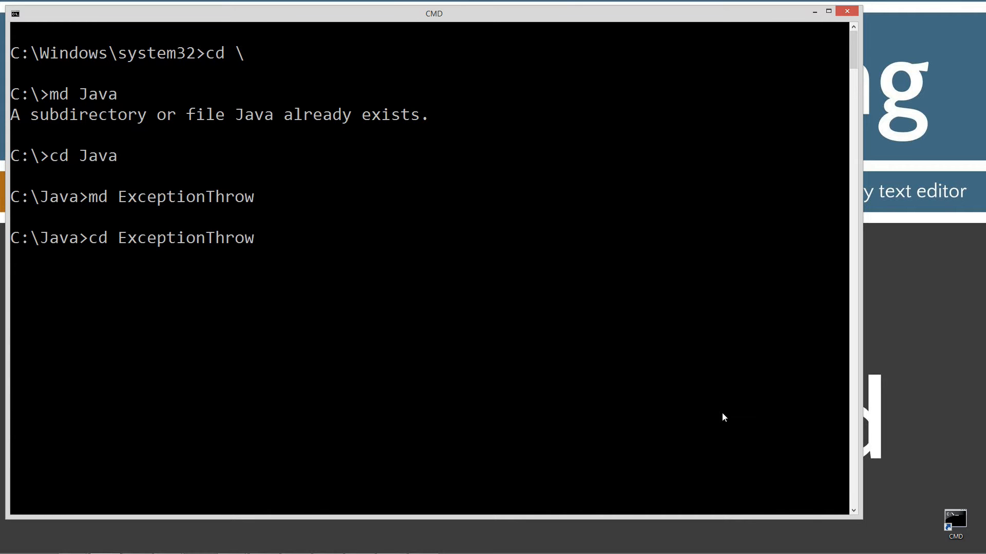
# Step: Open ExceptionThrow.java in Notepad from the command line
pyautogui.write('note')
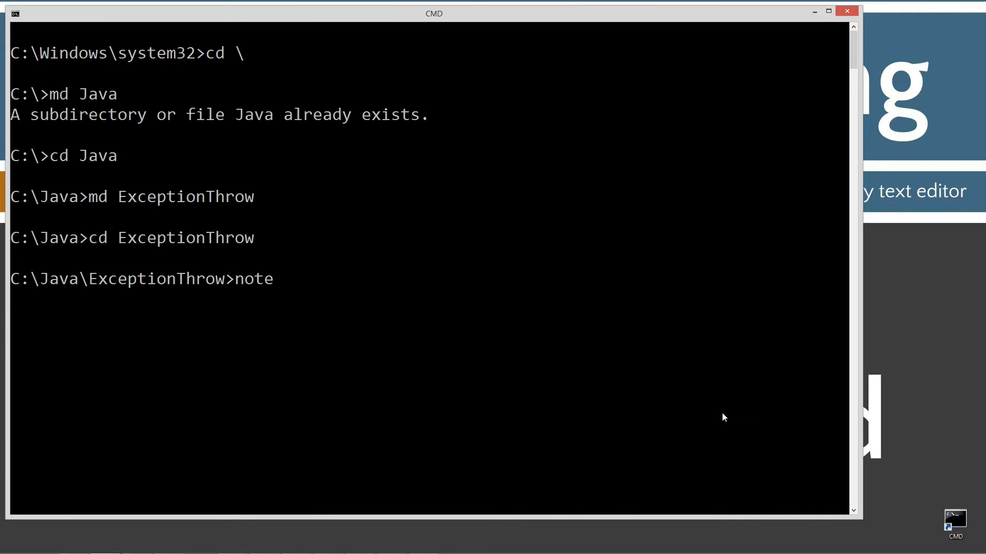
pyautogui.write('pad Exc')
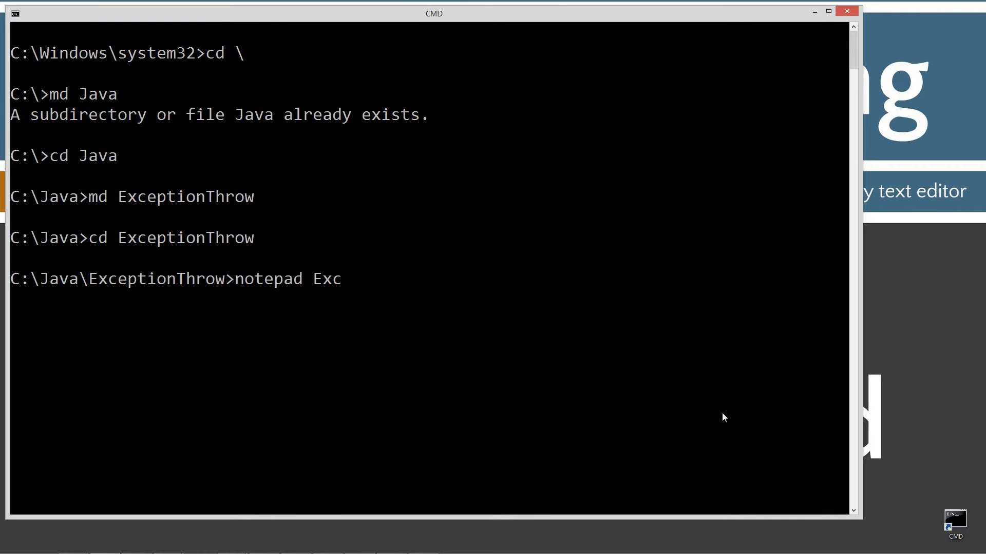
pyautogui.write('eptionTh')
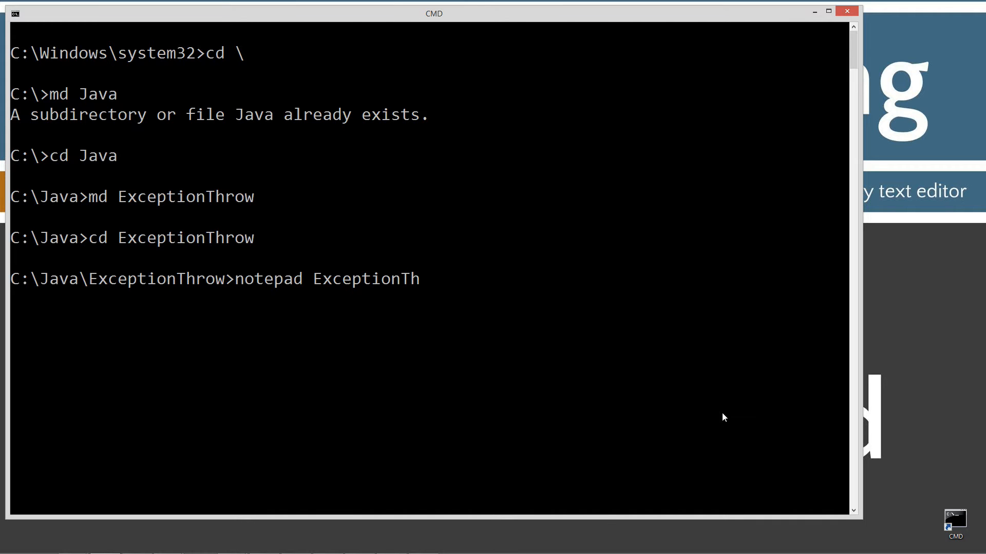
pyautogui.write('row.java')
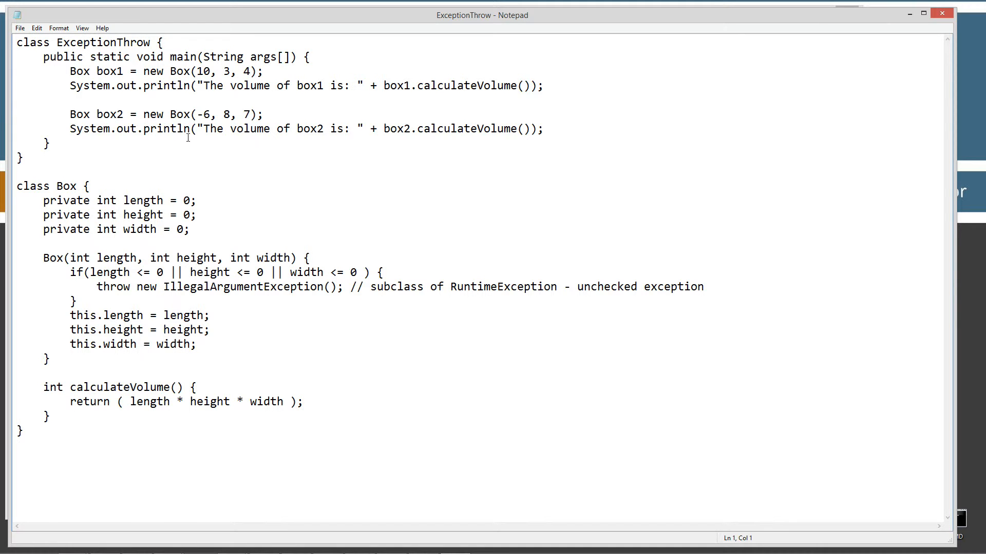
# Step: Highlight main, the fields and calculateVolume in the pasted Box program
pyautogui.moveTo(17, 185); pyautogui.dragTo(105, 199)
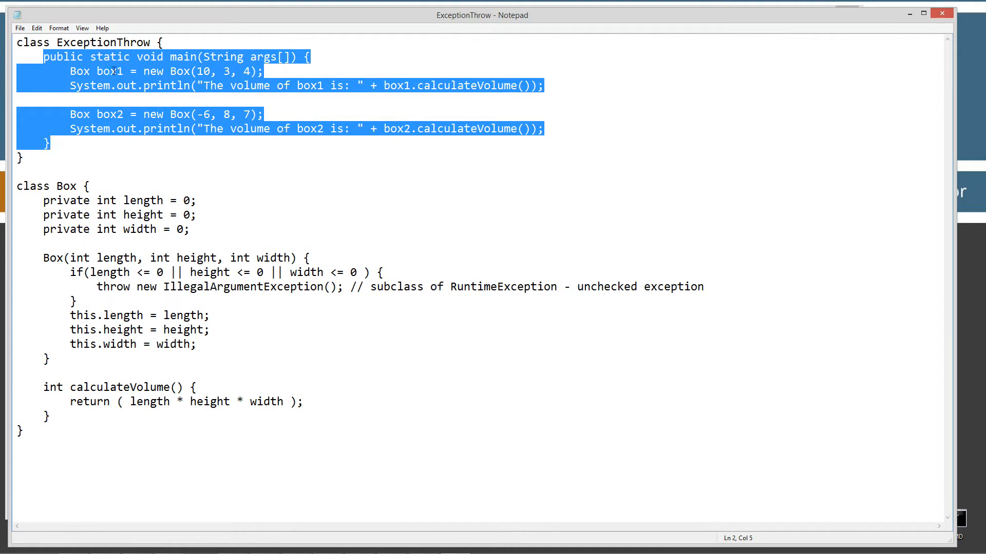
pyautogui.click(57, 186)
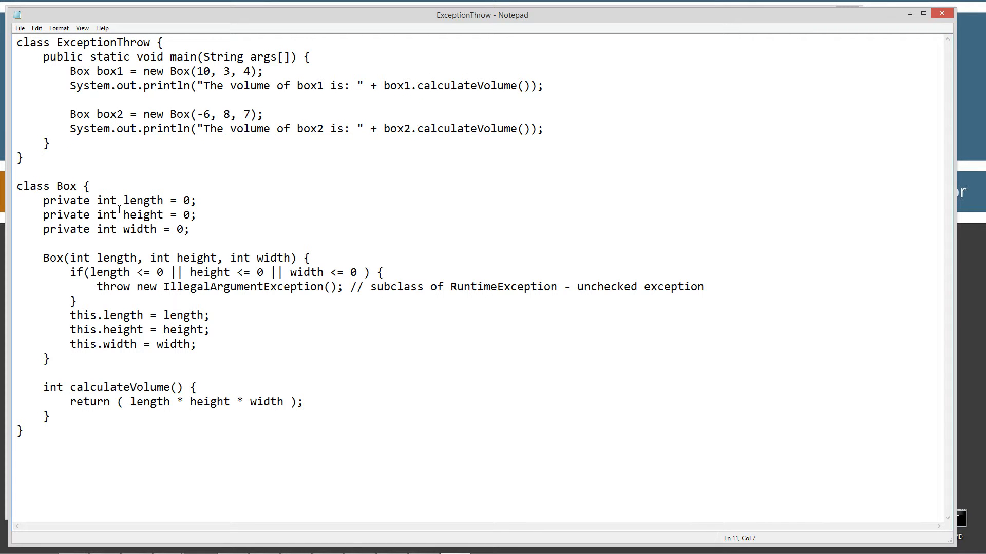
pyautogui.moveTo(42, 201); pyautogui.dragTo(189, 236)
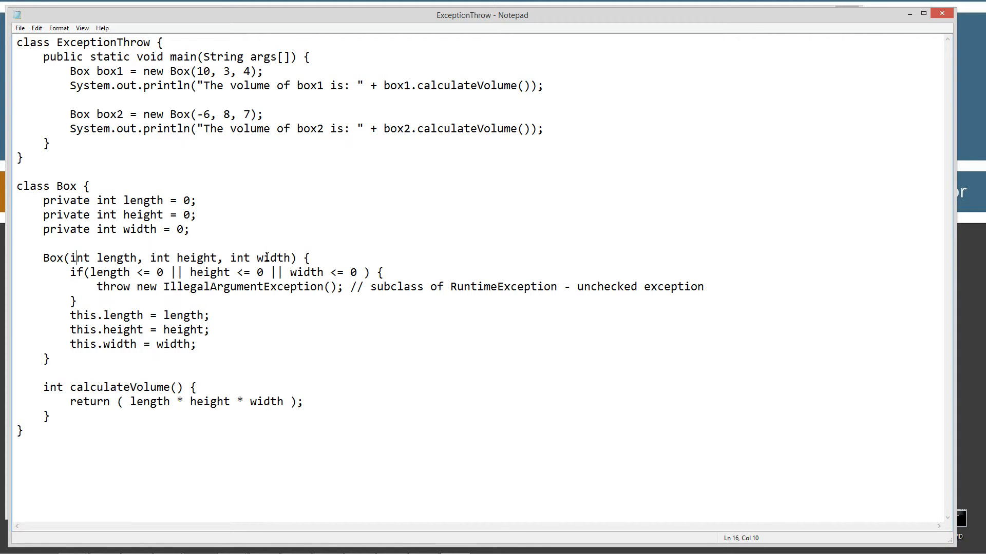
pyautogui.moveTo(43, 387); pyautogui.dragTo(55, 416)
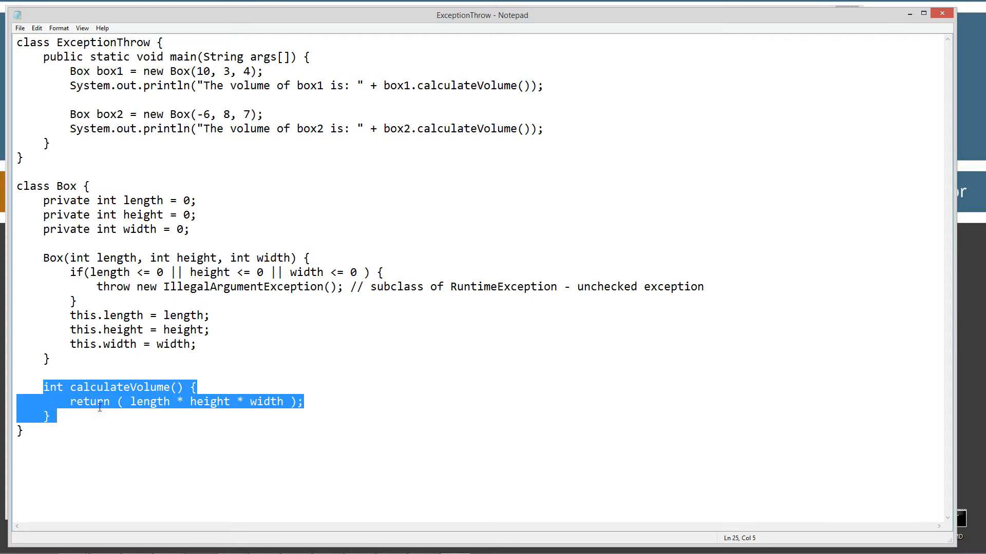
pyautogui.click(154, 386)
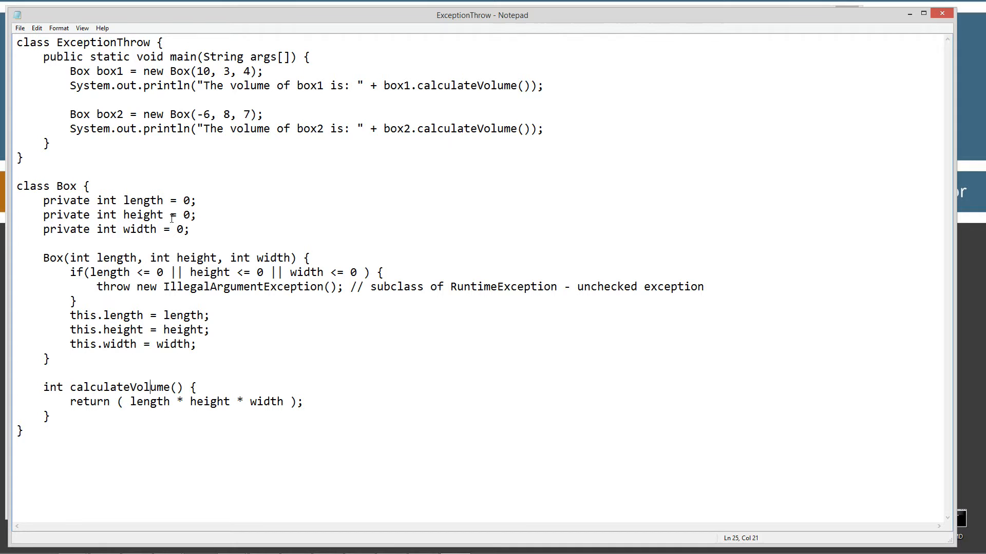
# Step: Highlight the Box constructor, its non-positive dimension check and the throw statement
pyautogui.tripleClick(170, 258)
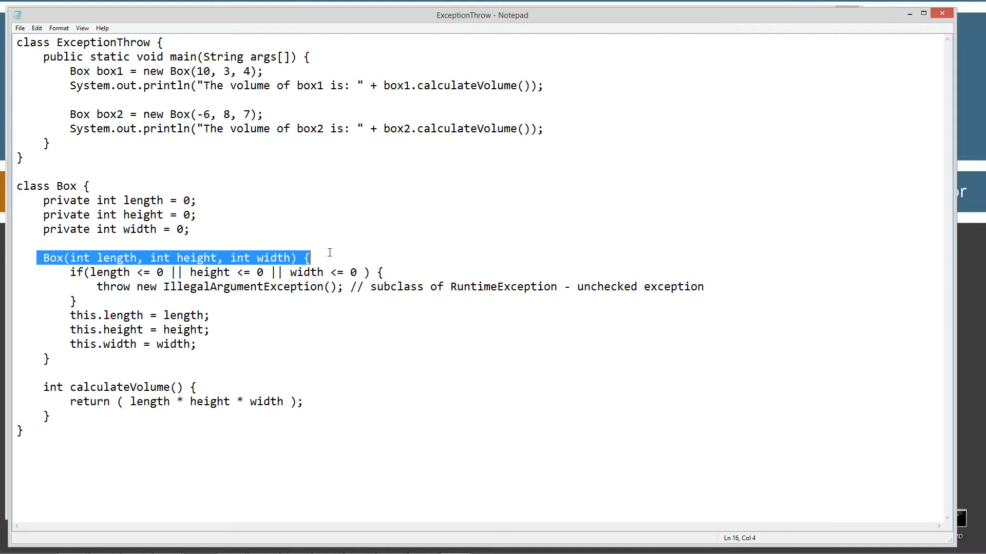
pyautogui.moveTo(305, 257); pyautogui.dragTo(60, 359)
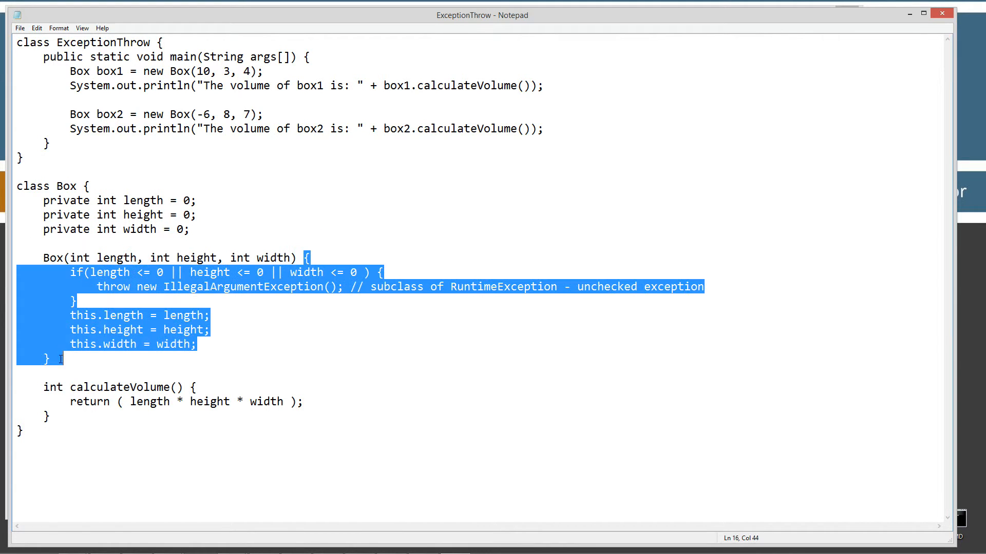
pyautogui.click(104, 272)
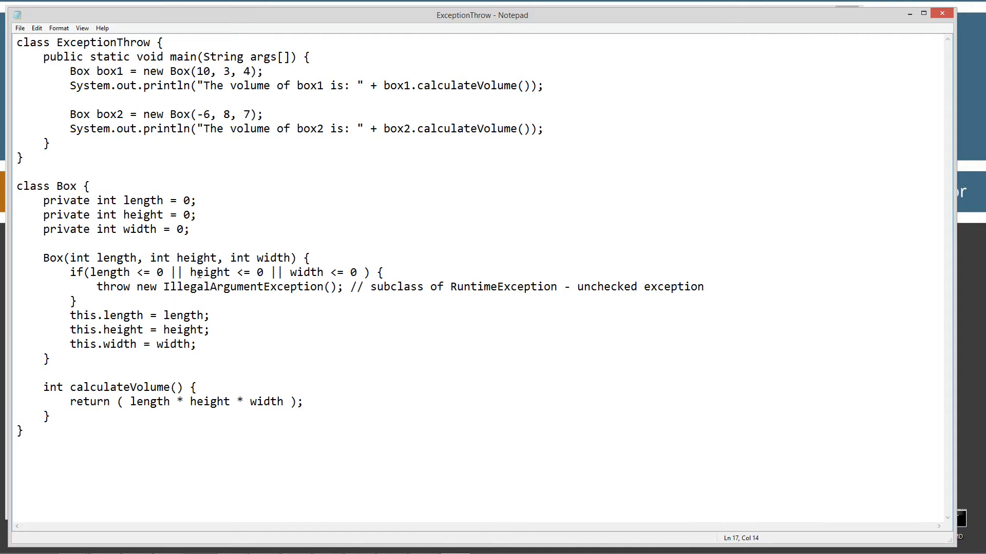
pyautogui.click(302, 272)
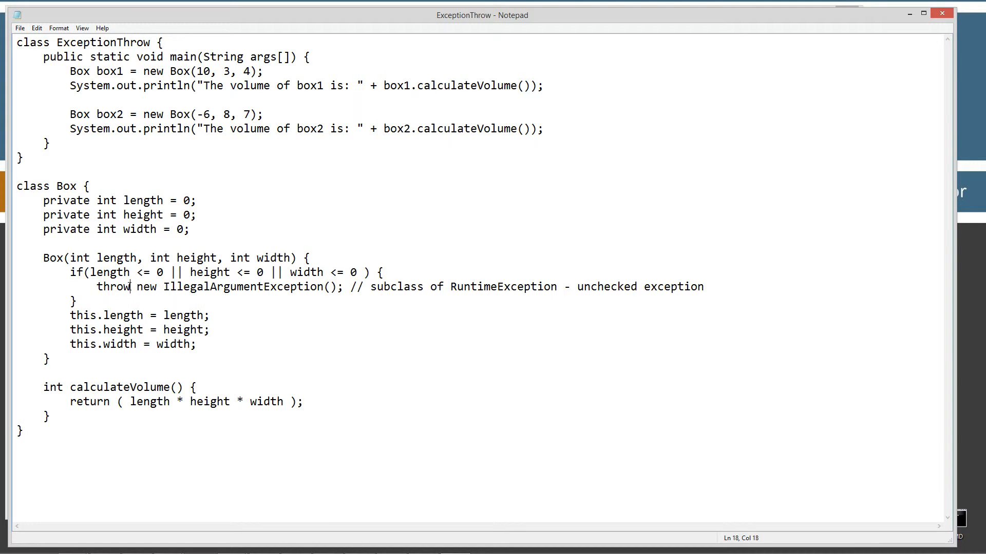
pyautogui.doubleClick(113, 286)
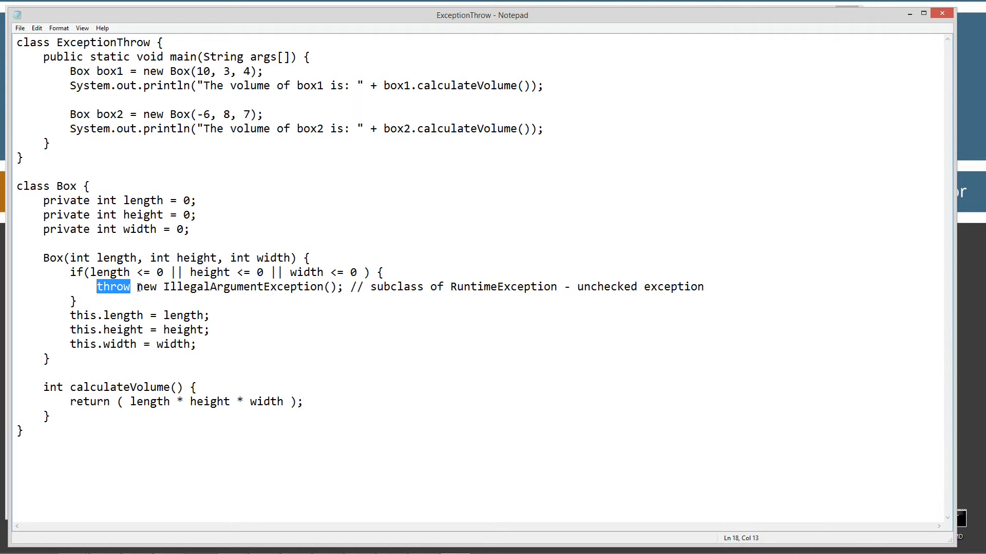
pyautogui.doubleClick(146, 286)
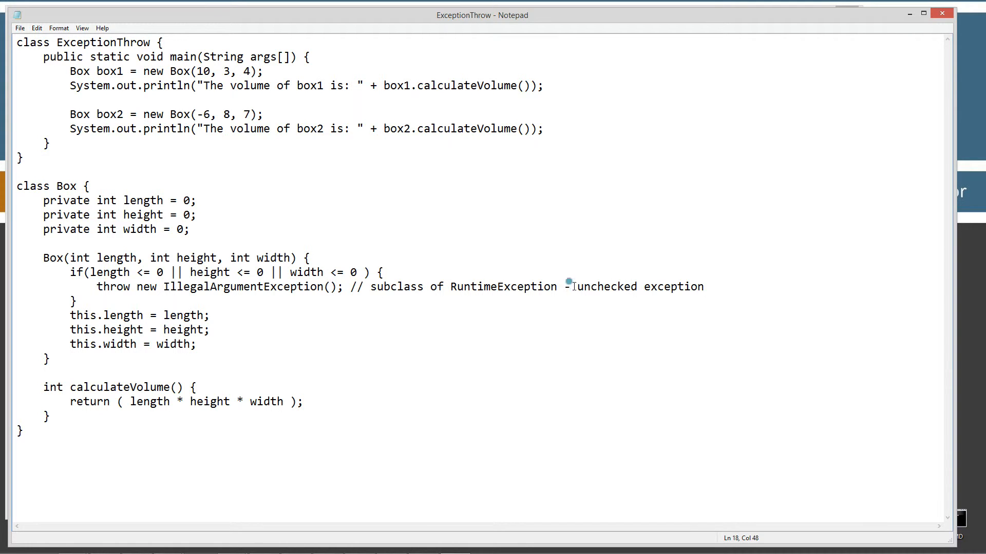
pyautogui.doubleClick(590, 286)
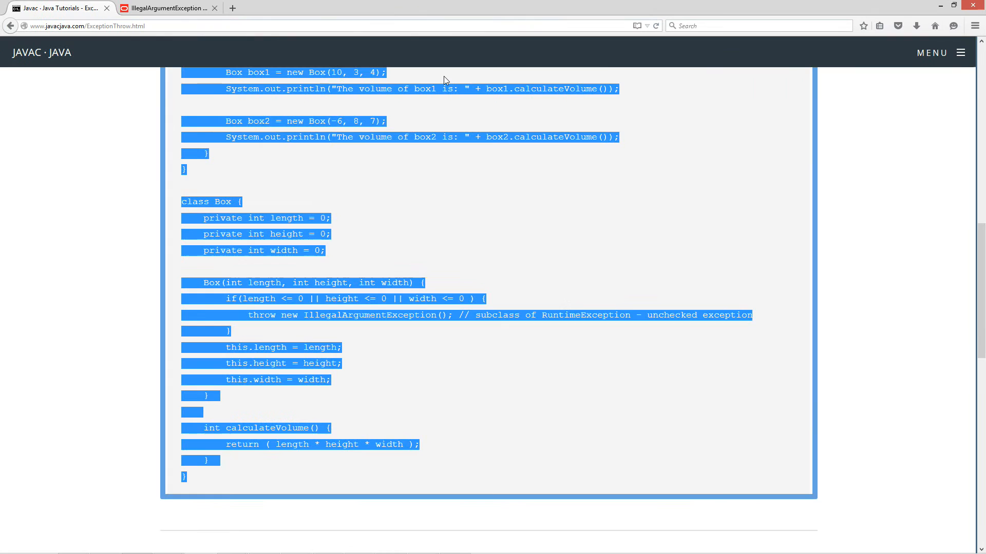
# Step: Switch to the Firefox tab with Oracle's IllegalArgumentException documentation
pyautogui.click(167, 7)
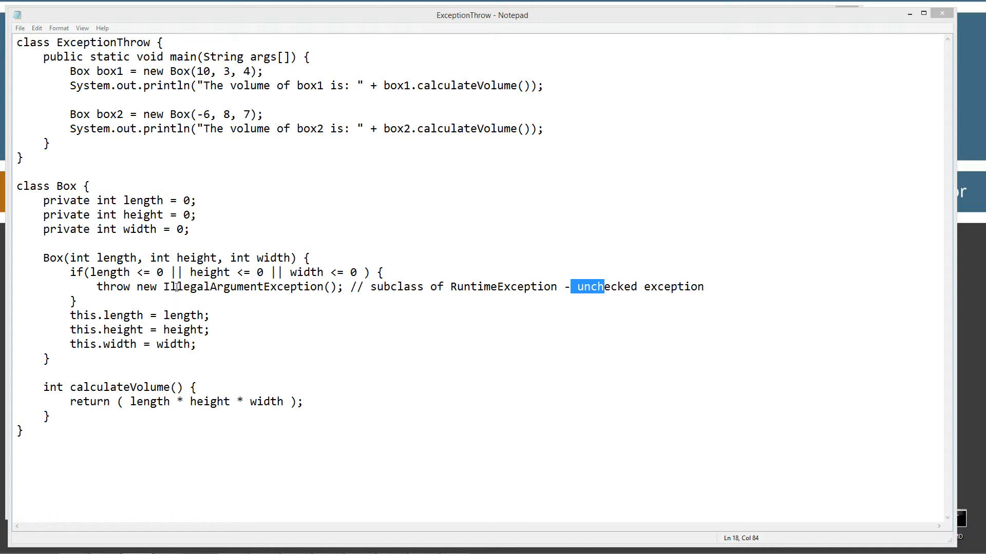
# Step: Highlight IllegalArgumentException() and the constructor's field assignments
pyautogui.doubleClick(249, 286)
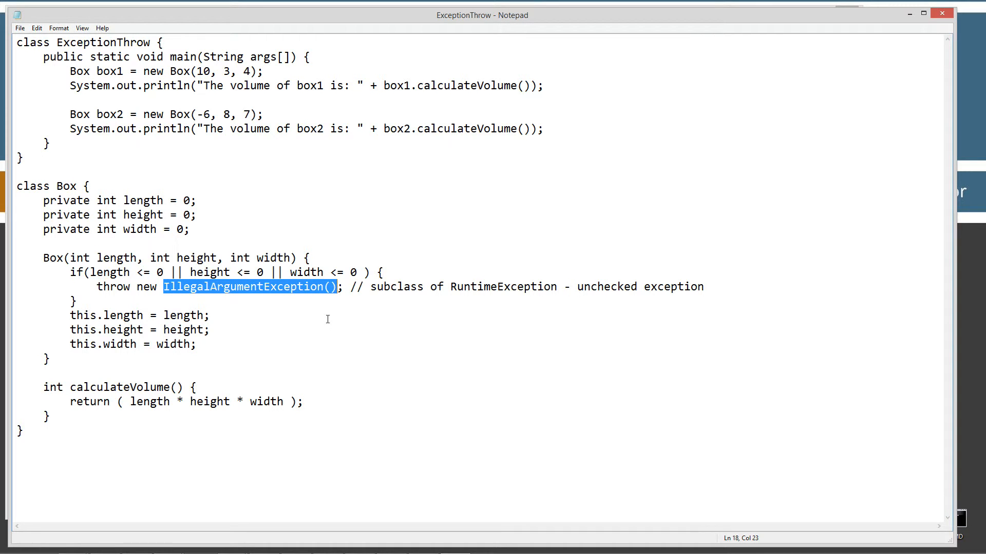
pyautogui.moveTo(442, 294)
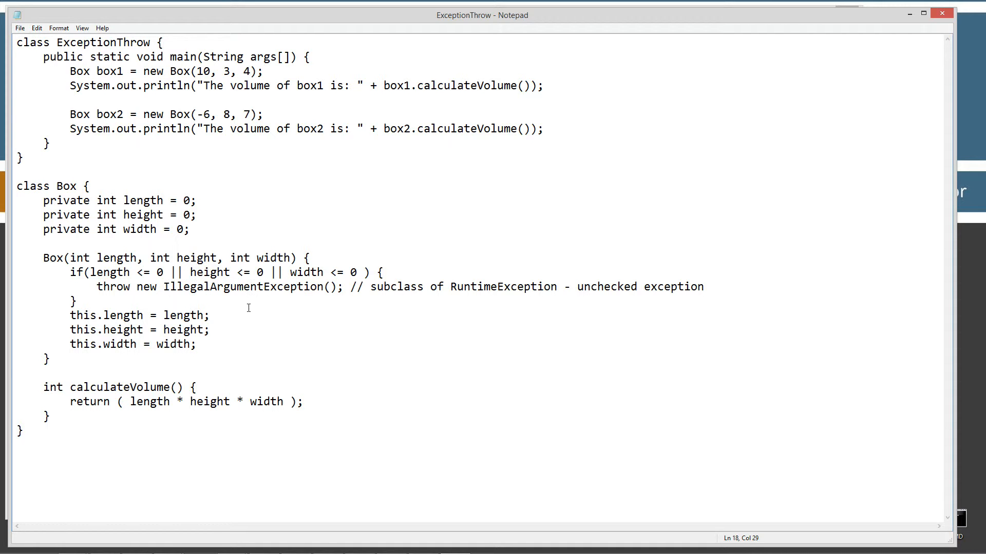
pyautogui.moveTo(223, 322)
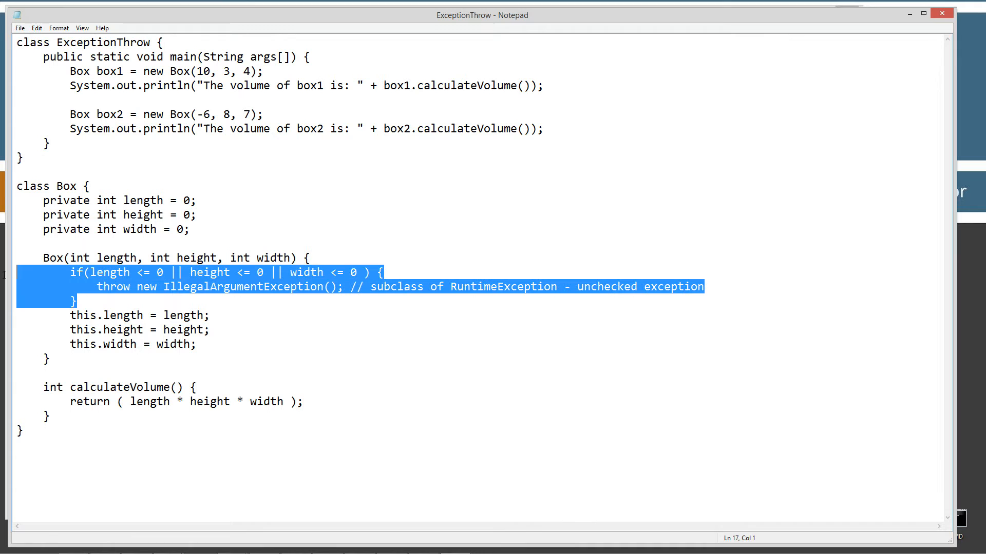
pyautogui.click(345, 286)
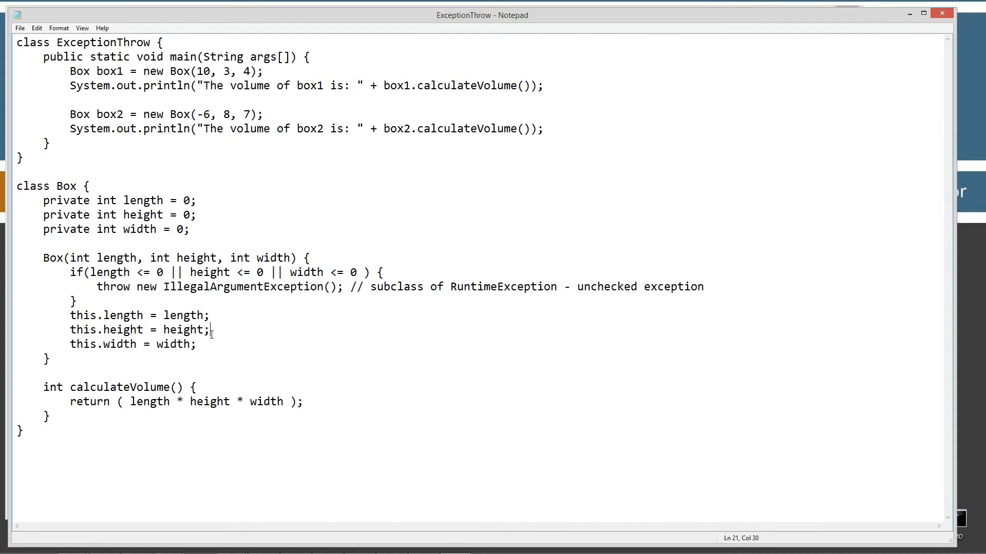
pyautogui.moveTo(98, 288); pyautogui.dragTo(338, 287)
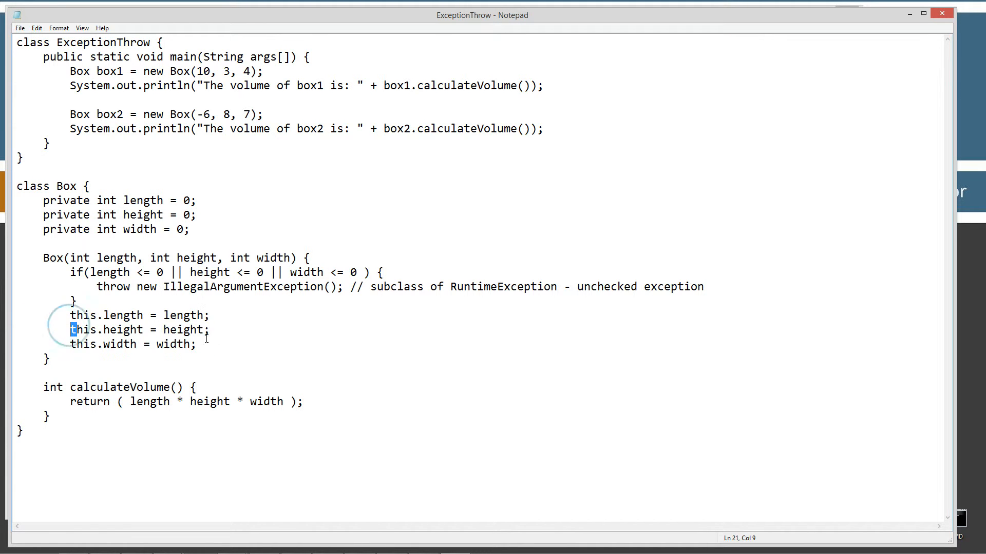
pyautogui.click(182, 315)
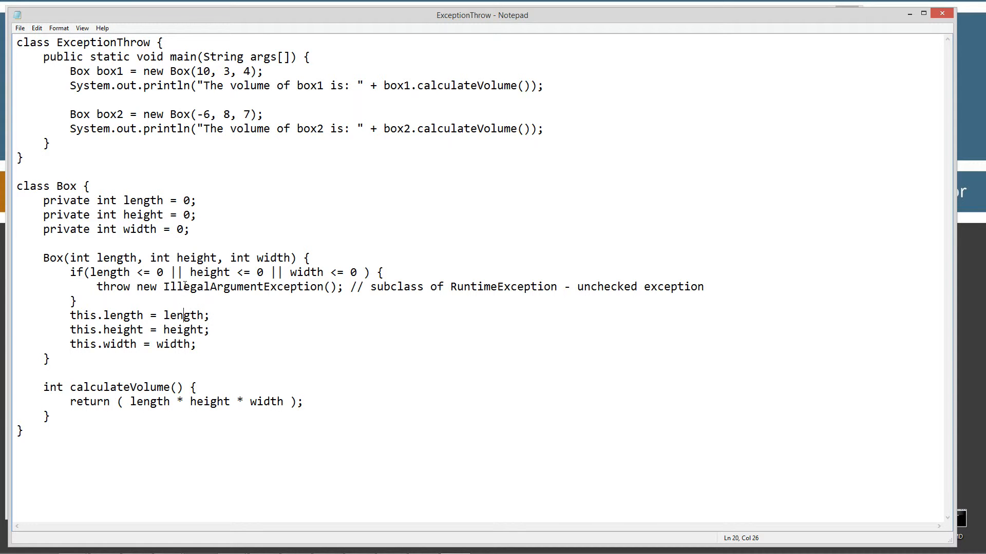
pyautogui.moveTo(340, 273)
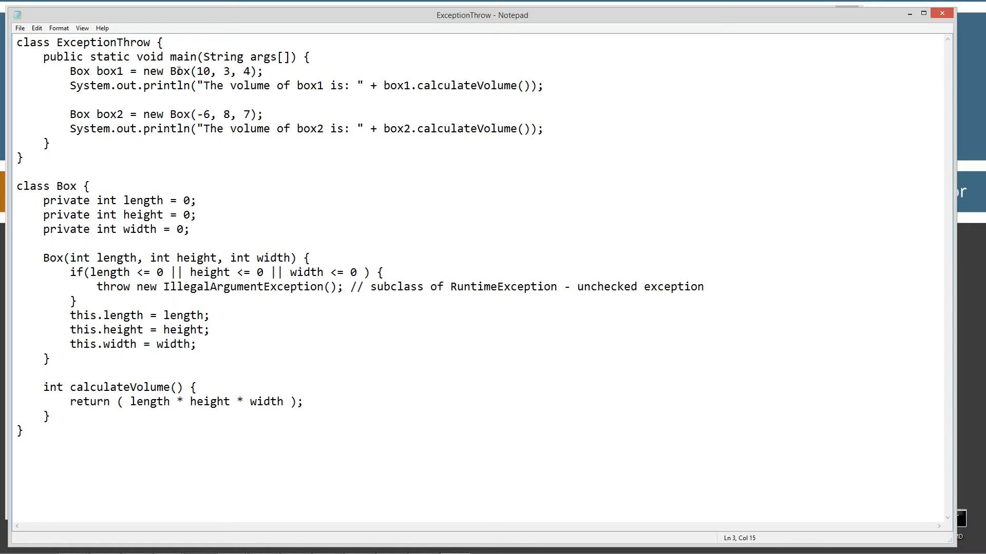
# Step: Point out box1's dimensions 10, 3, 4 and box2's -6, 8, 7, then return to Command Prompt
pyautogui.moveTo(170, 71); pyautogui.dragTo(258, 71)
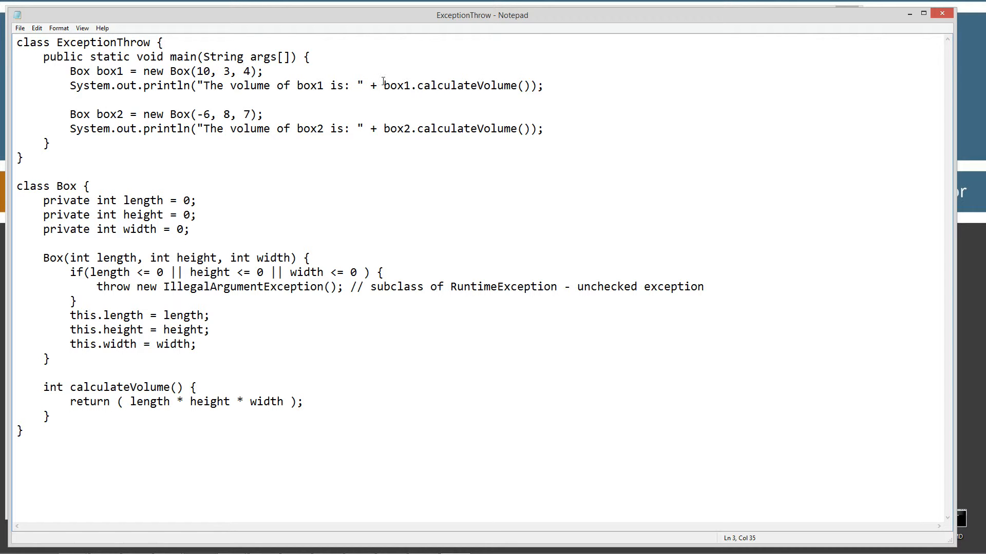
pyautogui.moveTo(505, 88)
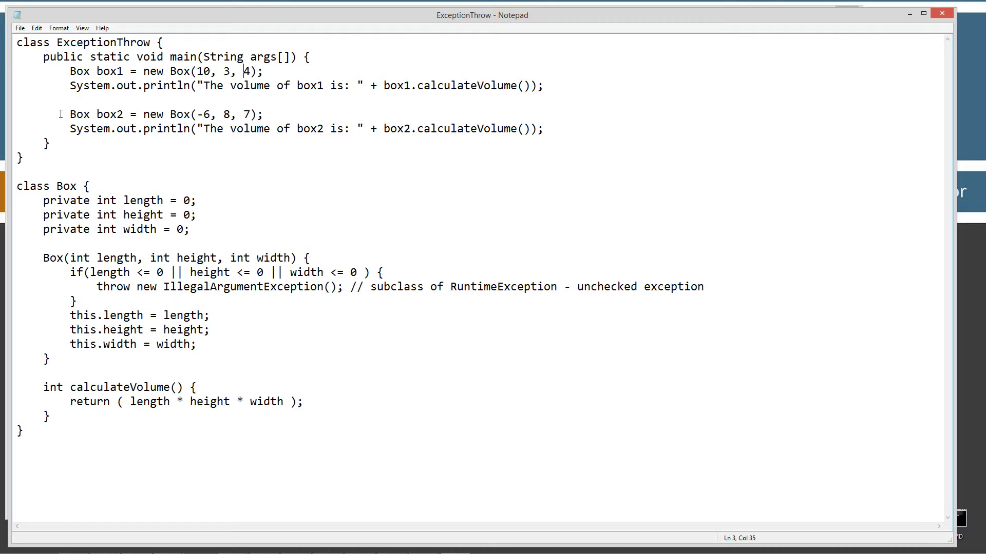
pyautogui.moveTo(143, 114)
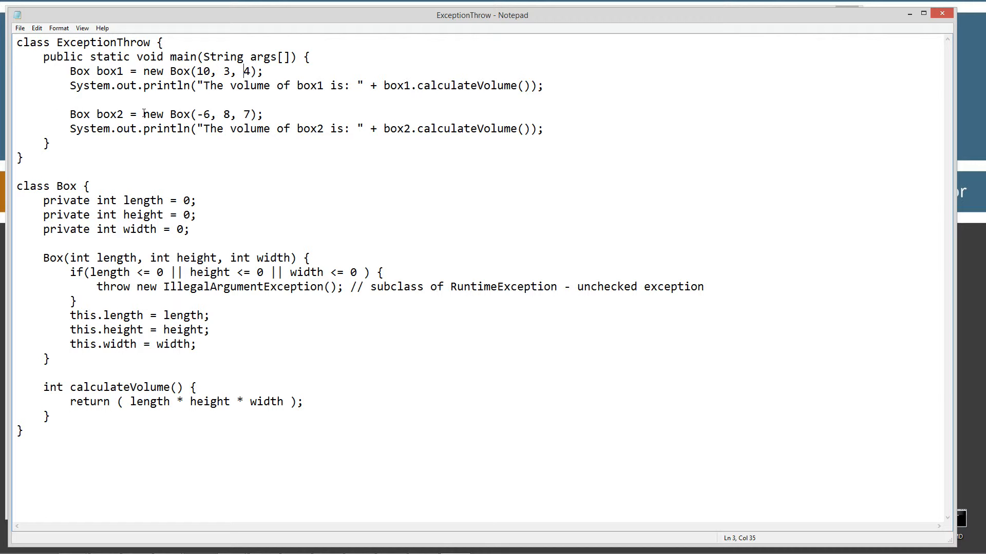
pyautogui.click(168, 114)
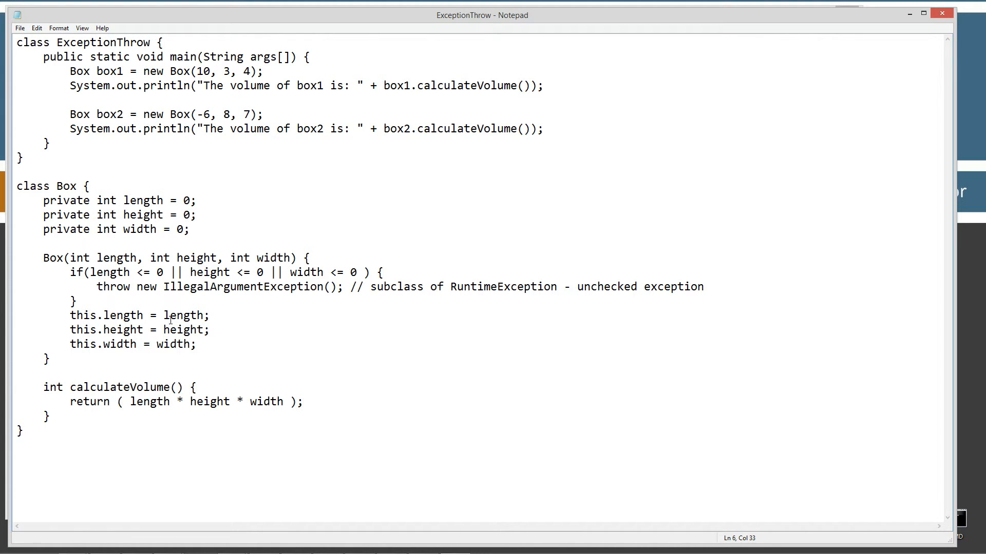
pyautogui.click(19, 27)
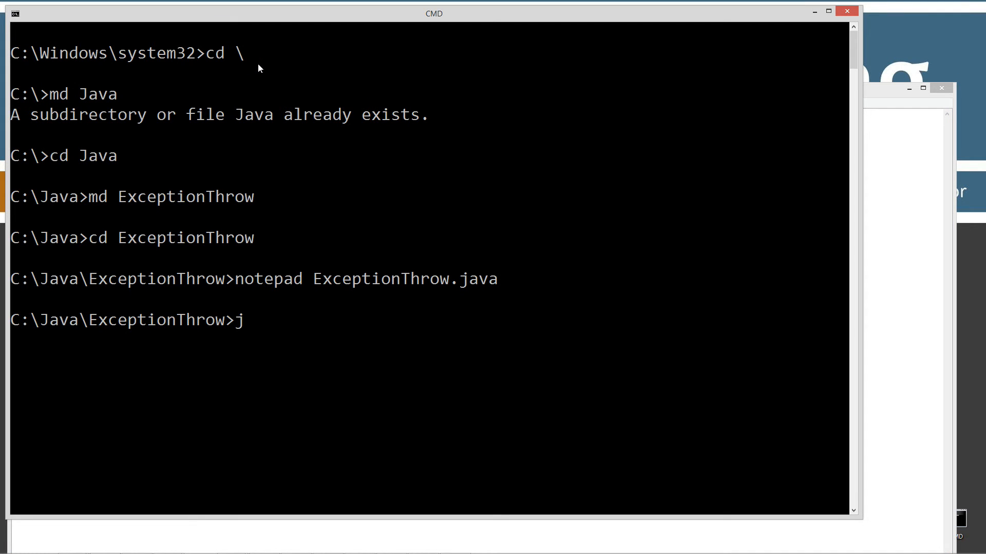
# Step: Compile ExceptionThrow.java with javac and run it with java ExceptionThrow
pyautogui.press('Backspace')
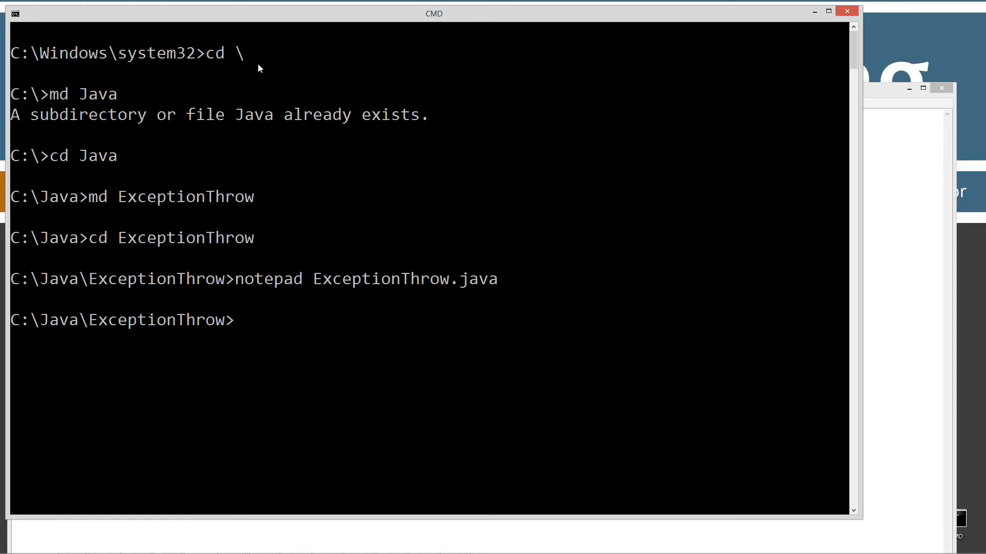
pyautogui.write('javac ExceptionThrow.java')
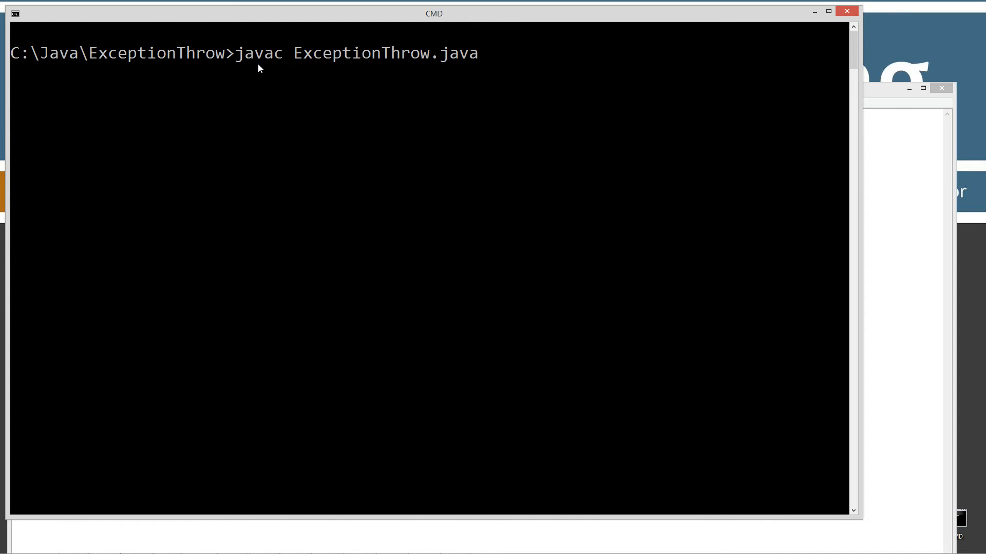
pyautogui.write('java')
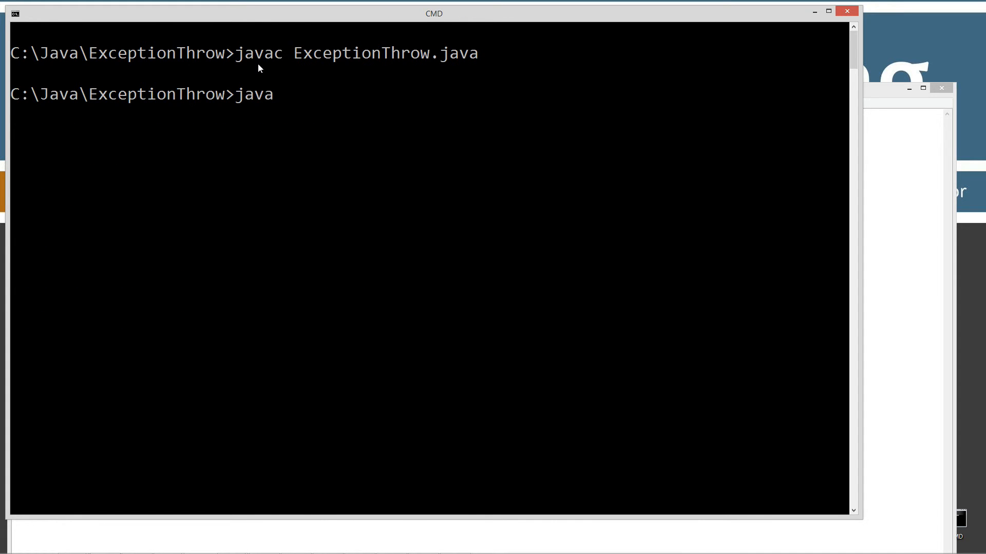
pyautogui.press('backspace')
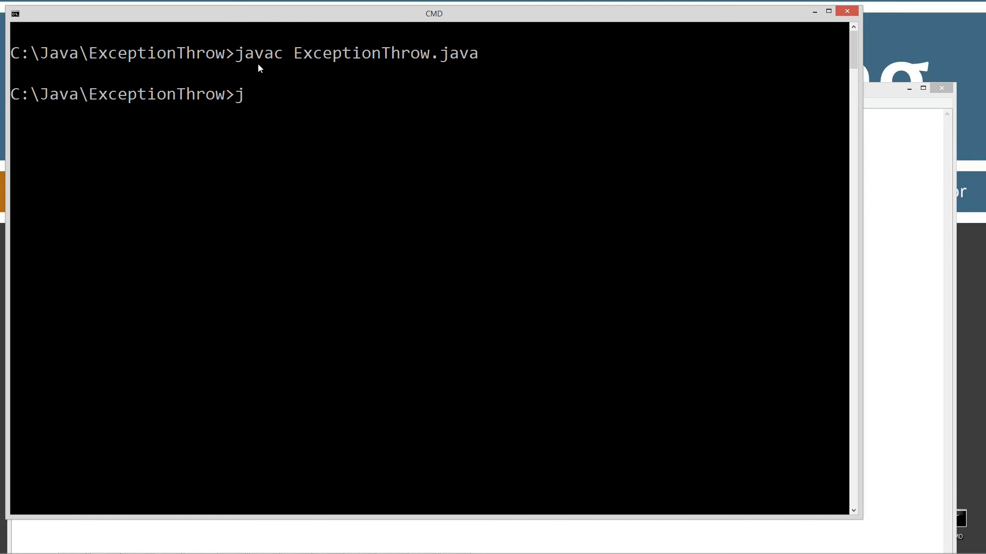
pyautogui.write('ava ExceptionThrow.clas')
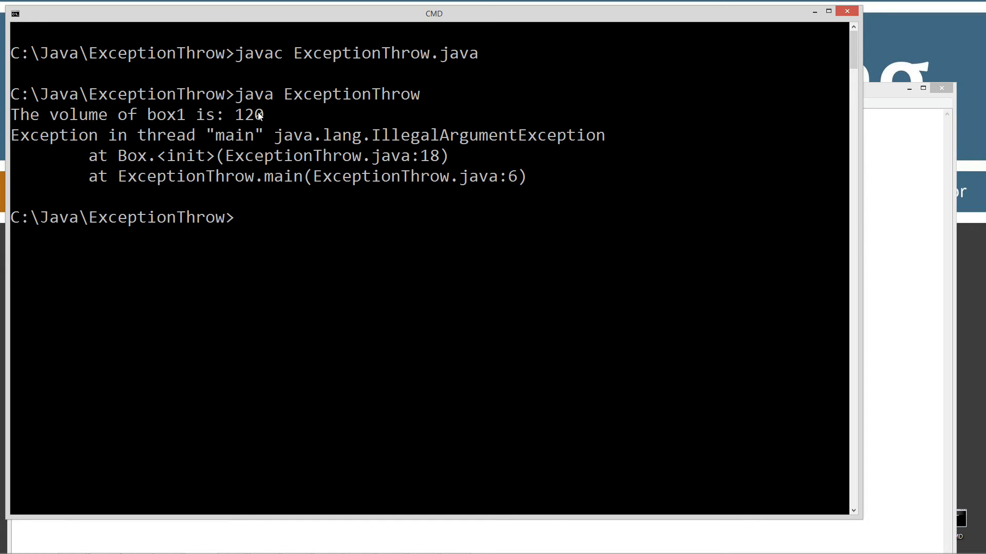
pyautogui.moveTo(247, 139)
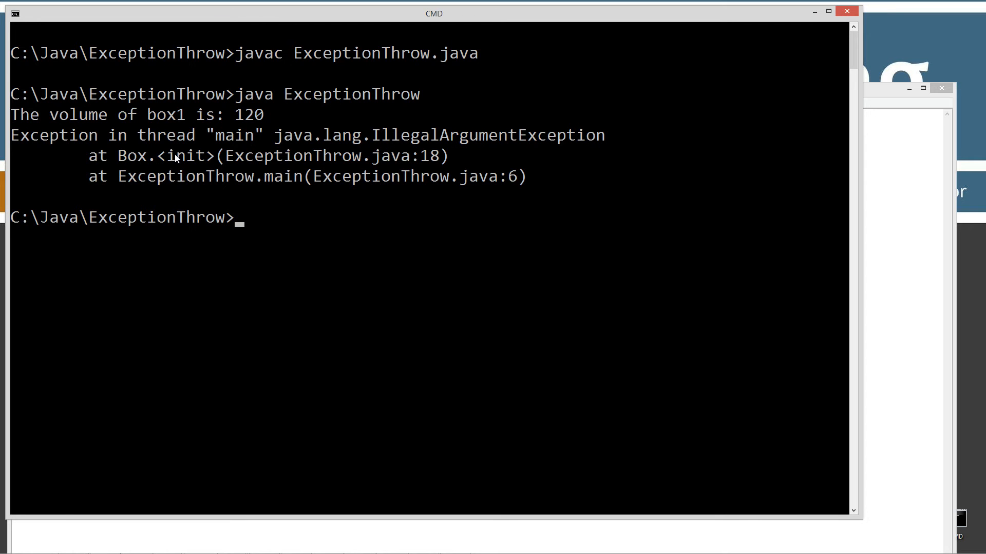
pyautogui.moveTo(254, 163)
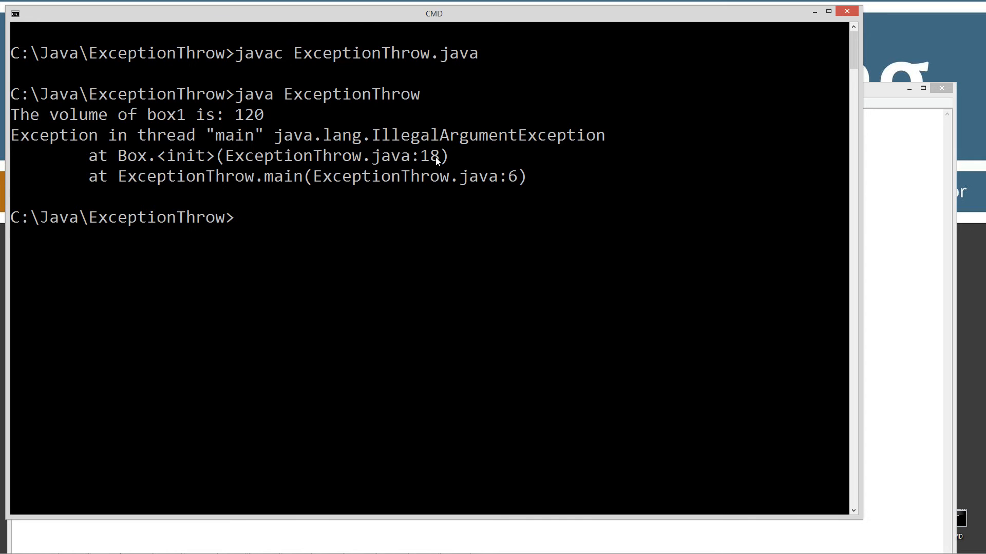
pyautogui.moveTo(168, 179)
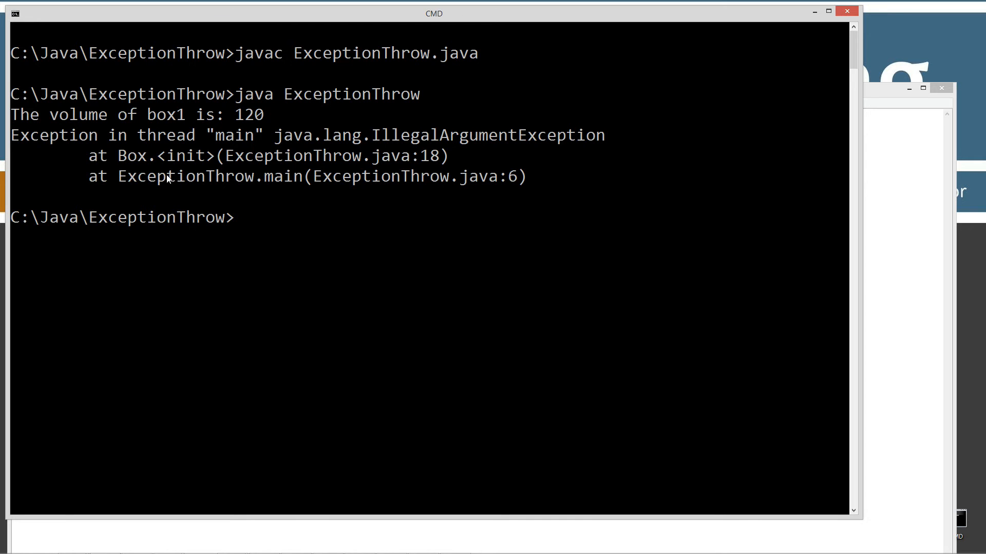
pyautogui.moveTo(131, 182)
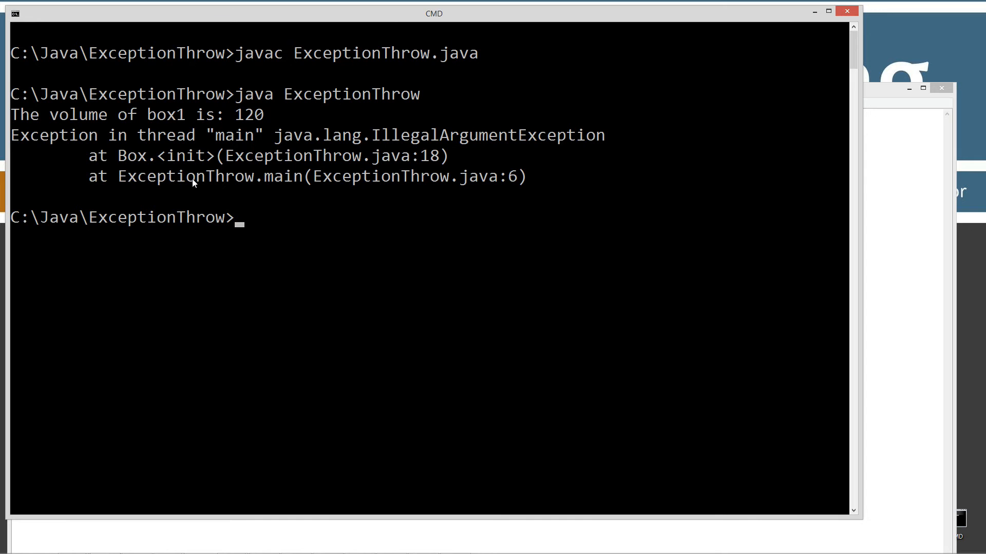
pyautogui.moveTo(327, 181)
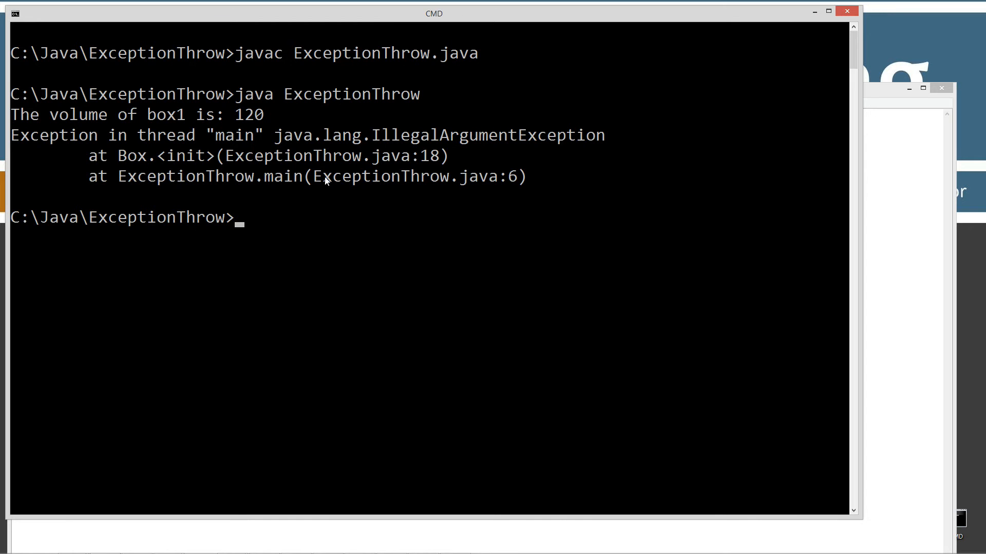
pyautogui.moveTo(548, 189)
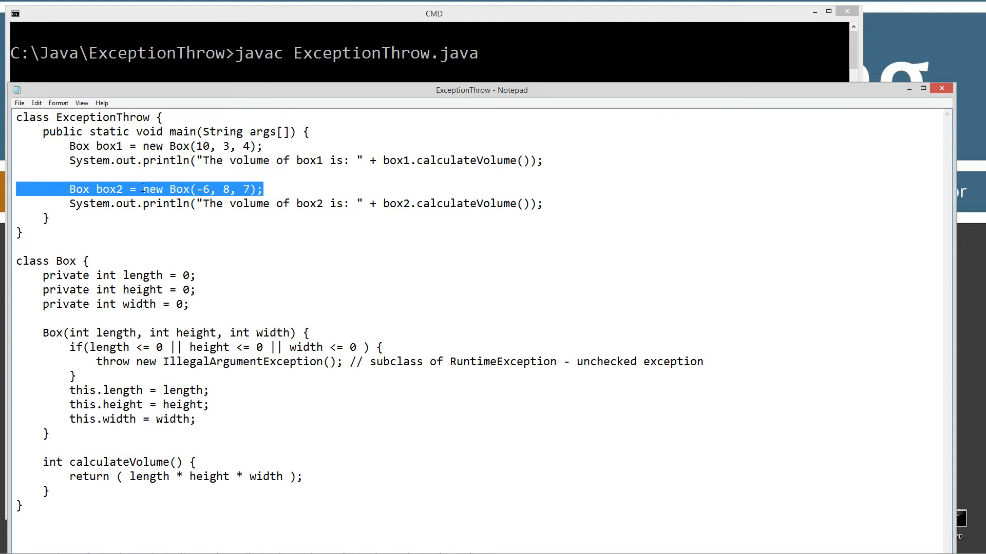
# Step: Review the Box constructor, then place the caret before the box2 statement
pyautogui.click(170, 190)
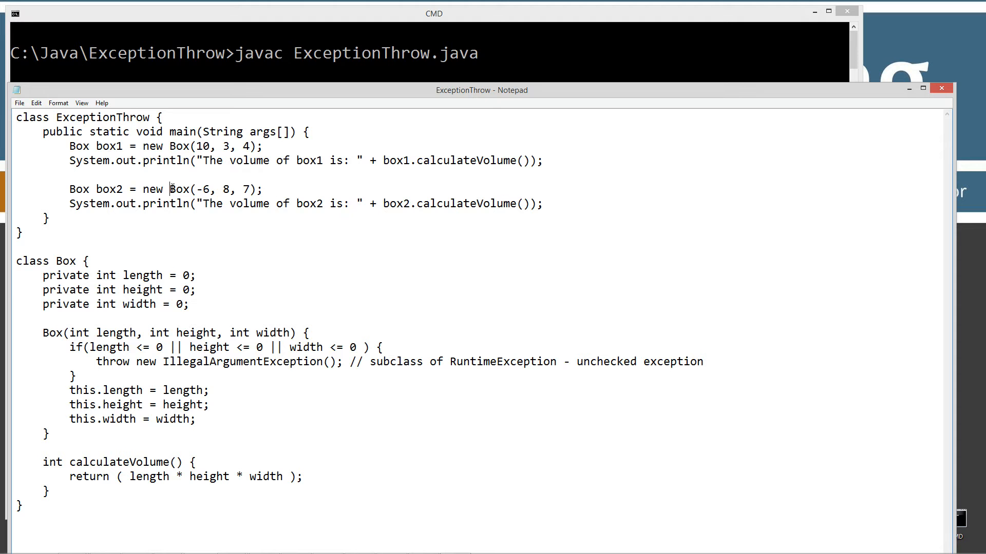
pyautogui.moveTo(169, 189); pyautogui.dragTo(256, 189)
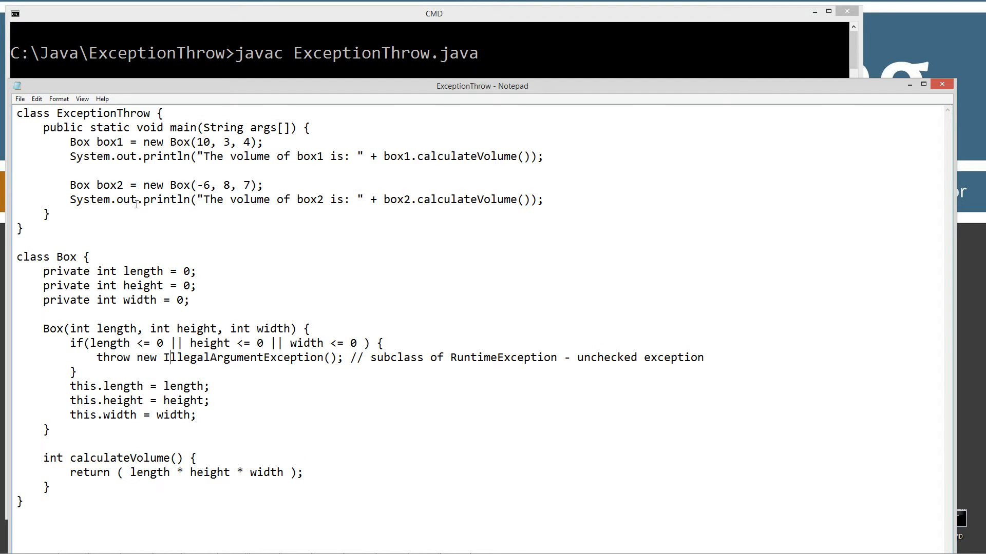
pyautogui.moveTo(21, 256); pyautogui.dragTo(30, 478)
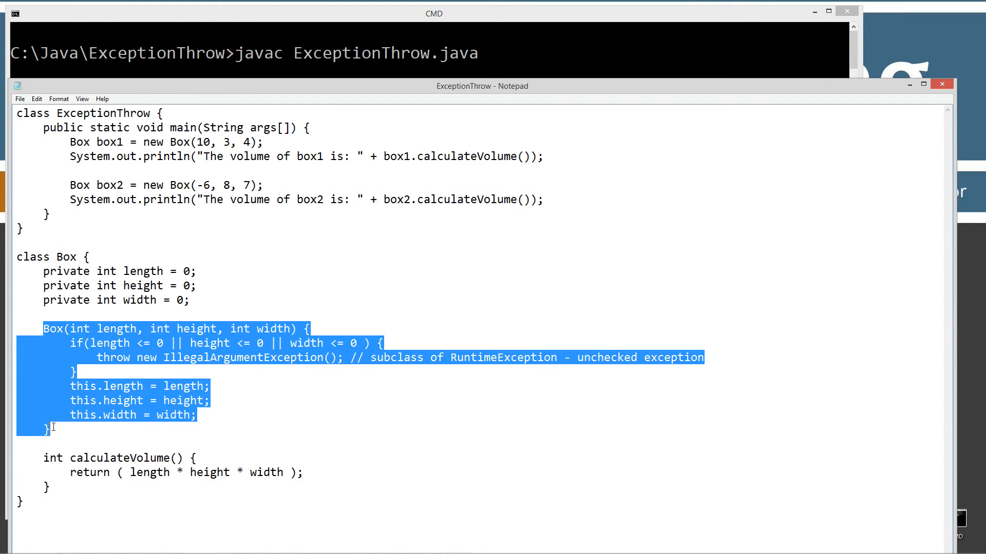
pyautogui.click(188, 357)
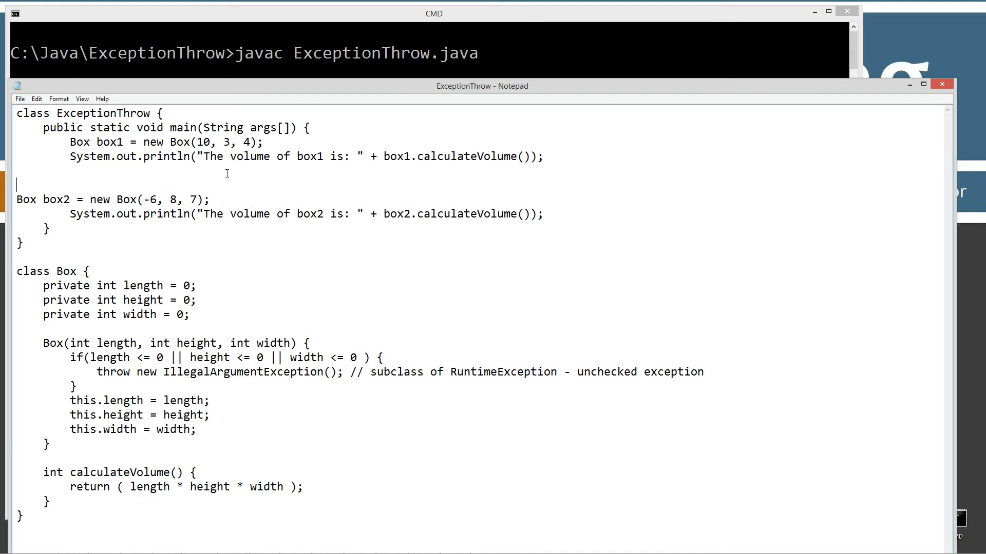
# Step: Wrap the box2 lines in a try block and add catch (IllegalArgumentException e)
pyautogui.write('try {')
pyautogui.write('} c')
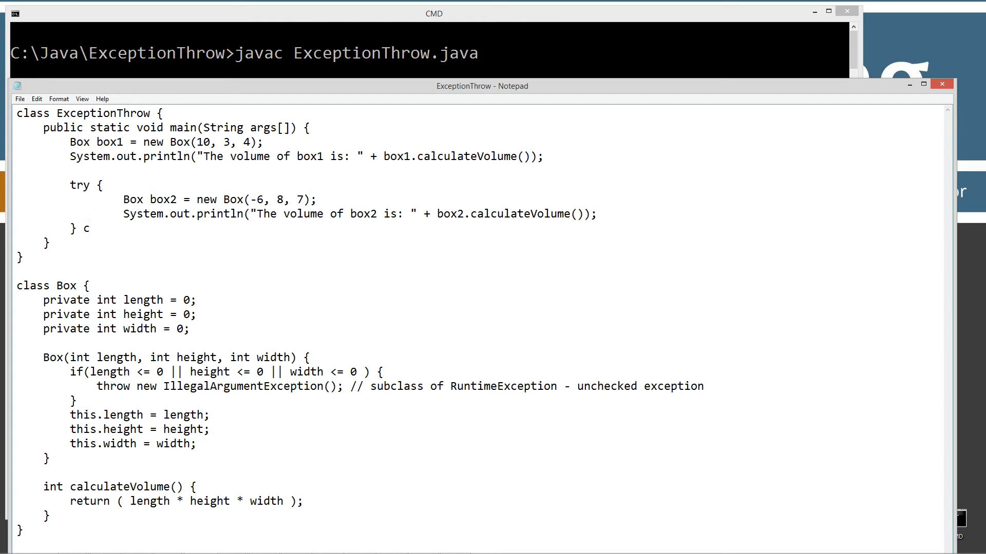
pyautogui.write('atch')
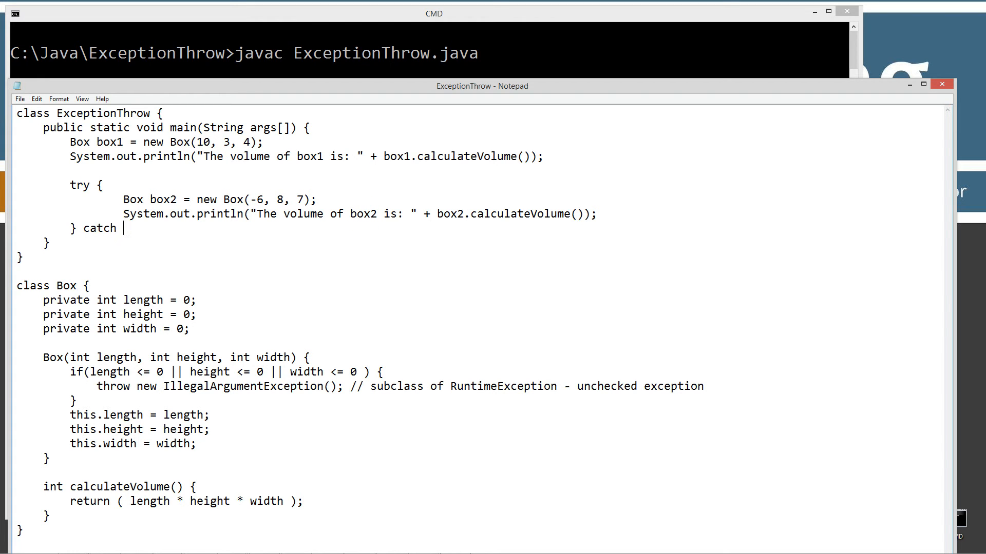
pyautogui.write('(I')
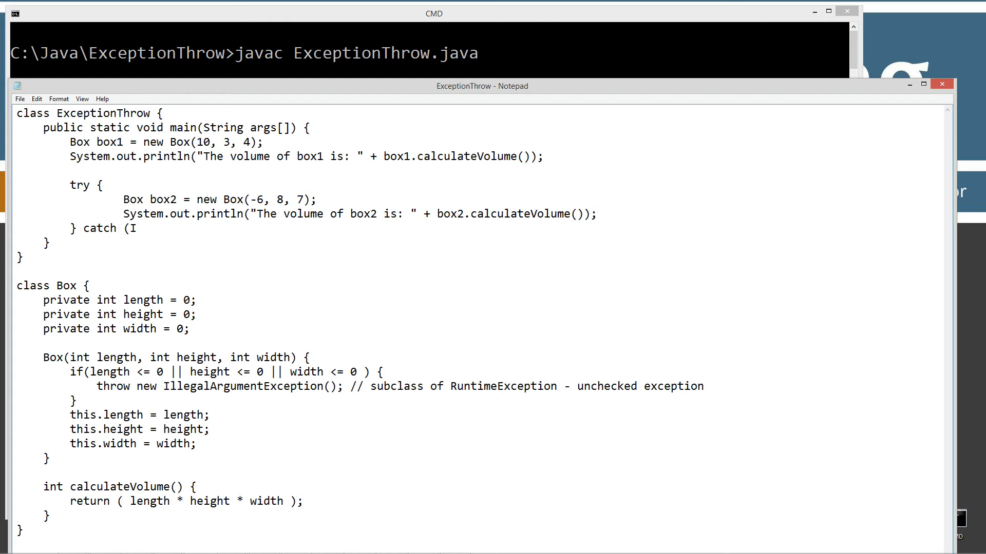
pyautogui.write('llegal')
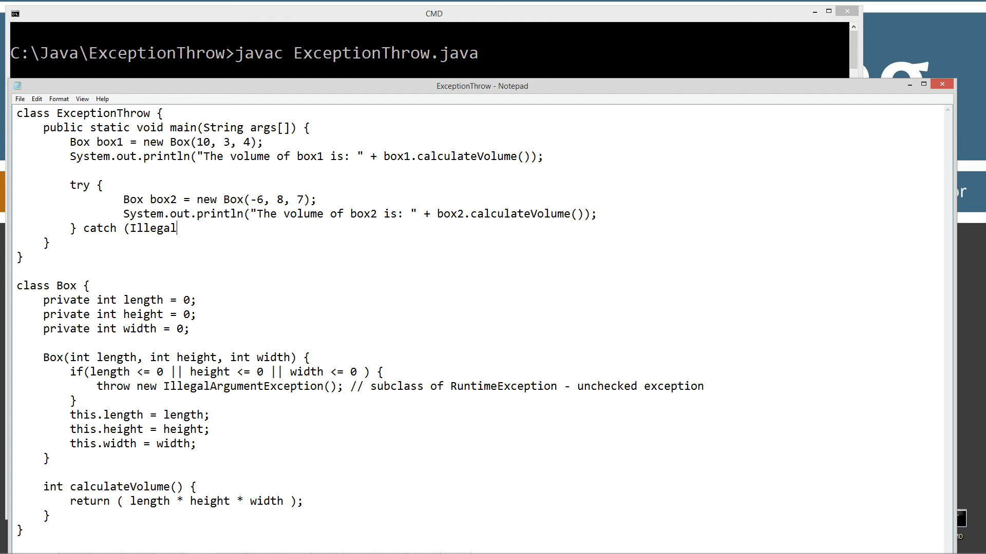
pyautogui.write('Argu')
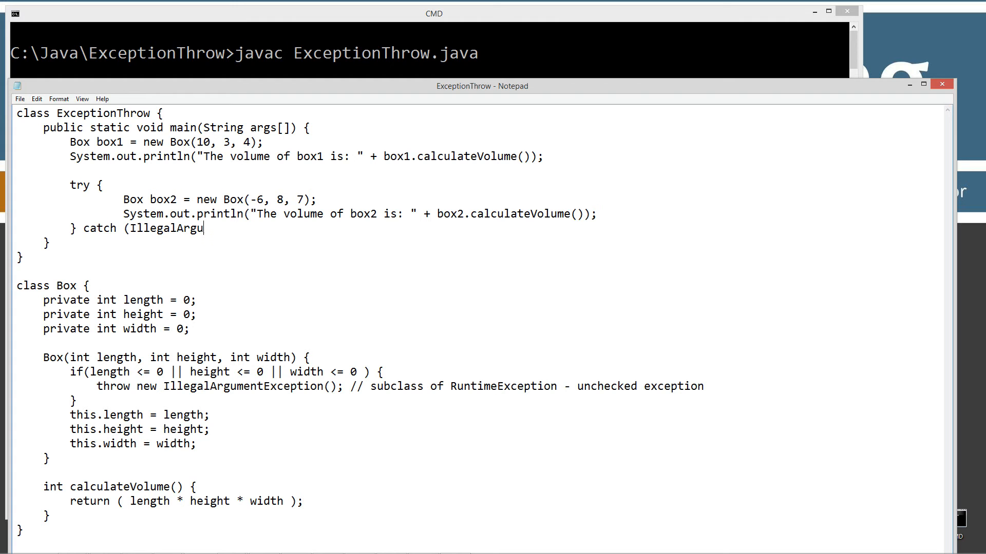
pyautogui.write('e')
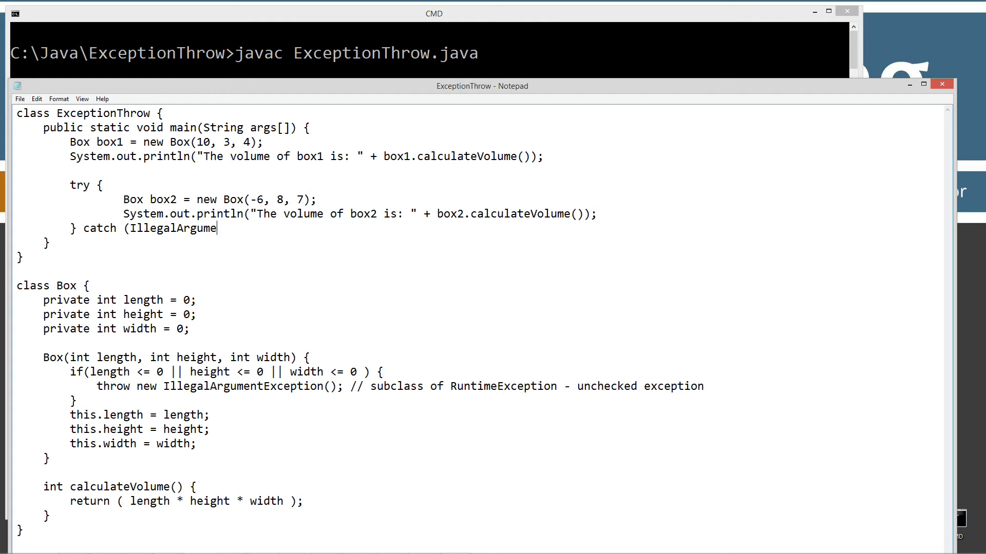
pyautogui.write('ntExce')
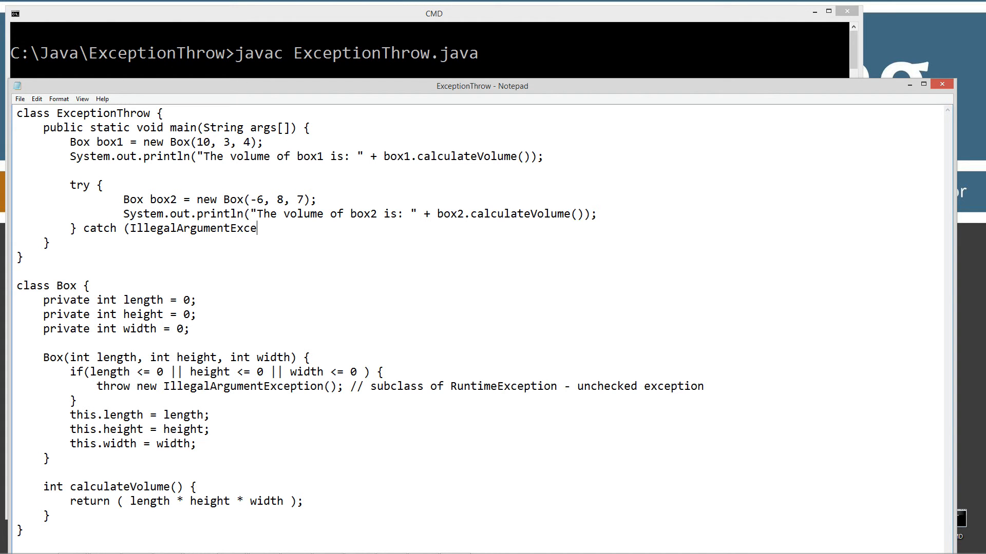
pyautogui.write('ption')
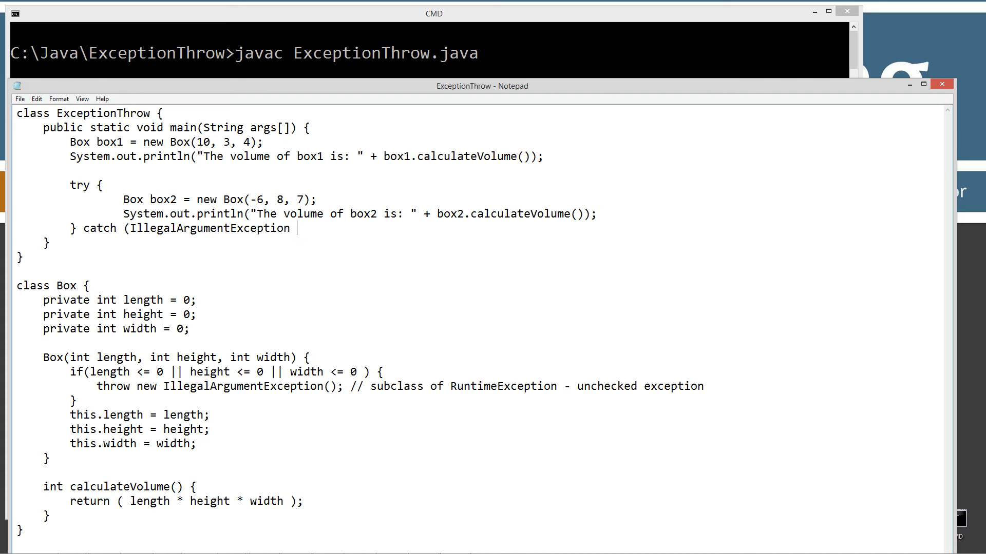
pyautogui.write('e) {')
pyautogui.write('}')
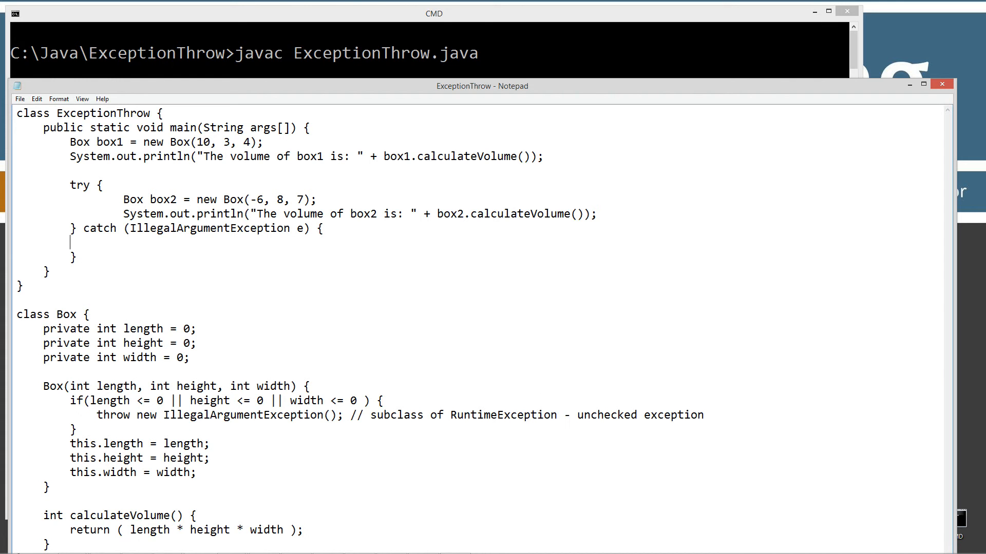
# Step: Make the catch print "Caught exception: " plus e.getMessage(), then return to Command Prompt
pyautogui.write('System.out.p')
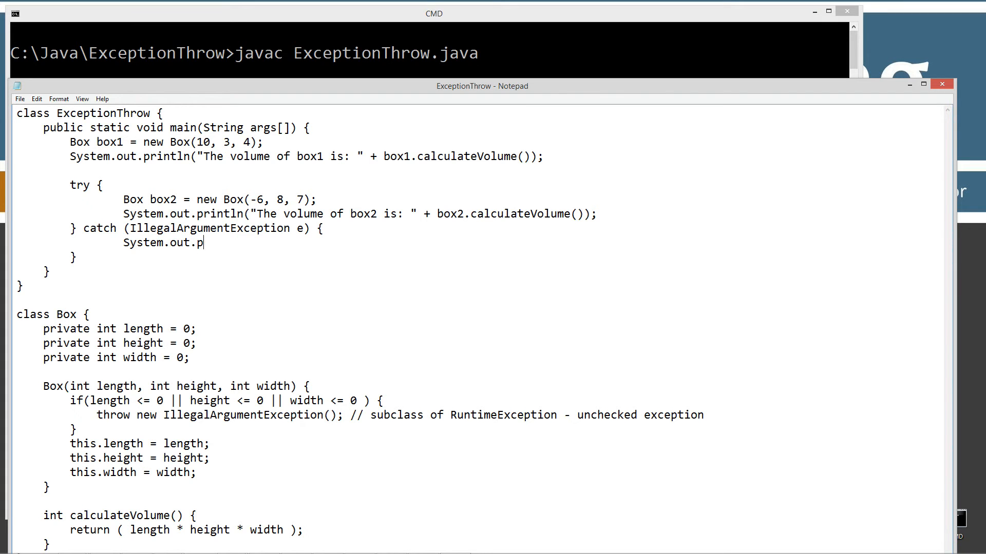
pyautogui.write('rintln()')
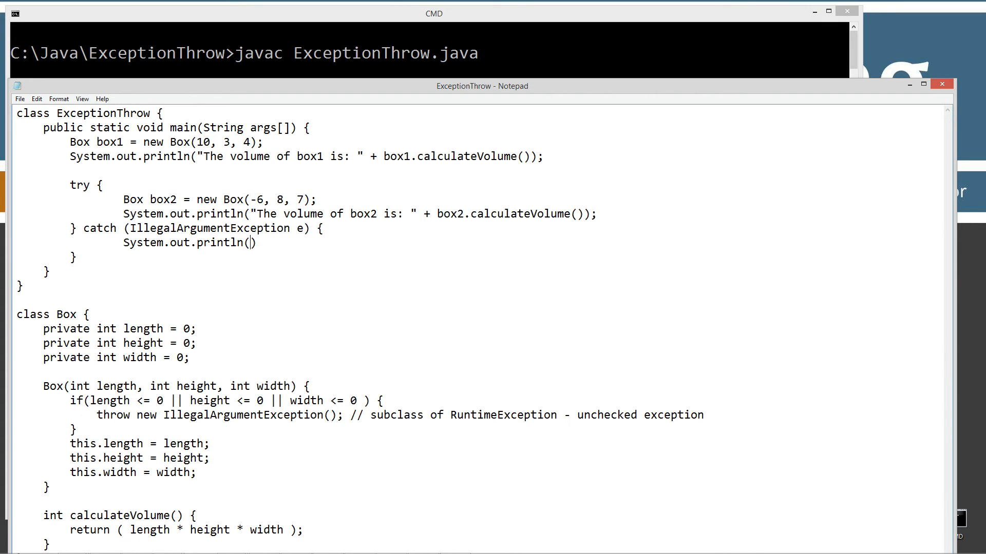
pyautogui.write('""')
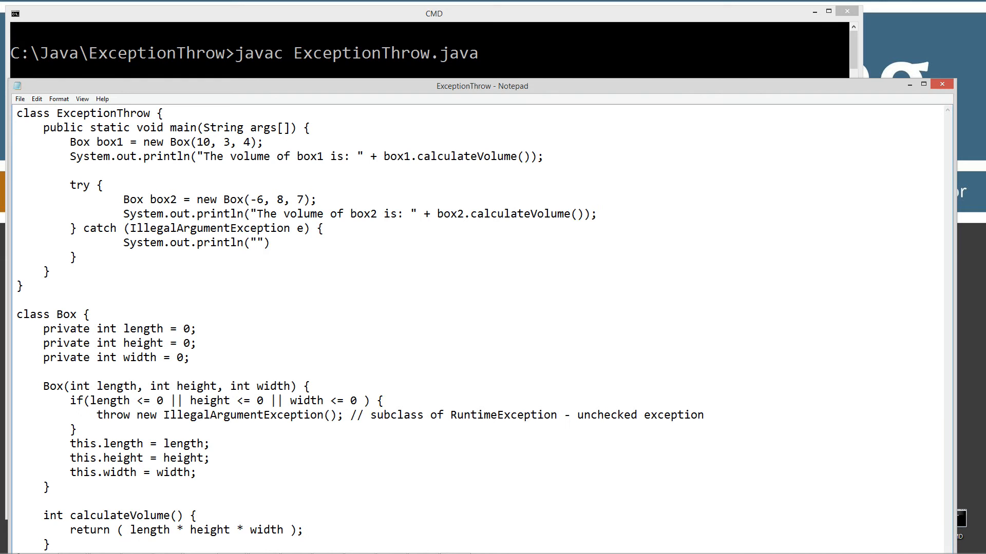
pyautogui.write('Caught exception:')
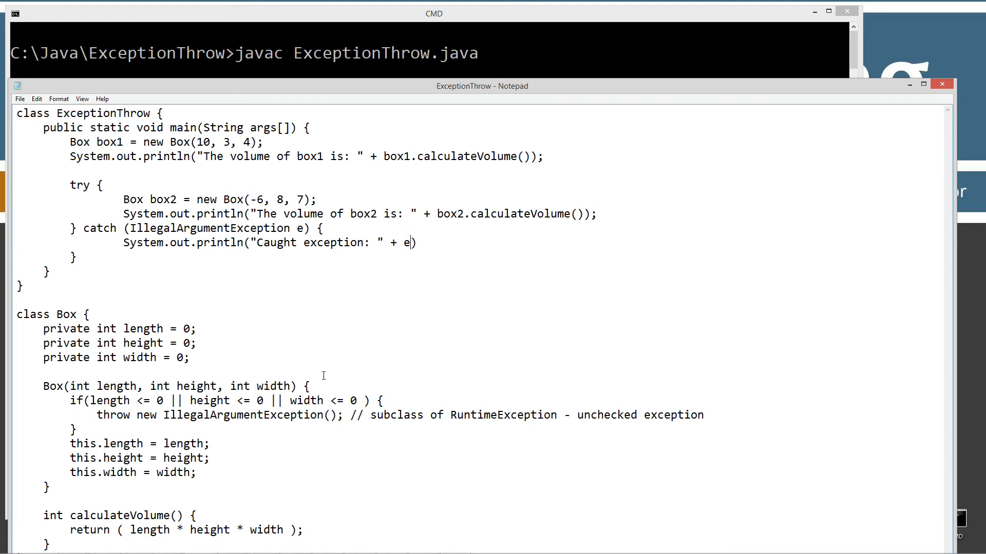
pyautogui.write('get')
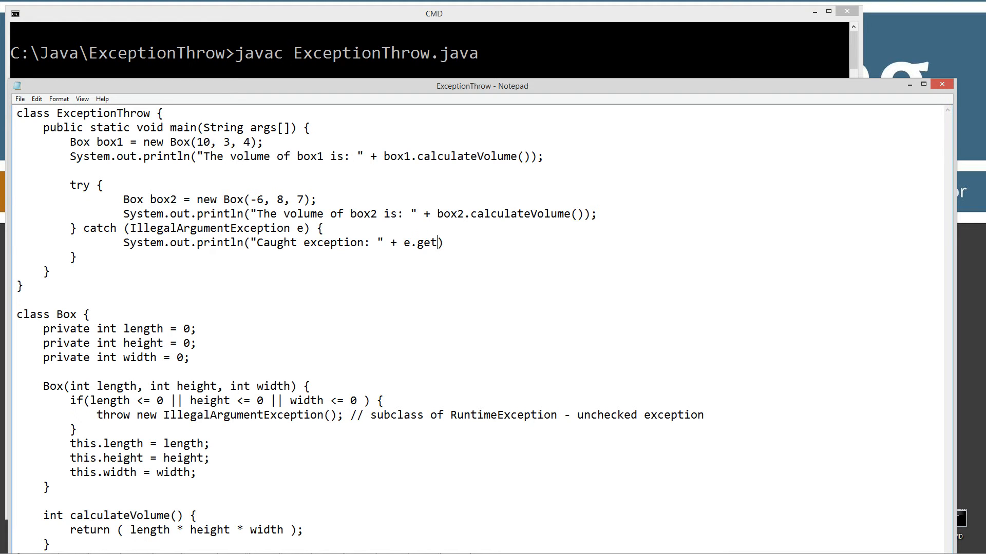
pyautogui.write('Message')
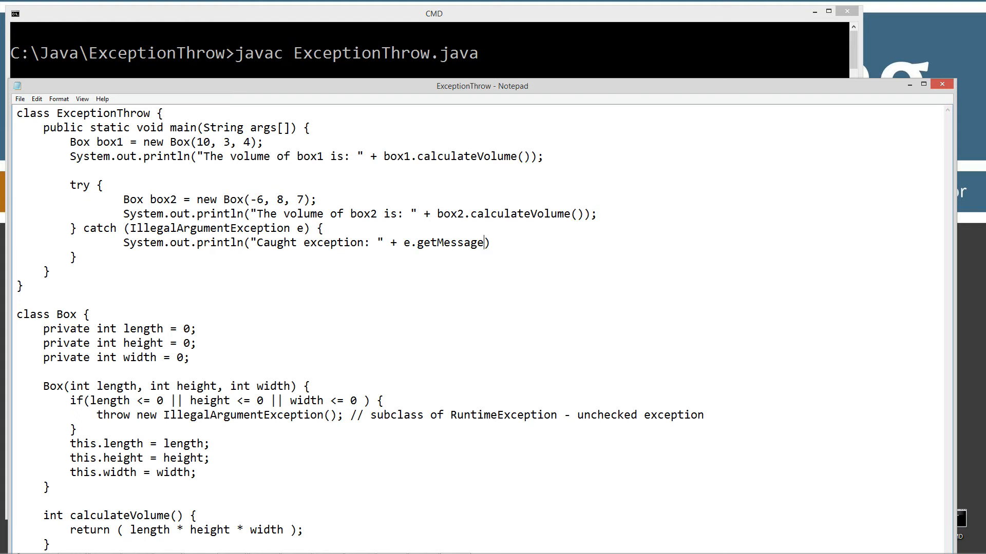
pyautogui.write('());')
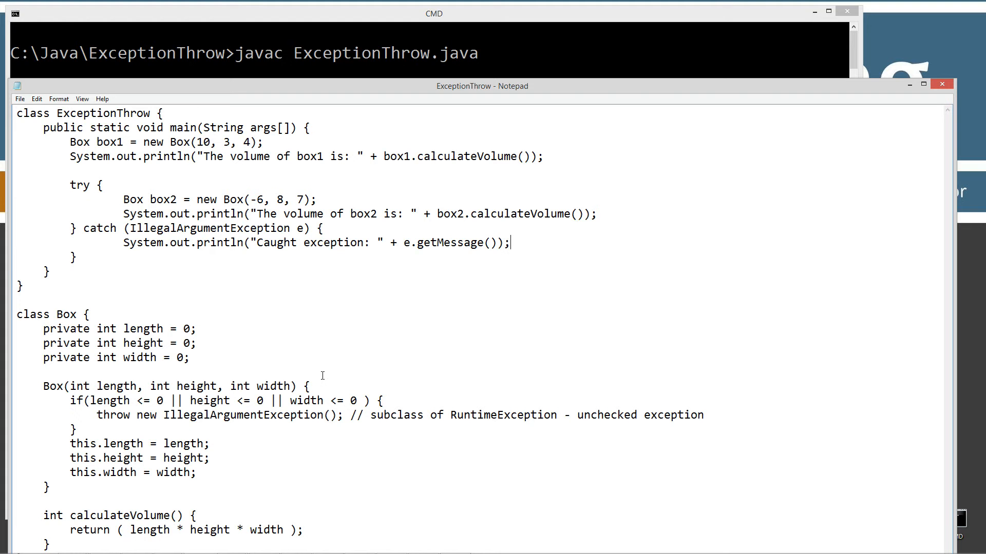
pyautogui.click(20, 98)
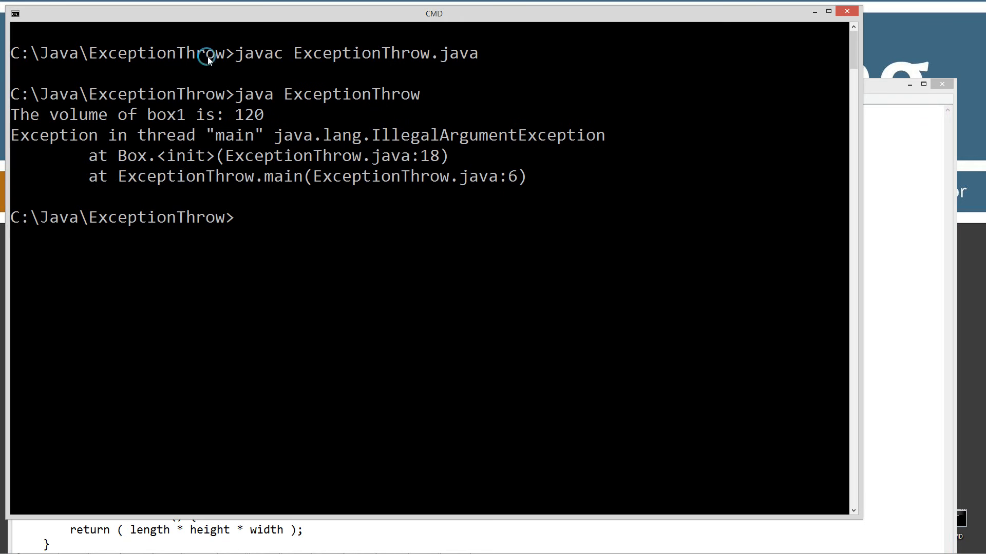
# Step: Recompile ExceptionThrow.java with javac, clear the console with cls, and return to the Notepad source
pyautogui.write('javac ExceptionThrow.java')
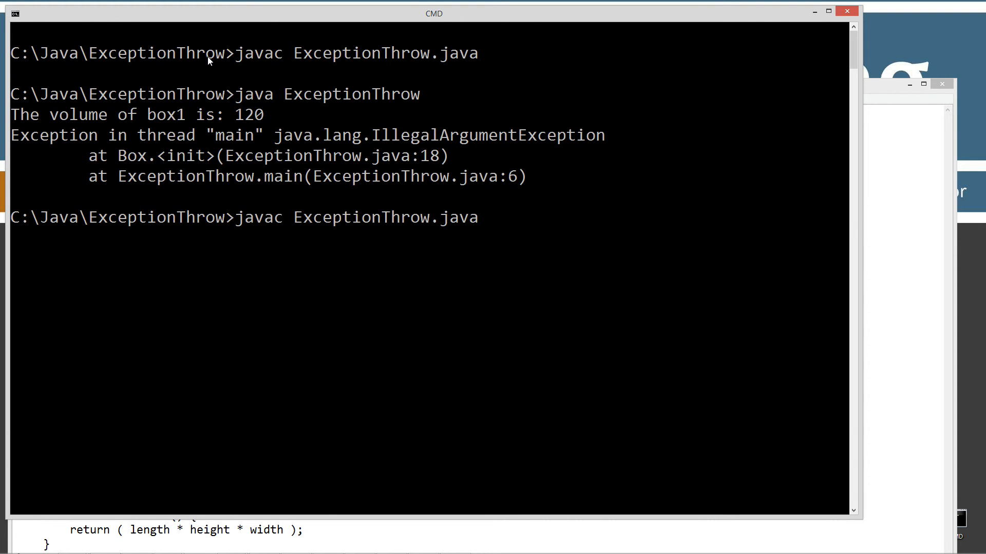
pyautogui.write('cls')
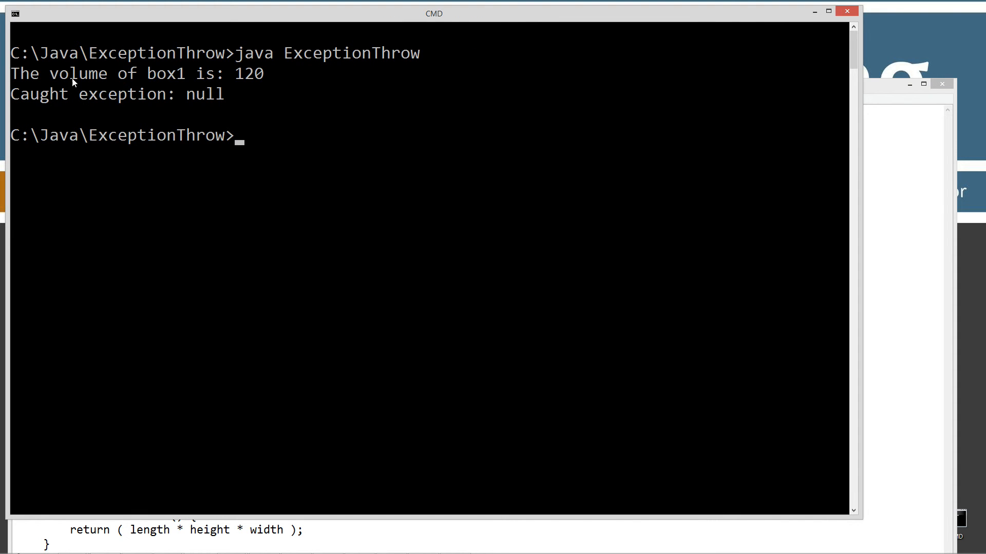
pyautogui.moveTo(100, 101)
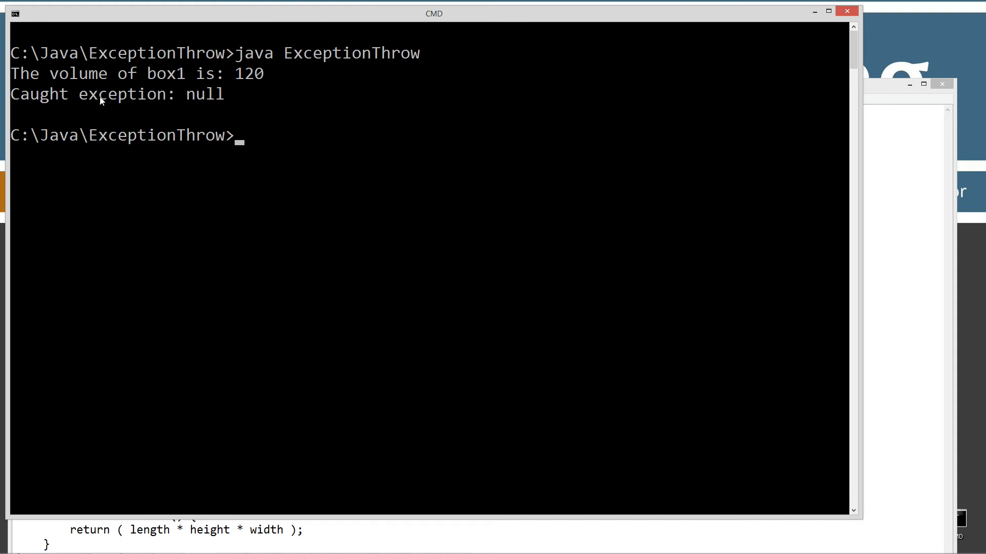
pyautogui.click(482, 86)
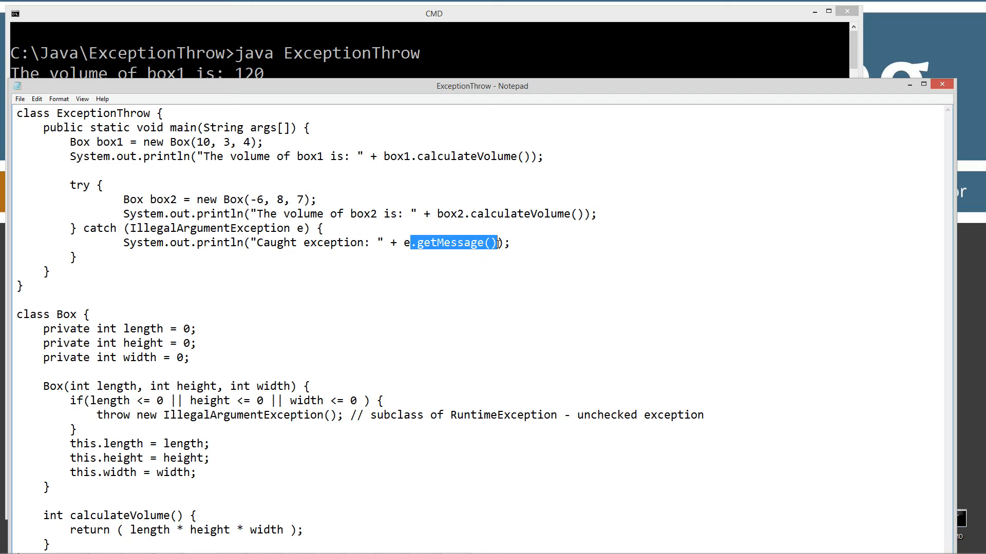
# Step: Back at the prompt, recompile ExceptionThrow.java with javac
pyautogui.press('Delete')
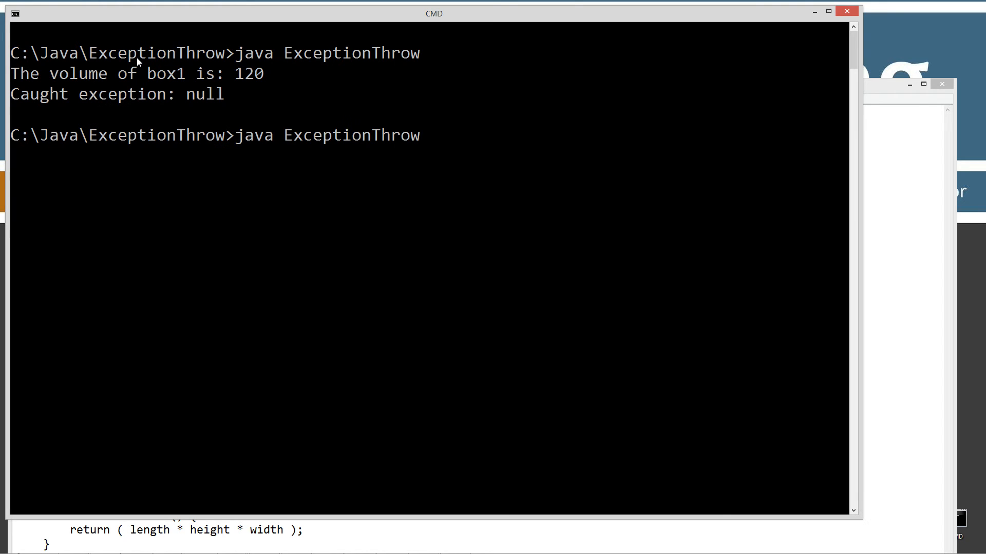
pyautogui.write('javac ExceptionThrow.java')
pyautogui.write('java ExceptionThrow')
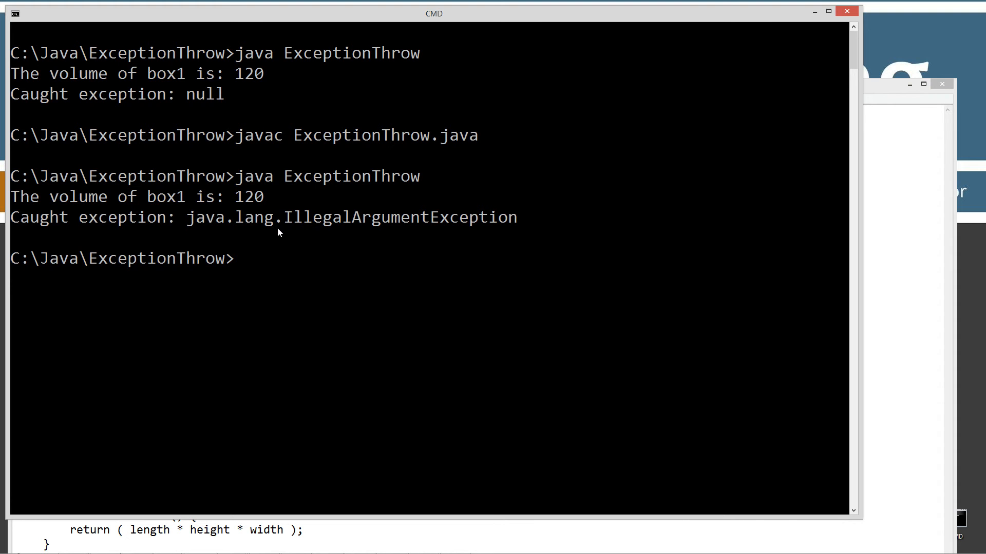
pyautogui.moveTo(882, 238)
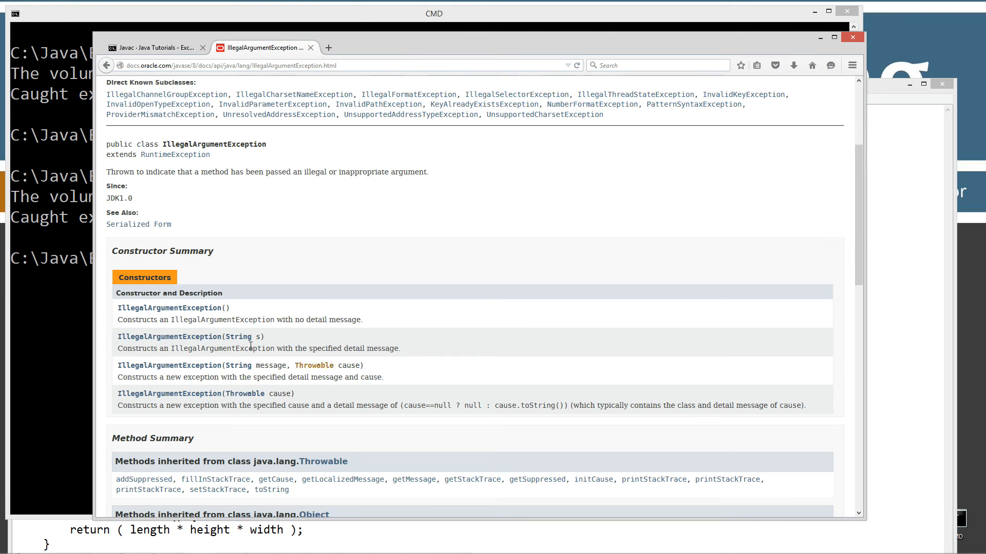
# Step: Highlight the no-detail-message constructor description in the IllegalArgumentException Constructor Summary
pyautogui.moveTo(151, 319); pyautogui.dragTo(362, 319)
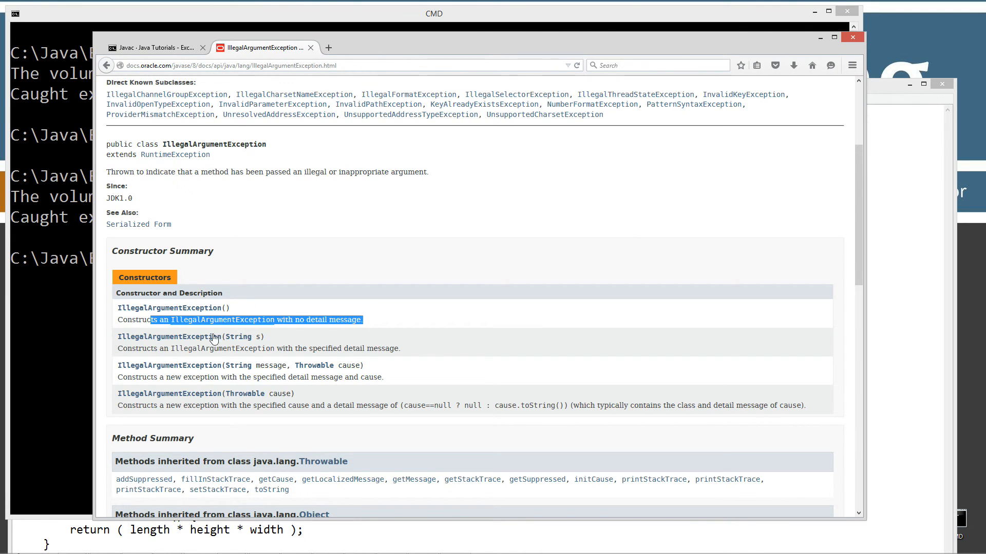
pyautogui.moveTo(161, 337)
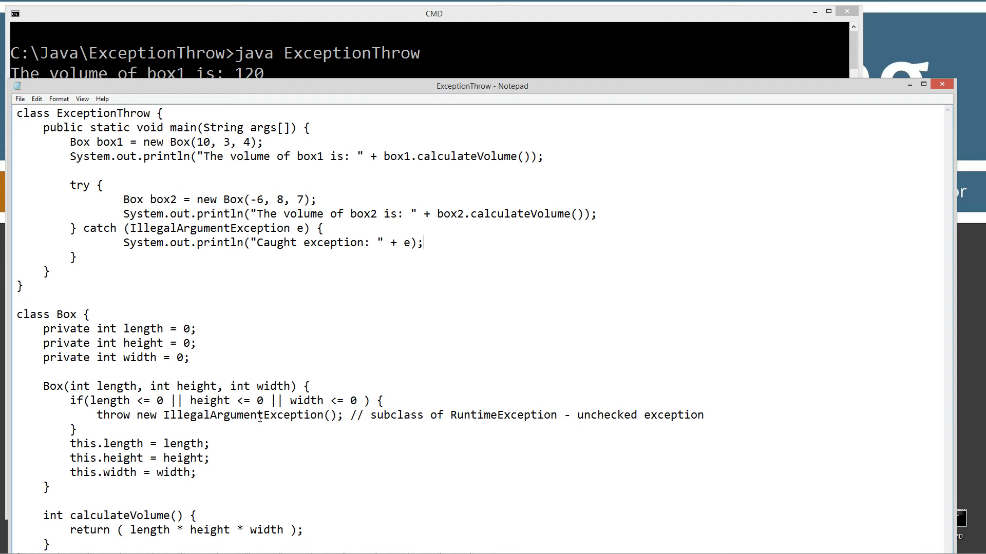
pyautogui.write('""')
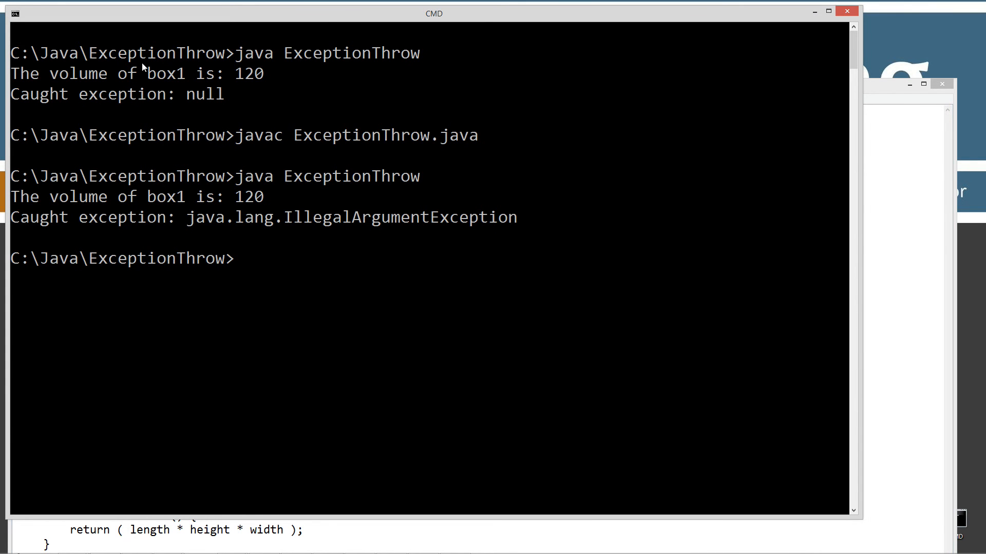
pyautogui.moveTo(269, 115)
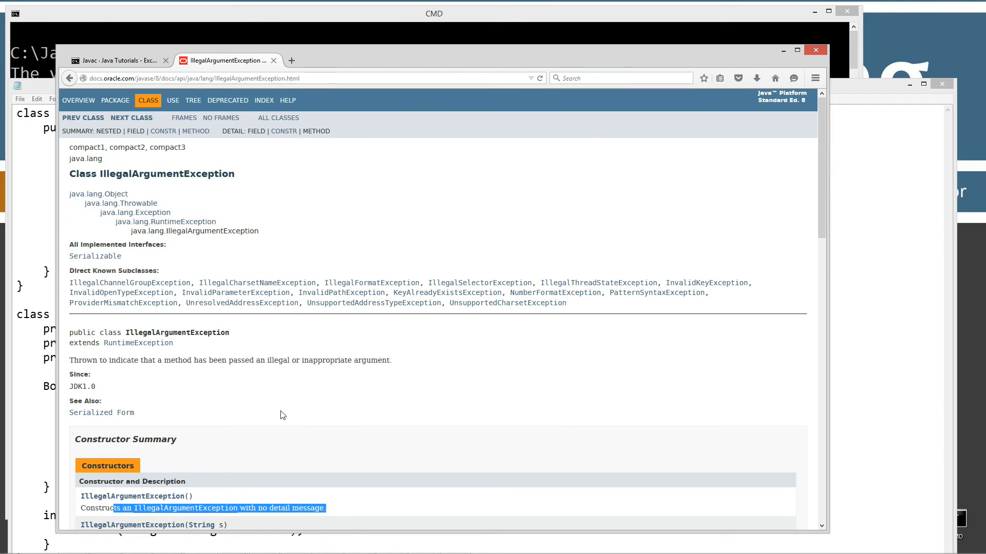
pyautogui.scroll(-3)
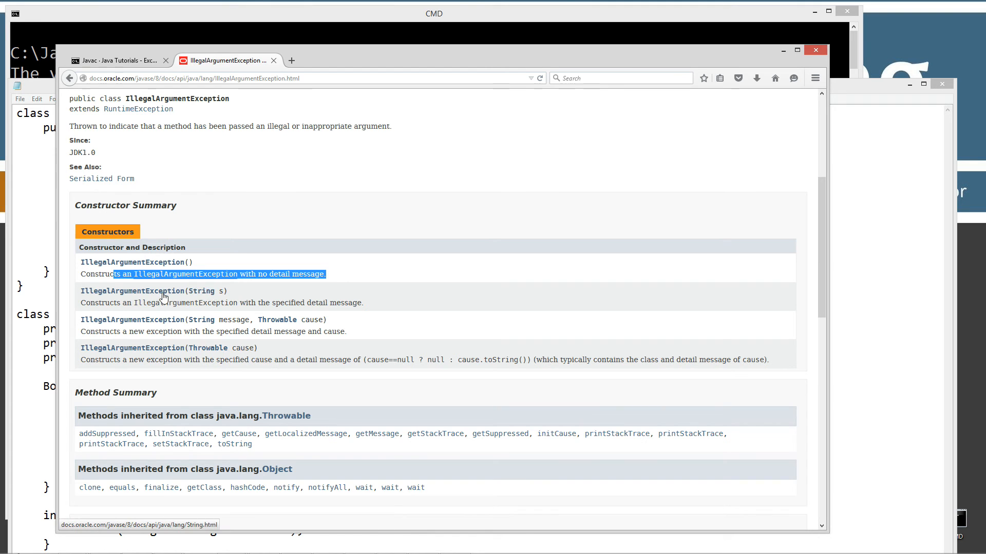
pyautogui.moveTo(446, 76)
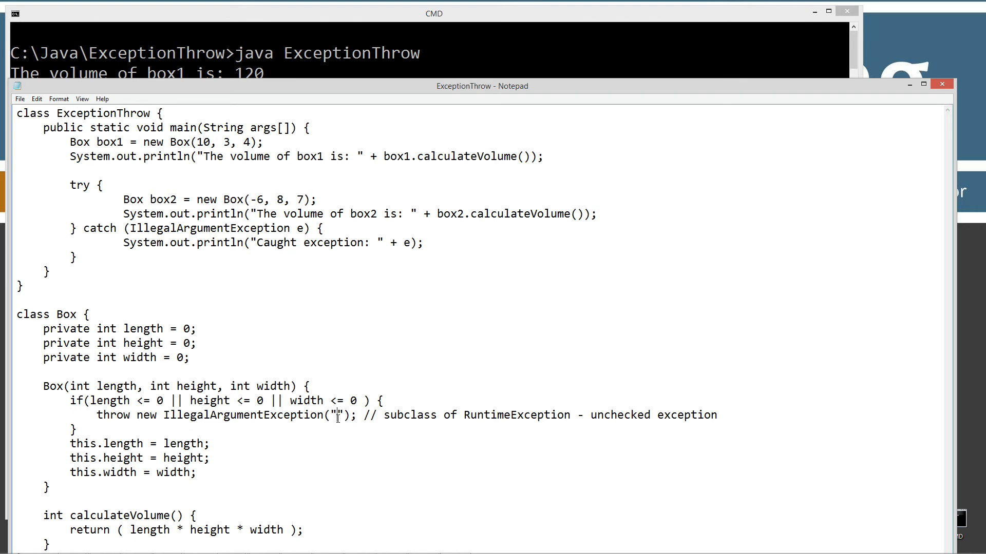
# Step: Pass the message "Measurements have to be greater than 0!" to the IllegalArgumentException
pyautogui.write('Meas')
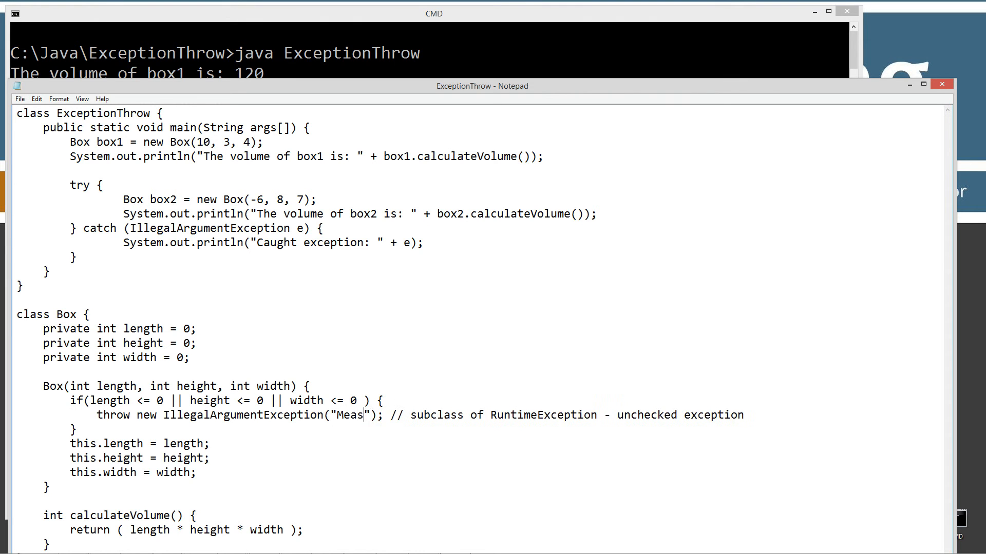
pyautogui.write('u')
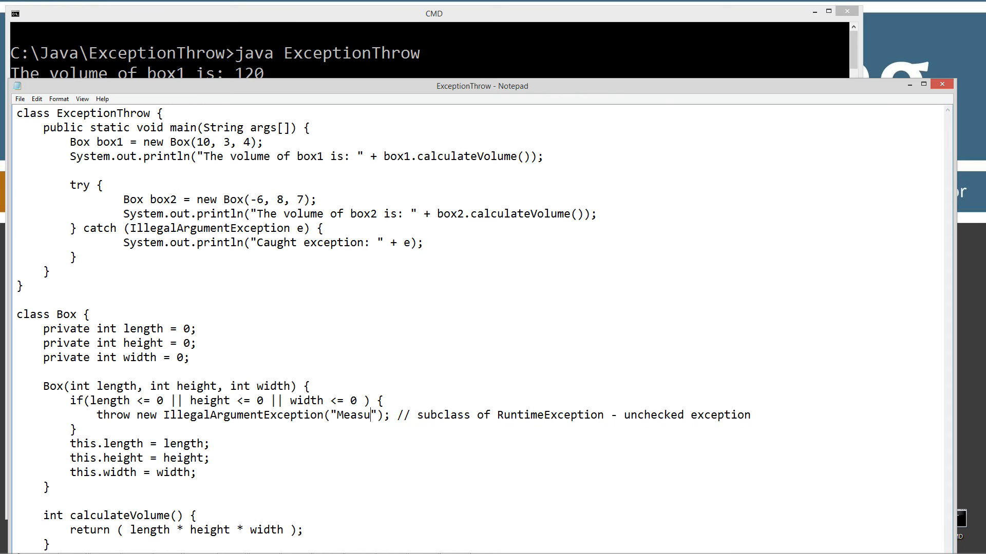
pyautogui.write('rements')
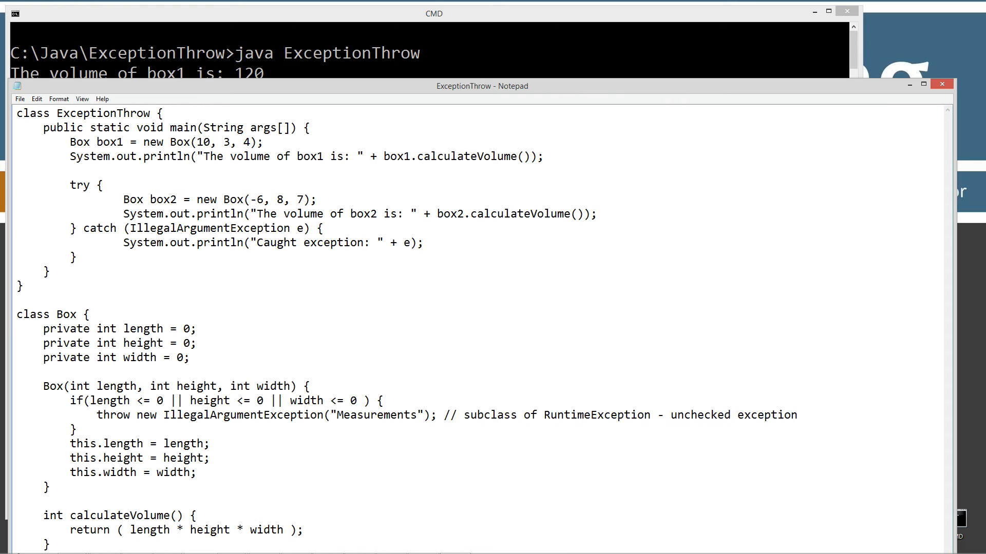
pyautogui.write('have to be greater than 0')
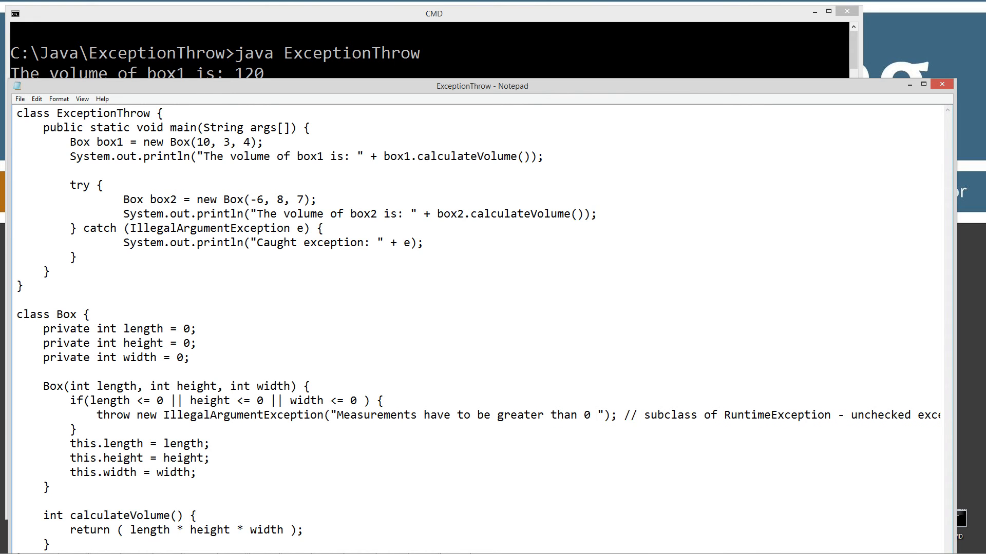
pyautogui.write('!')
pyautogui.write('.')
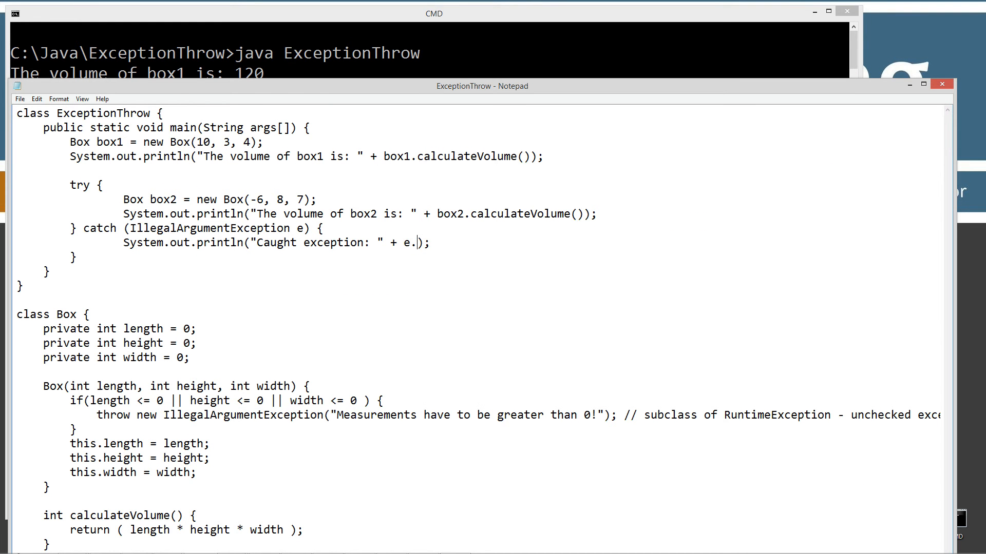
# Step: Make the catch block print e.getMessage()
pyautogui.write('getMes')
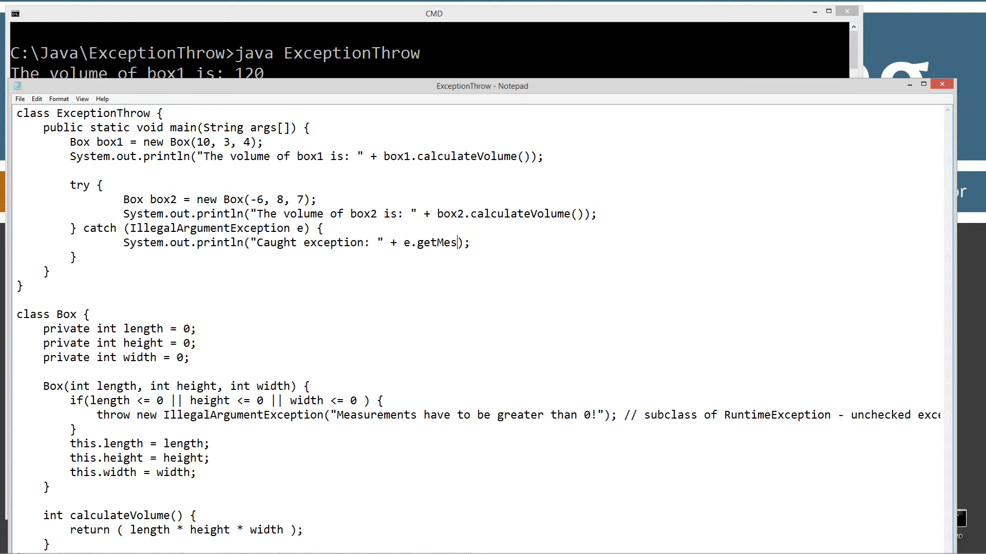
pyautogui.write('sage()')
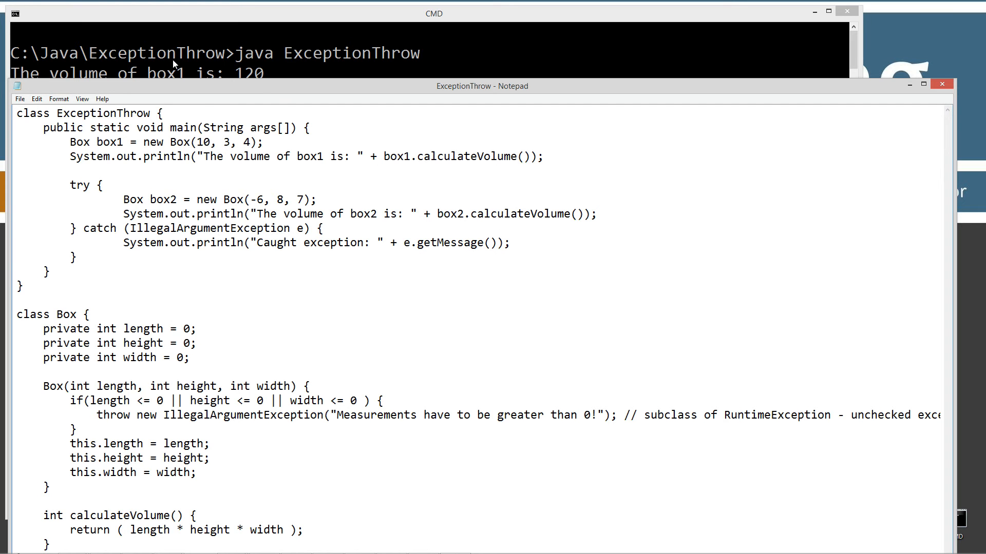
pyautogui.moveTo(468, 109)
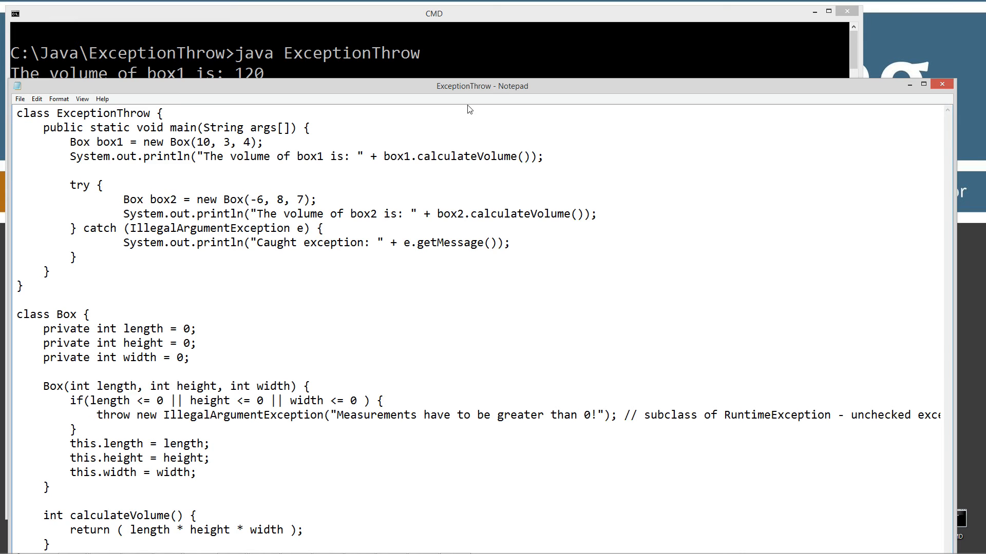
pyautogui.click(434, 14)
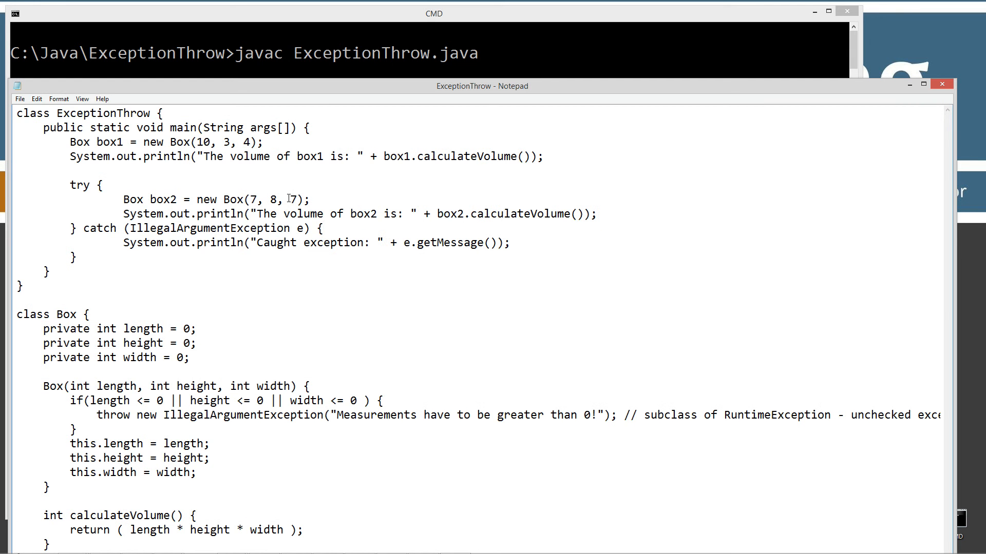
# Step: Set box2's width to 0, recompile, and run java ExceptionThrow
pyautogui.write('0')
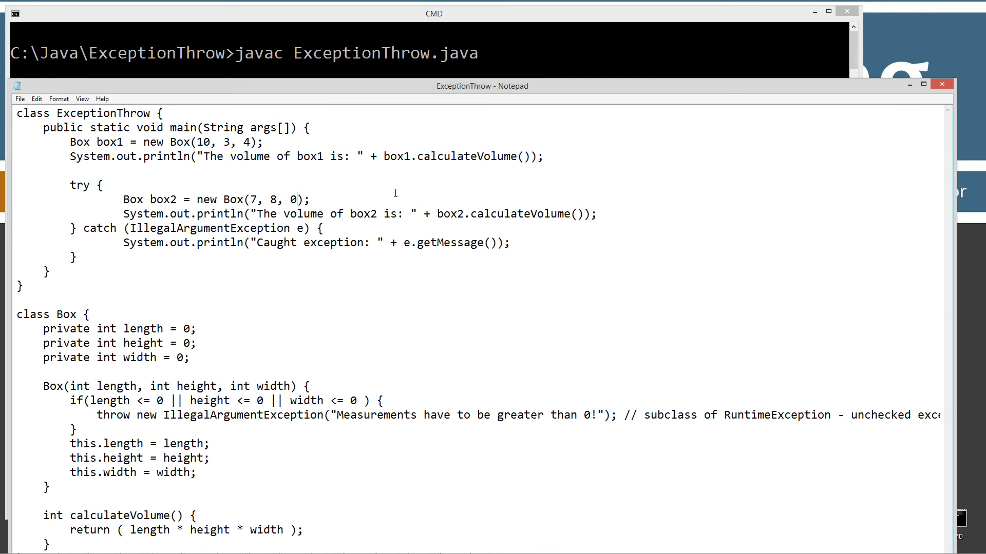
pyautogui.click(20, 99)
pyautogui.write('c')
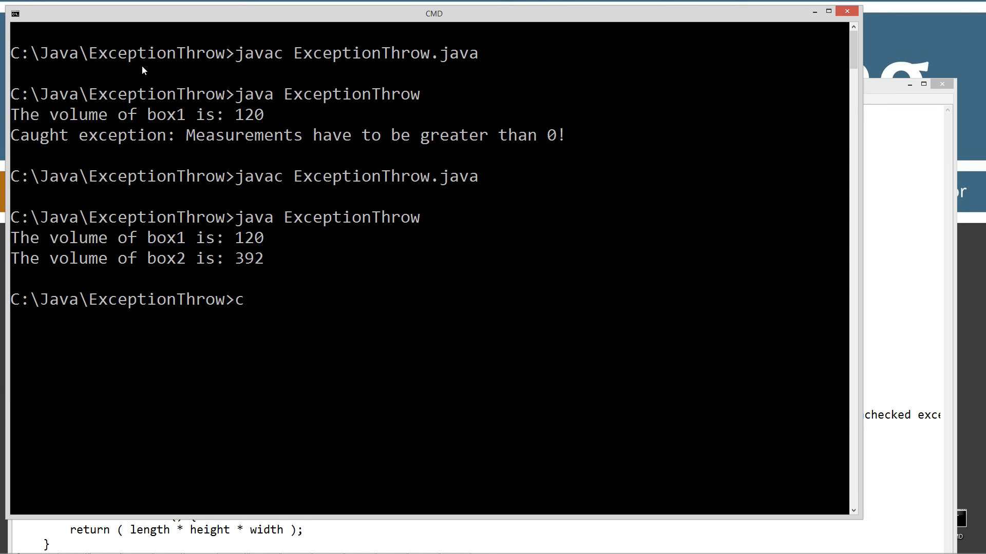
pyautogui.press('Enter')
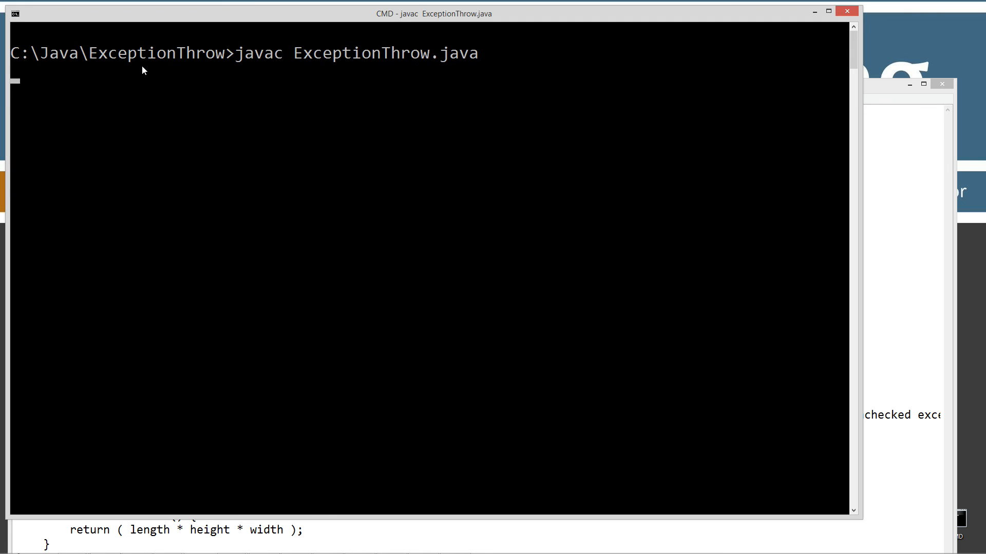
pyautogui.write('java ExceptionThrow')
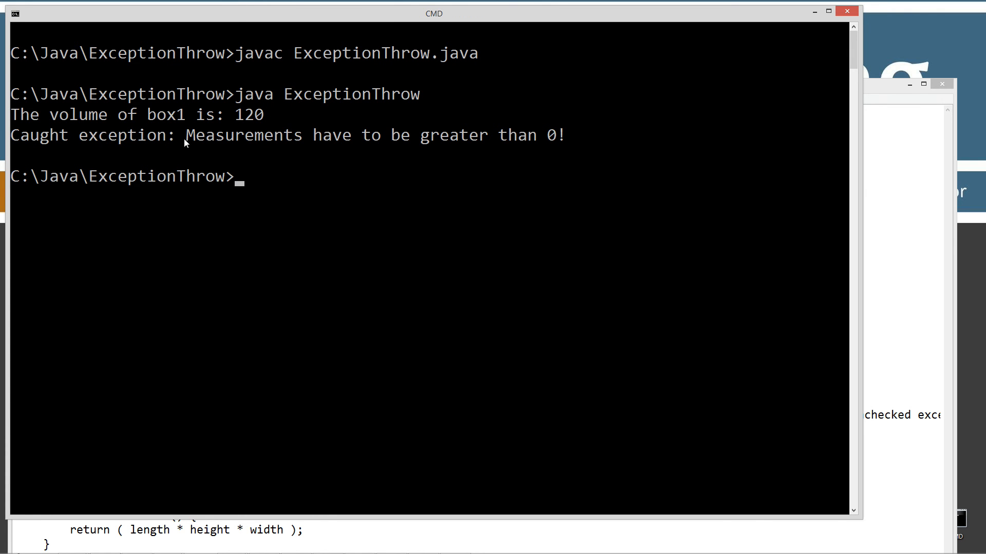
pyautogui.moveTo(549, 145)
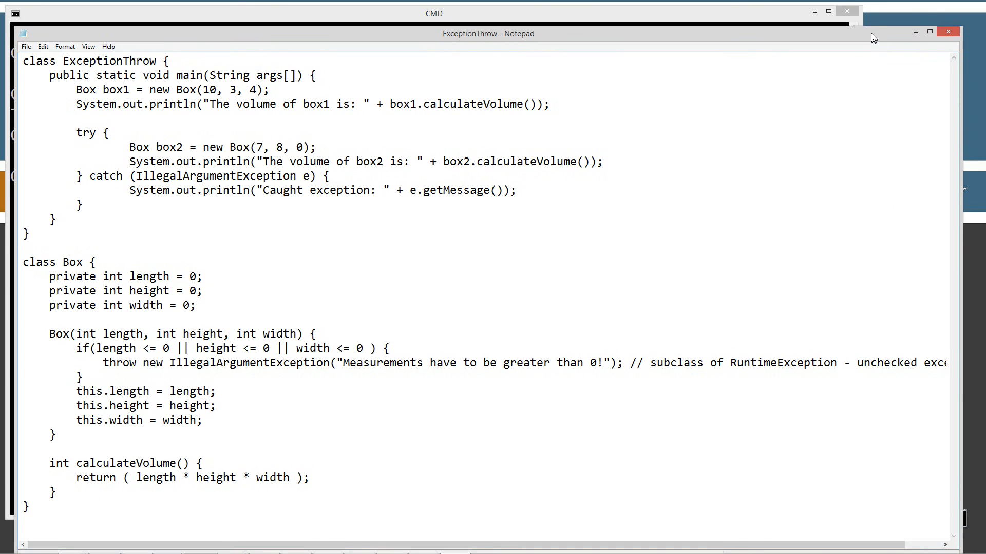
pyautogui.doubleClick(119, 362)
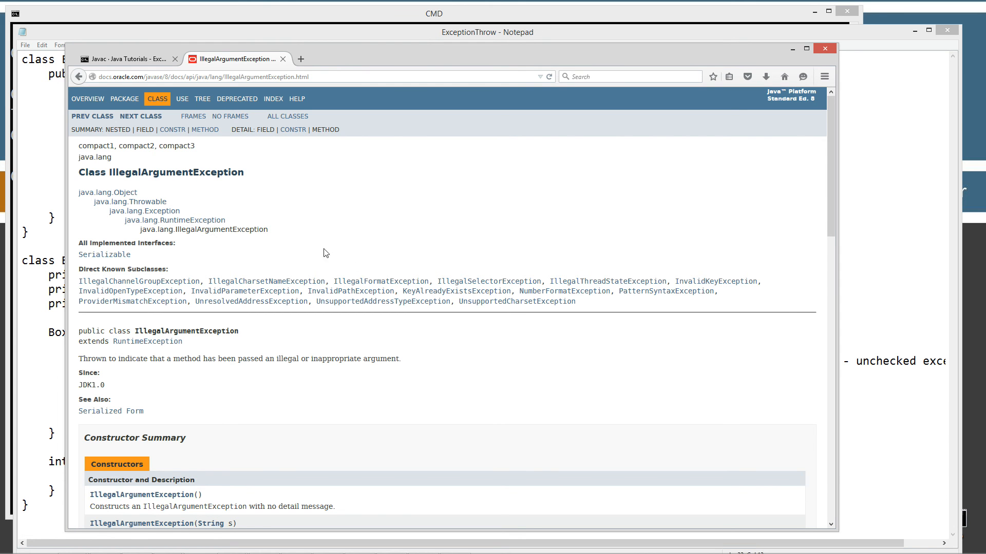
pyautogui.moveTo(331, 261)
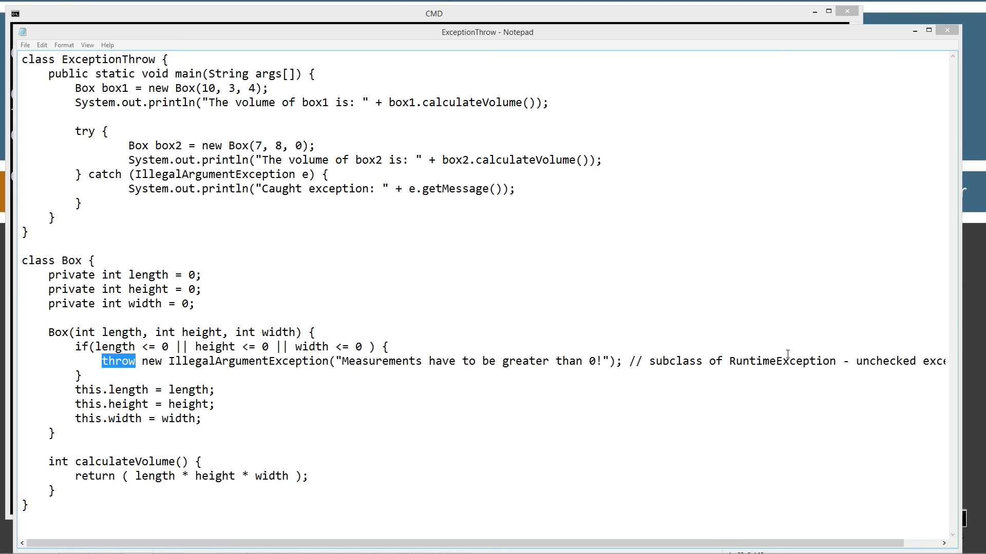
pyautogui.moveTo(454, 347)
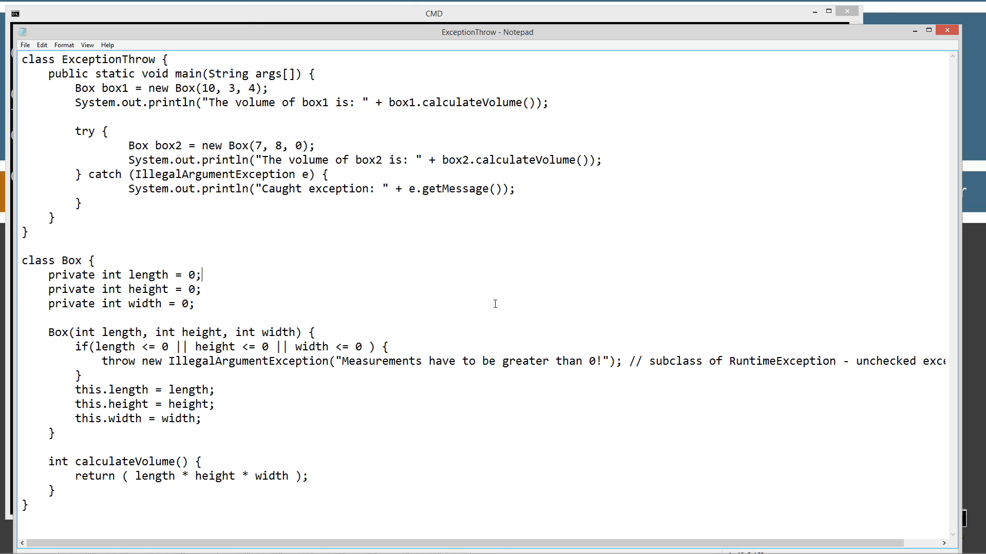
pyautogui.moveTo(492, 314)
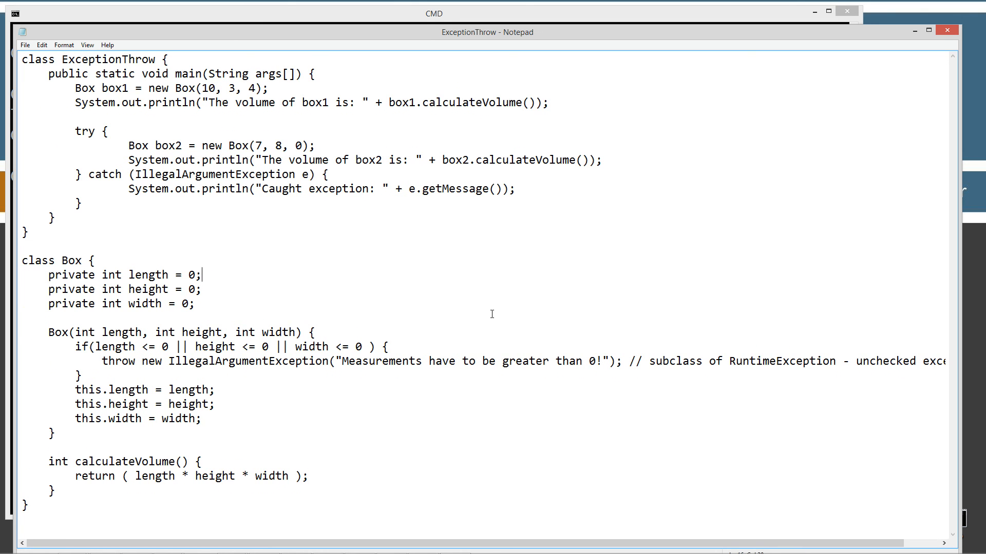
pyautogui.moveTo(369, 423)
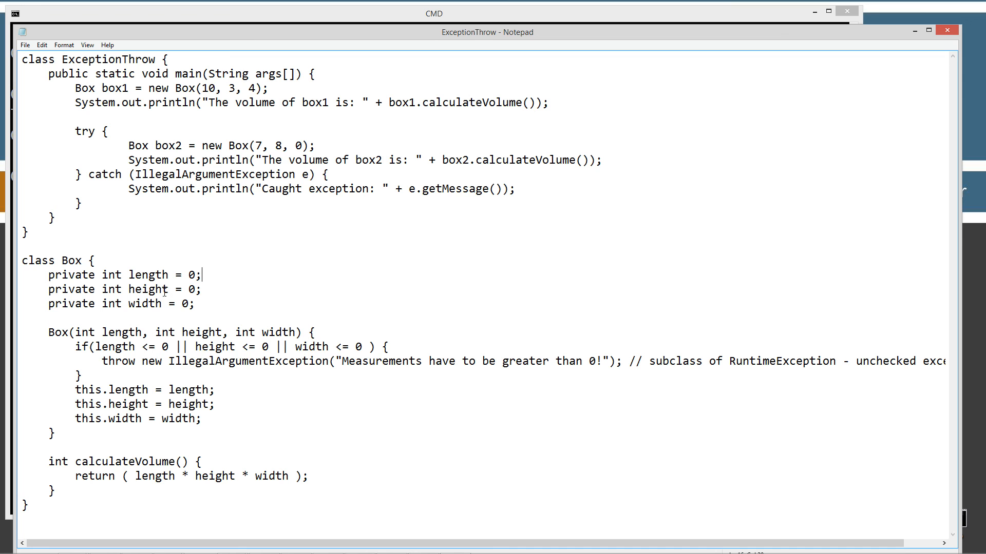
pyautogui.doubleClick(117, 361)
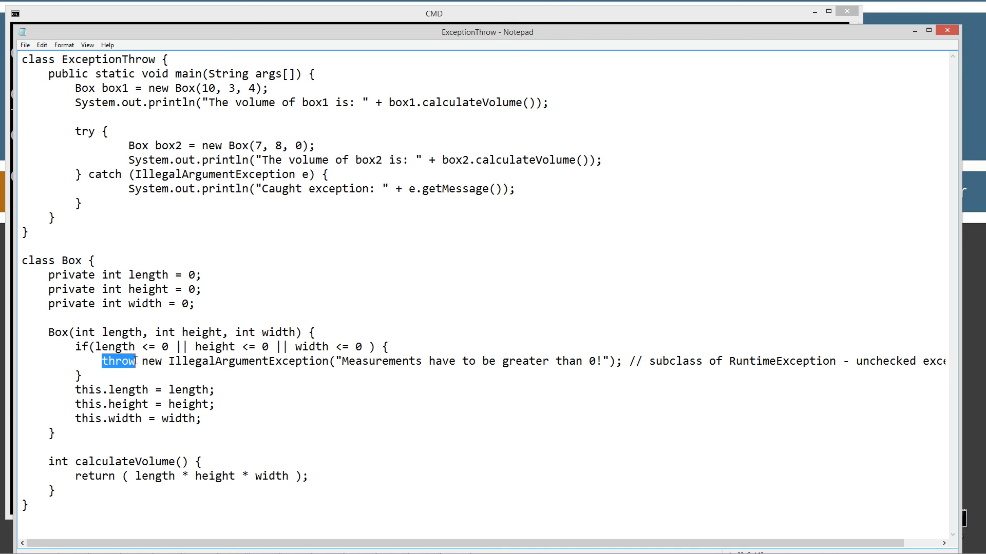
pyautogui.doubleClick(246, 361)
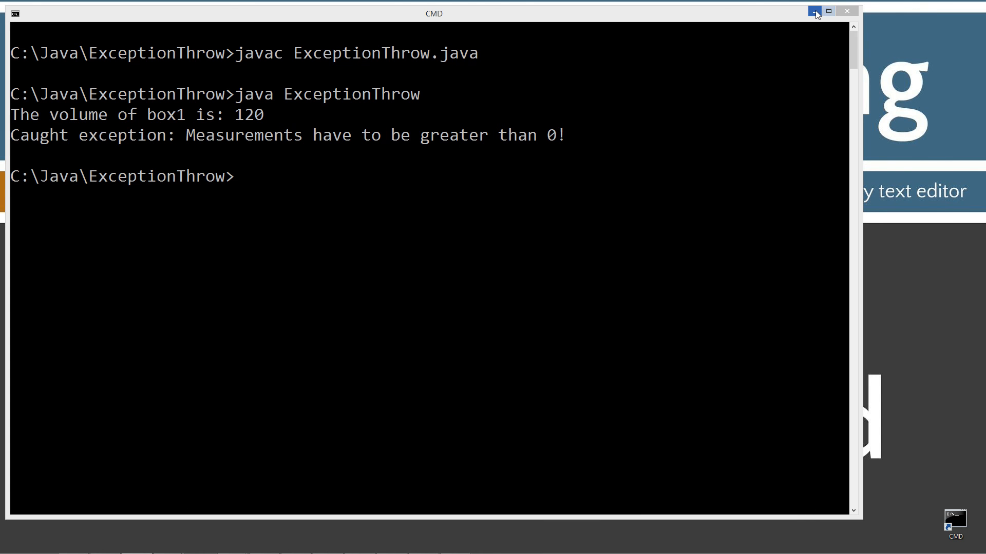
# Step: Minimize the Command Prompt window to reveal the Throw Keyword title screen
pyautogui.click(815, 12)
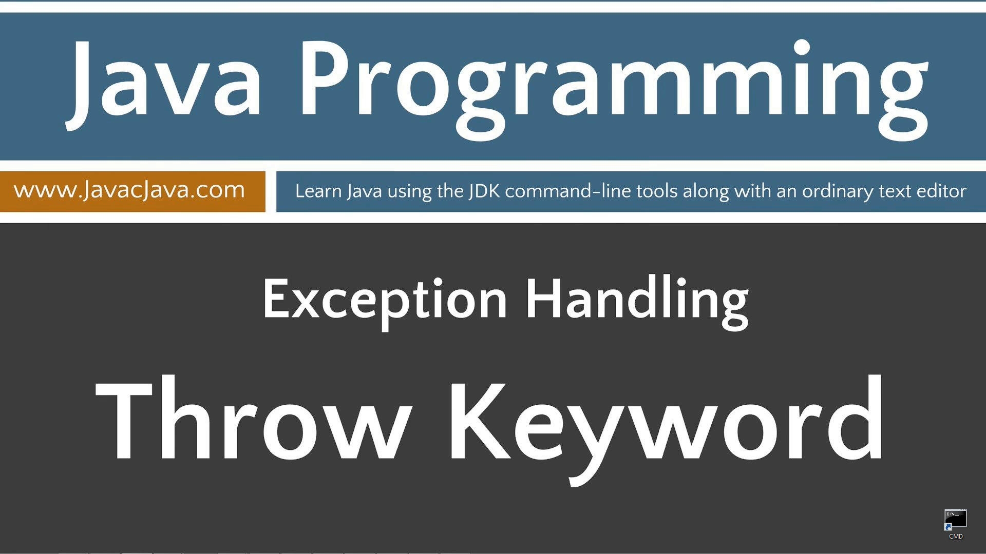